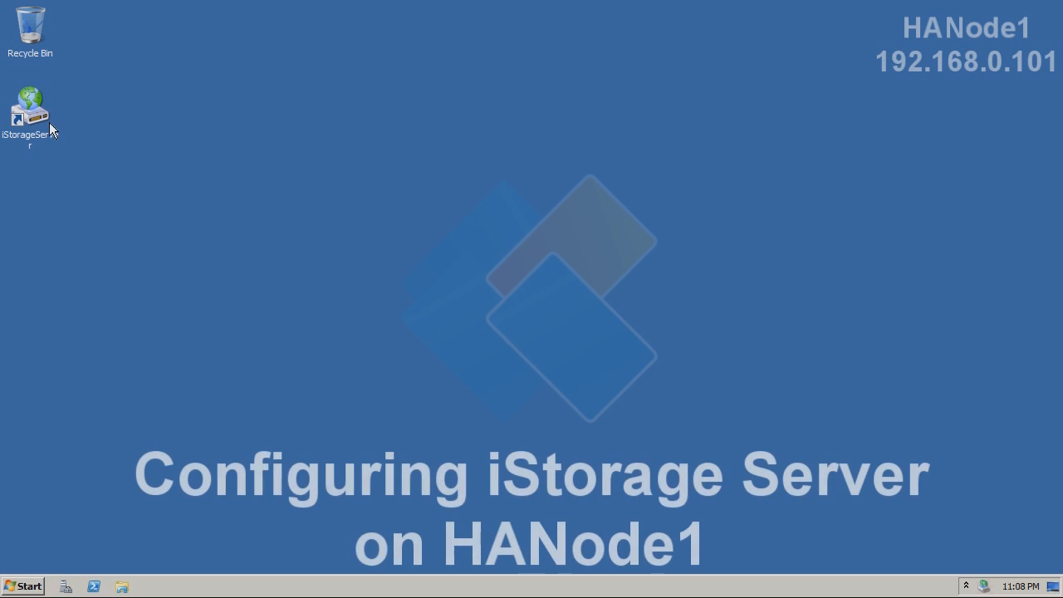
Launch iStorage Server Management Console from its desktop shortcut, connecting to 127.0.0.1.
click(30, 104)
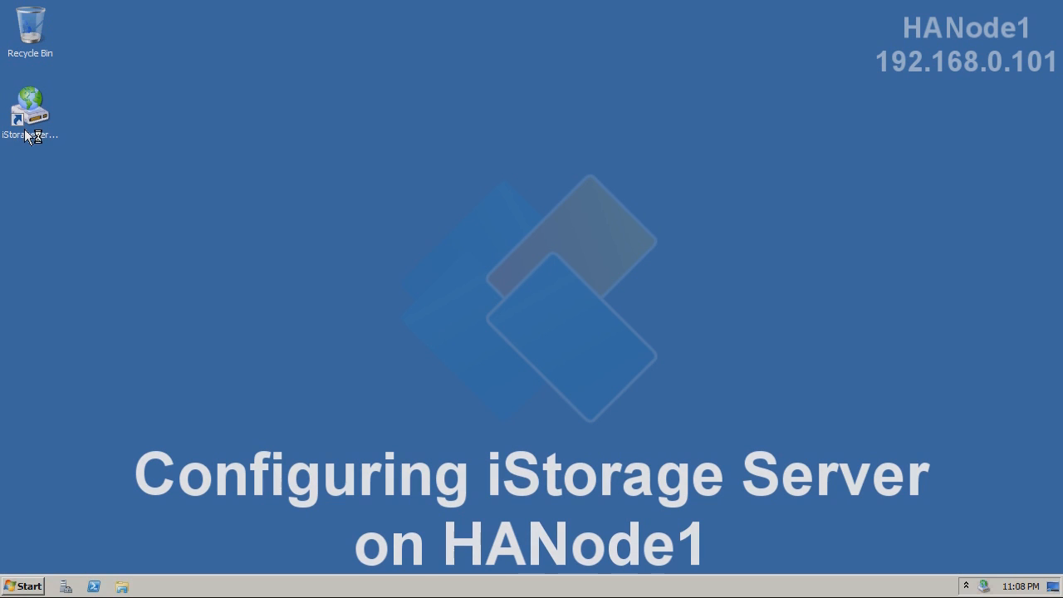
double_click(30, 106)
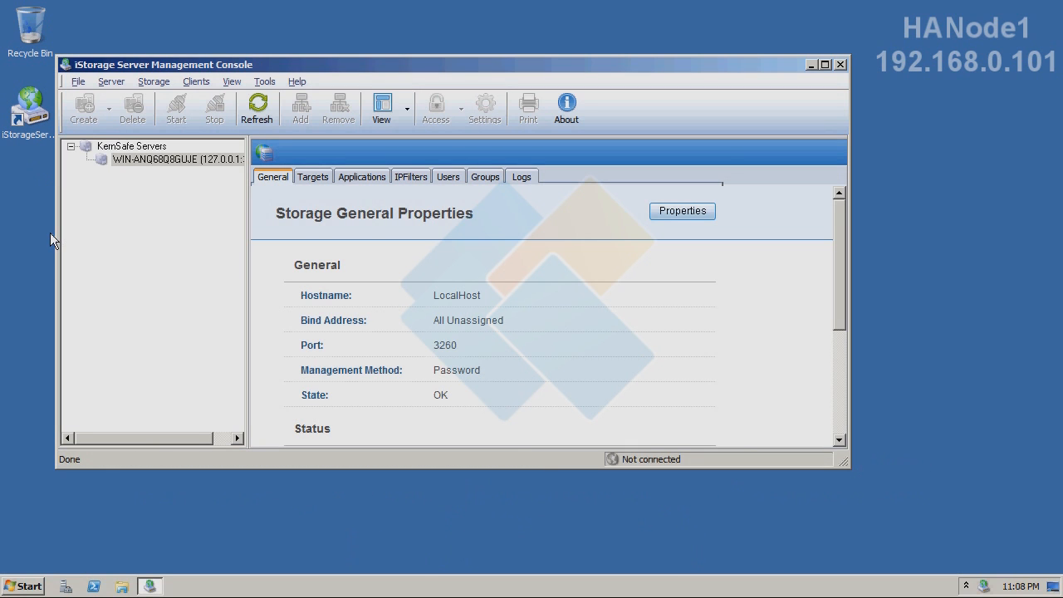
mouse_move(130, 262)
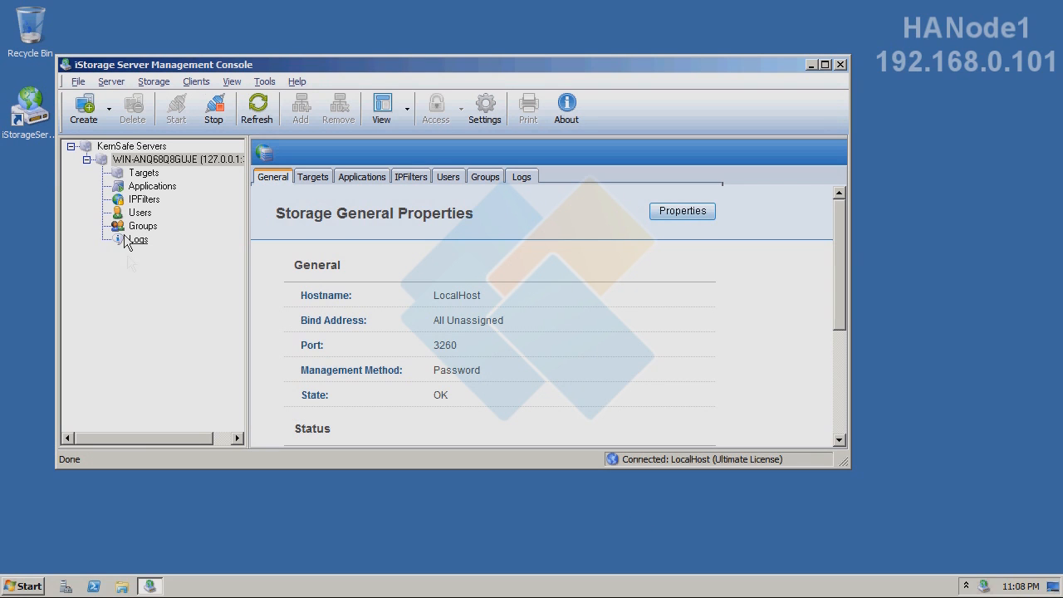
mouse_move(83, 108)
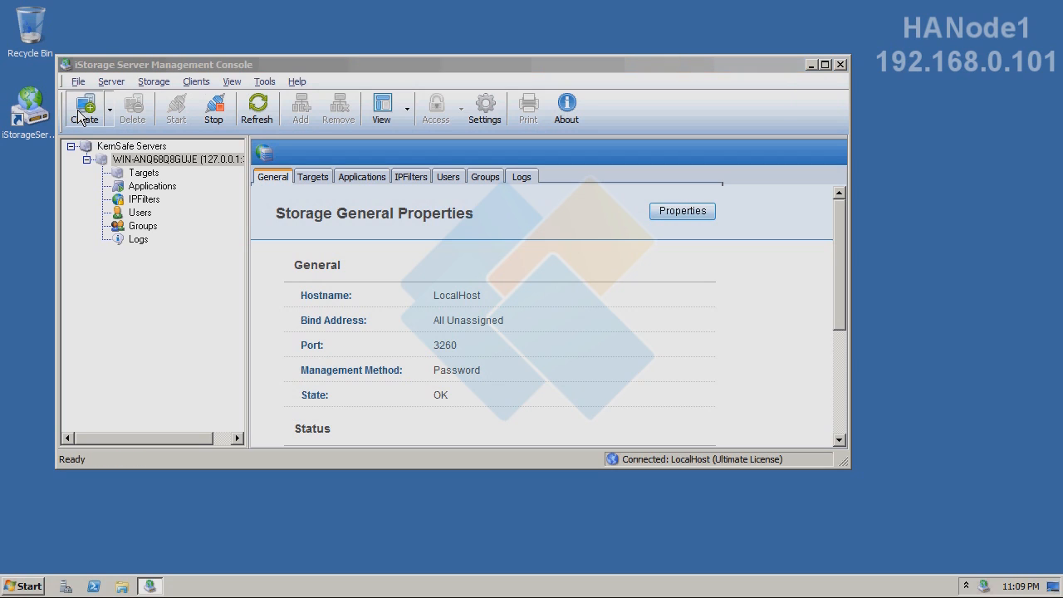
Start a new iSCSI target: Hard Disk, Image File, Standard Image File.
click(84, 108)
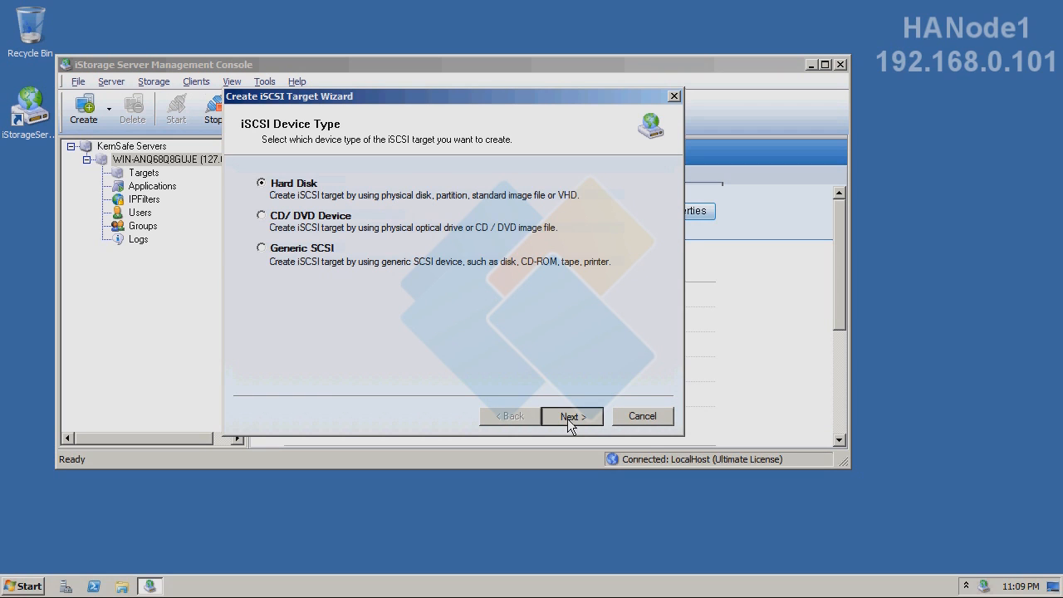
click(571, 416)
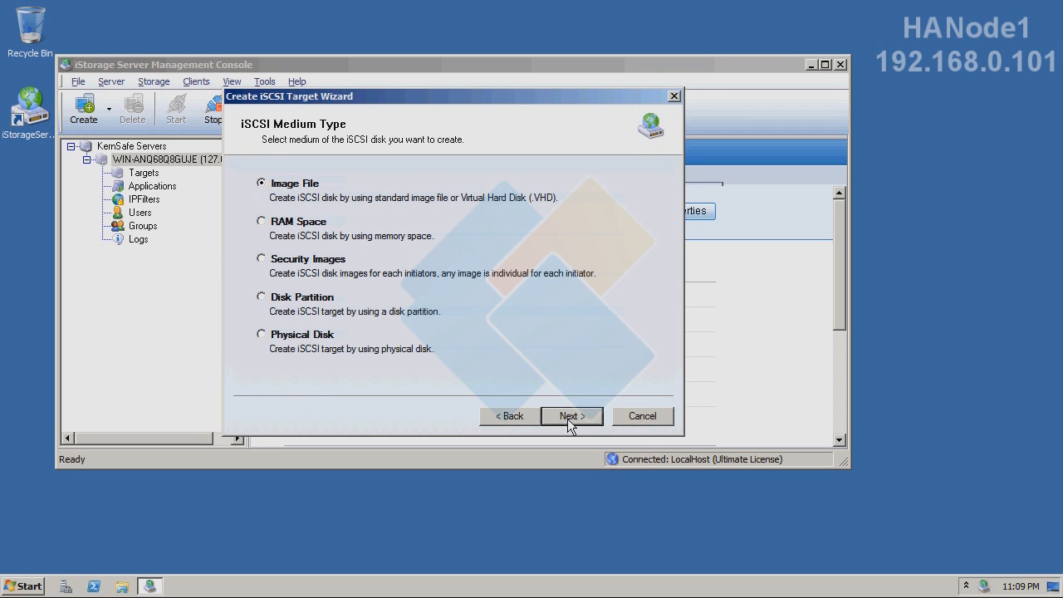
click(571, 416)
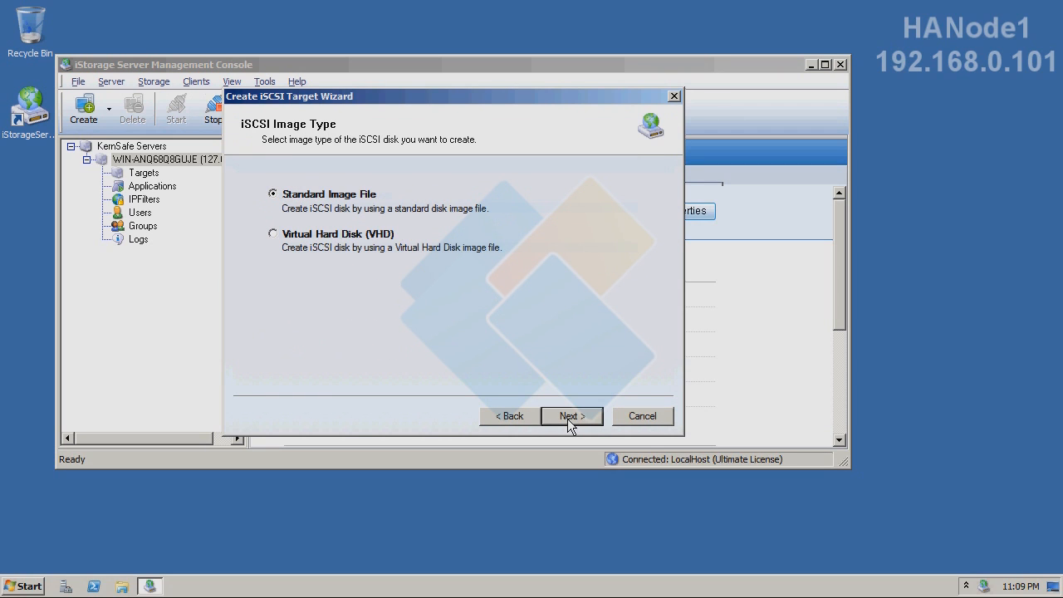
click(571, 416)
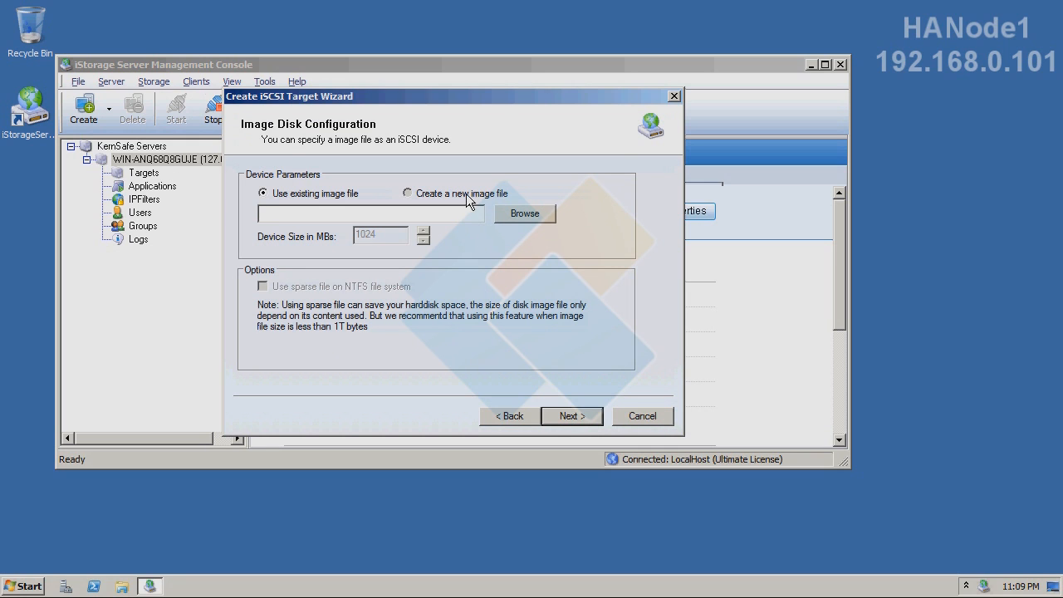
Create a new image file and save it as HA.
click(407, 193)
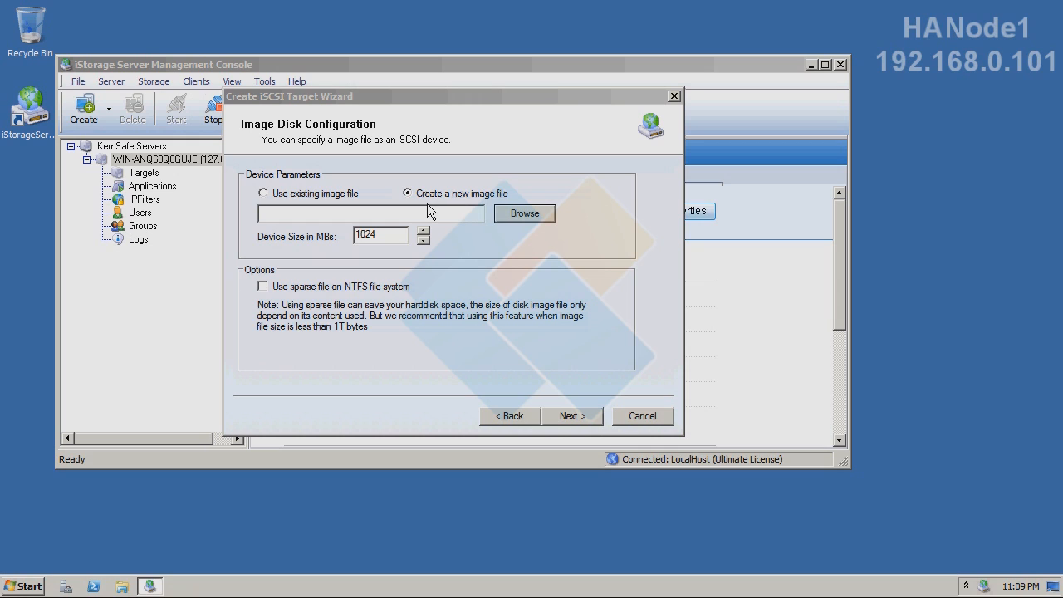
click(524, 214)
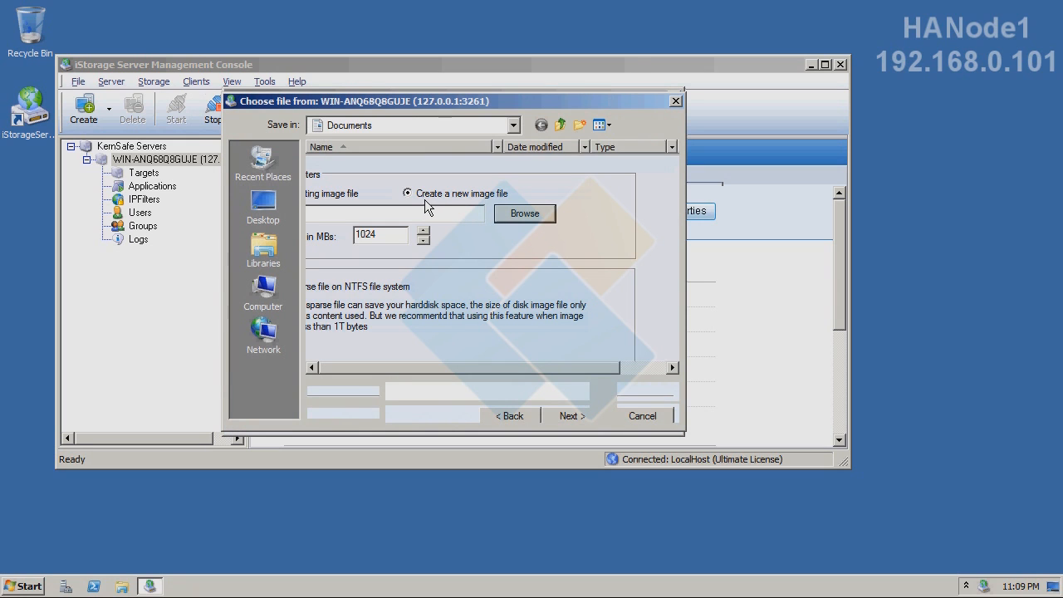
click(524, 214)
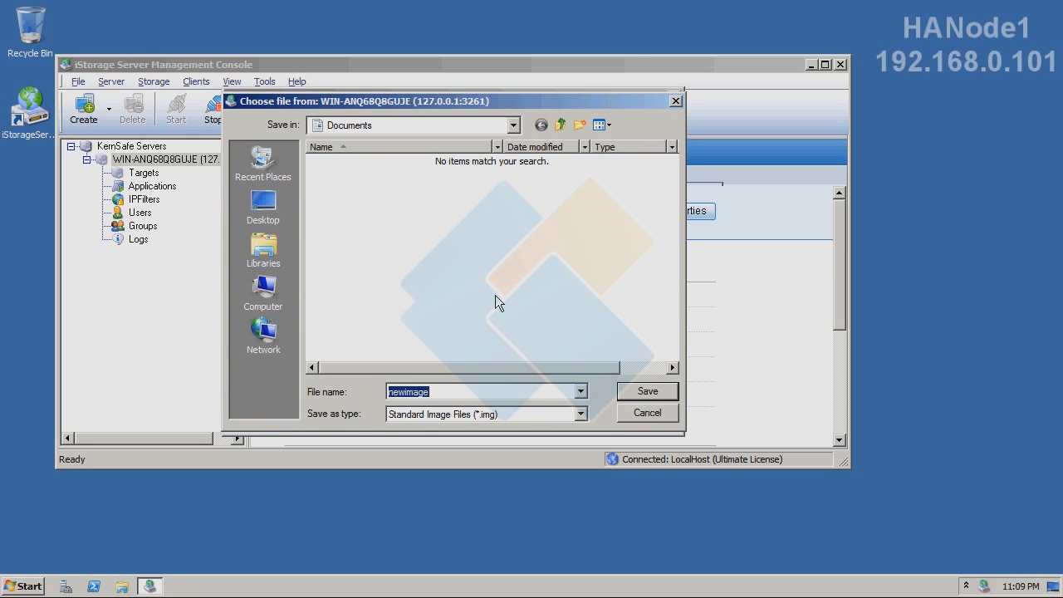
text(HA)
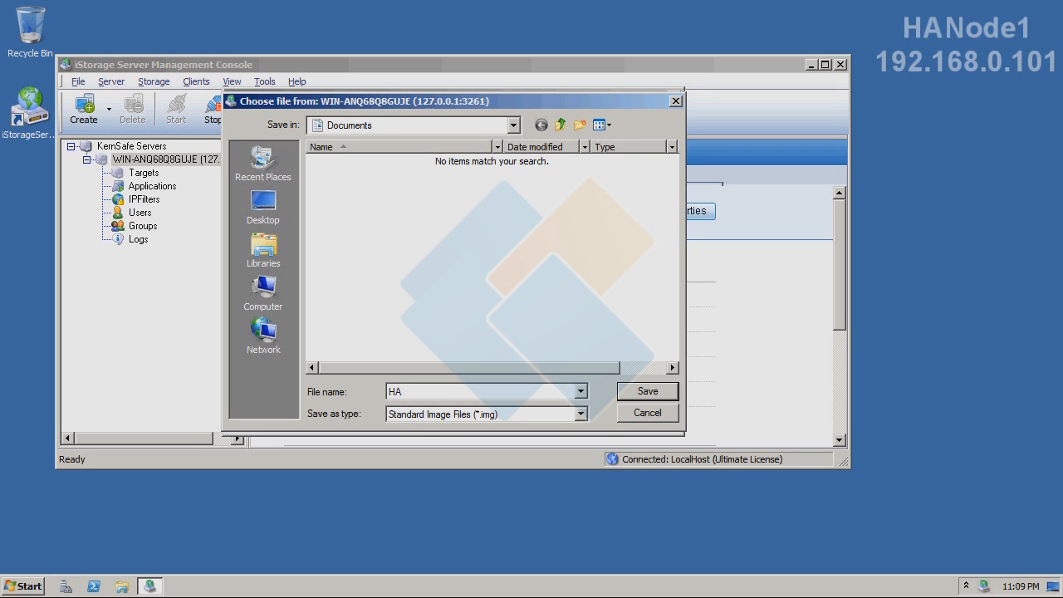
click(647, 391)
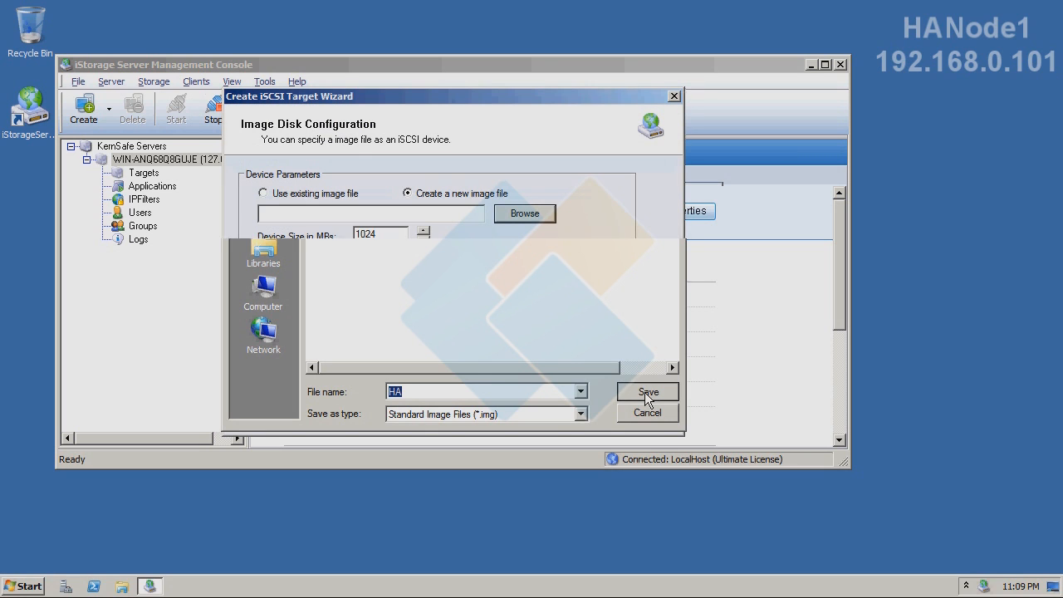
Set the image size to 4096 MB as a sparse file and continue to Authorization.
click(648, 392)
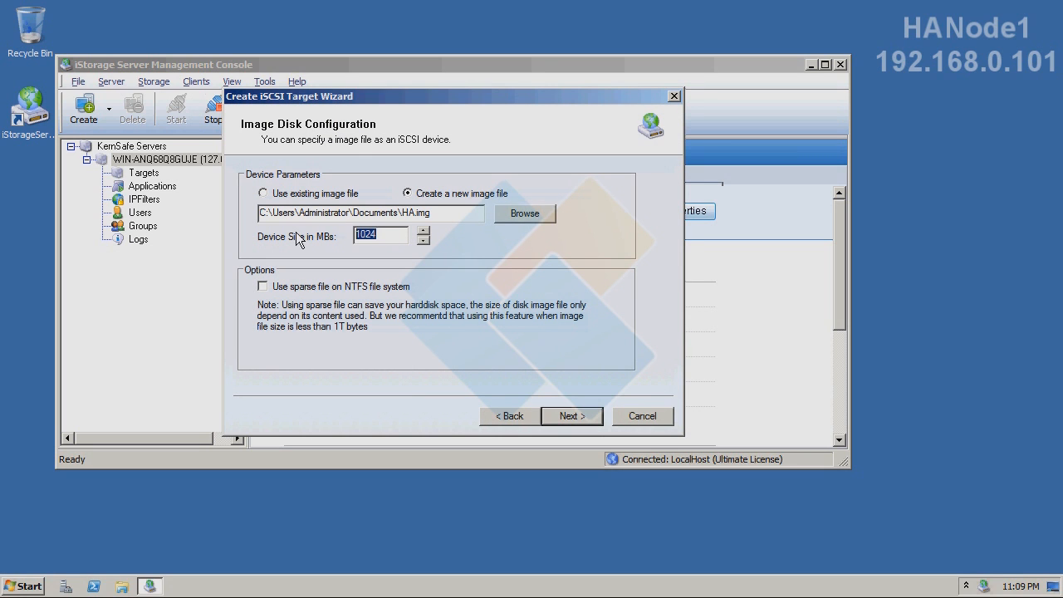
text(4096)
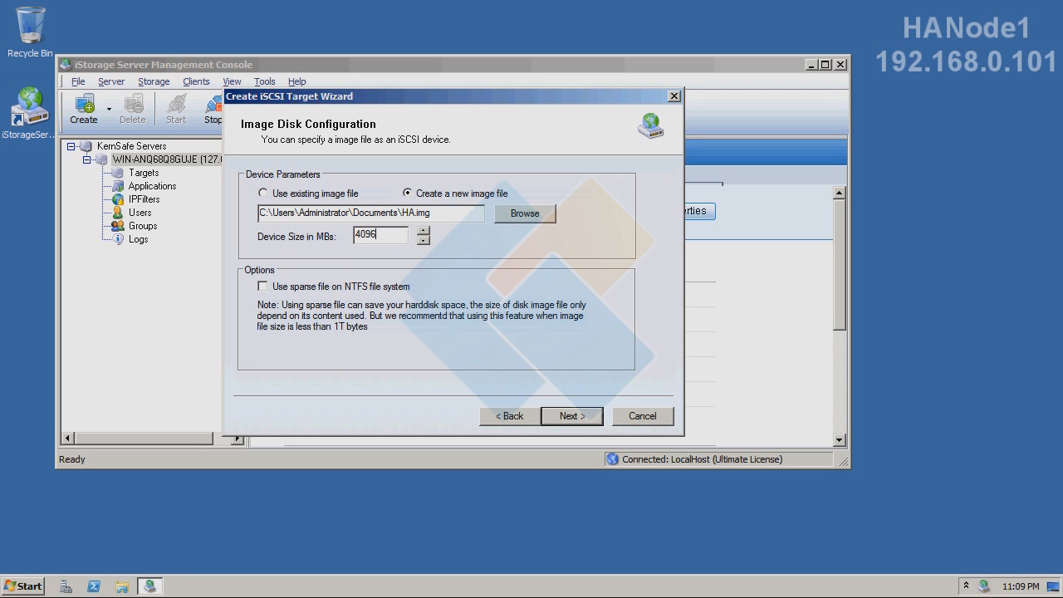
mouse_move(291, 290)
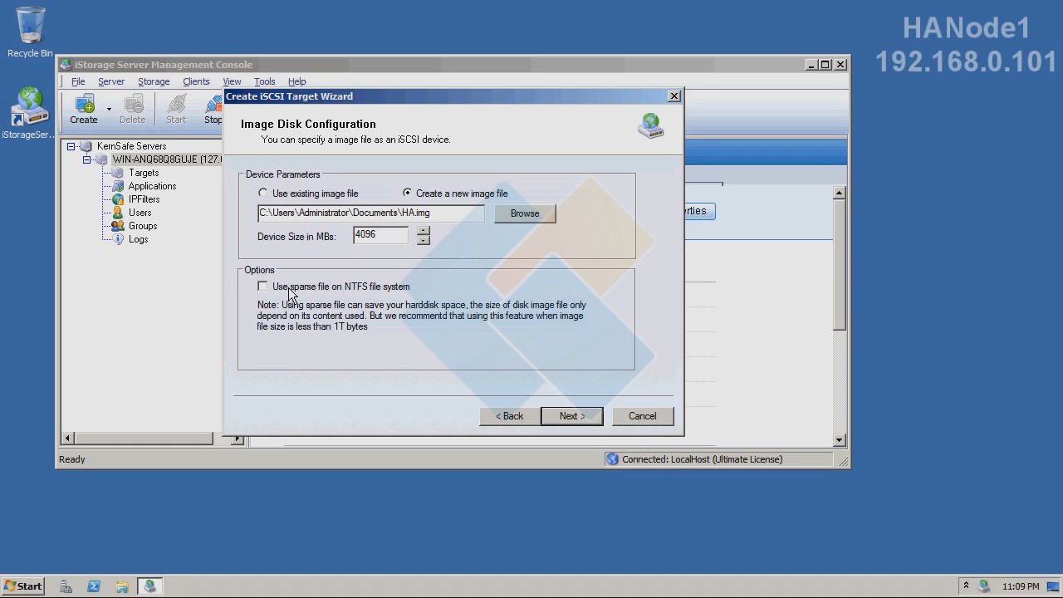
click(379, 235)
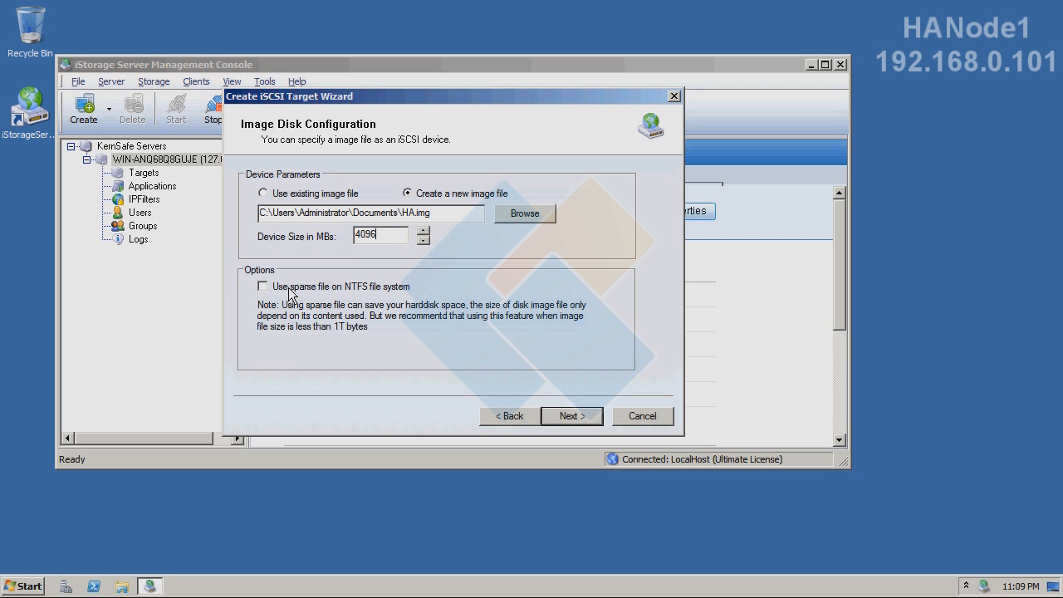
click(263, 286)
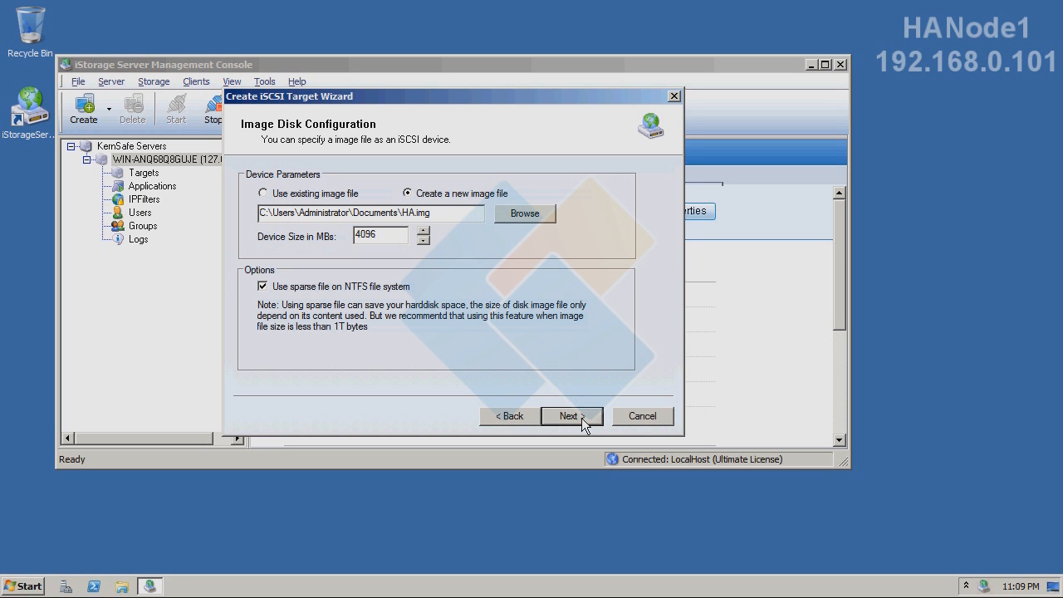
click(572, 416)
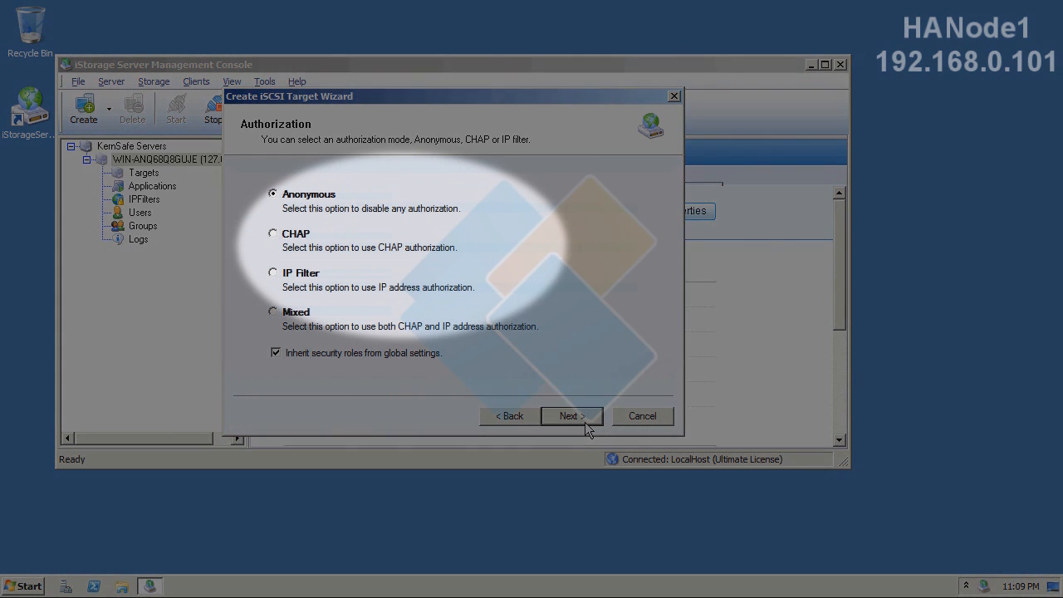
Keep anonymous access, name the target HANode1, enable multiple initiators, and finish.
click(572, 416)
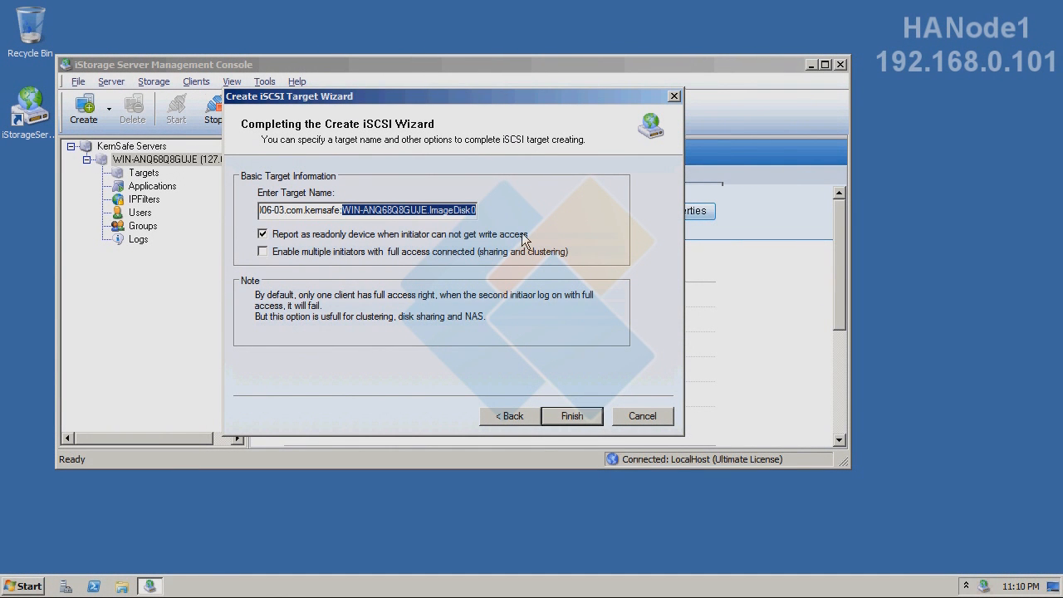
mouse_move(531, 211)
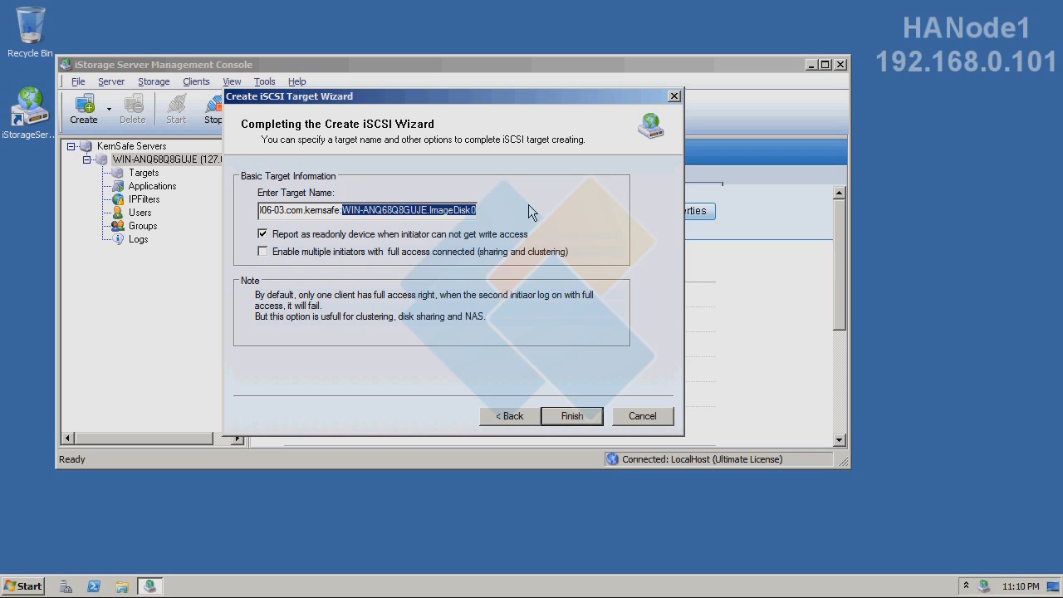
text(HANode1)
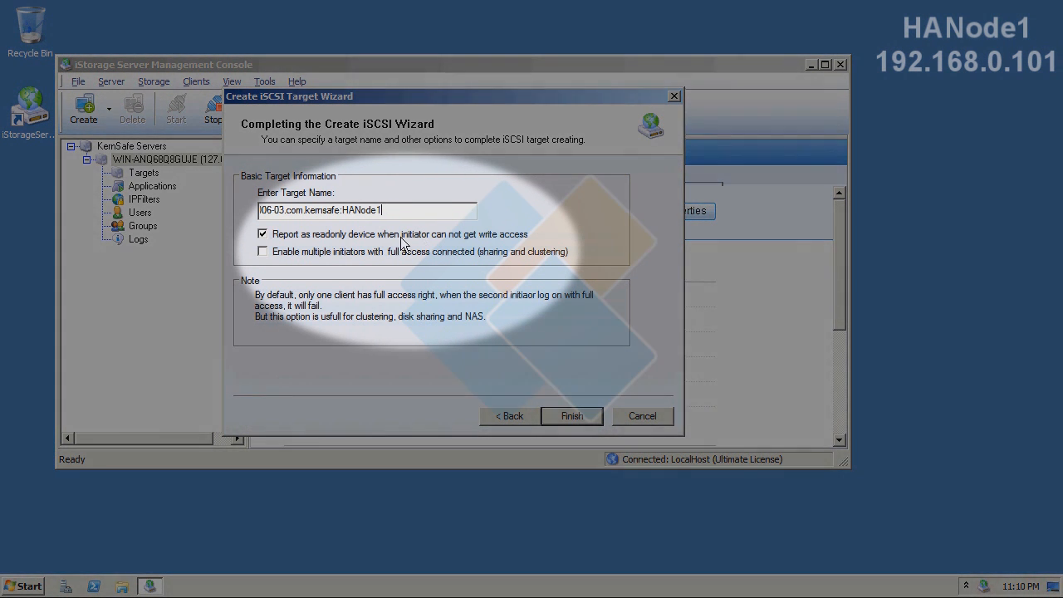
mouse_move(309, 259)
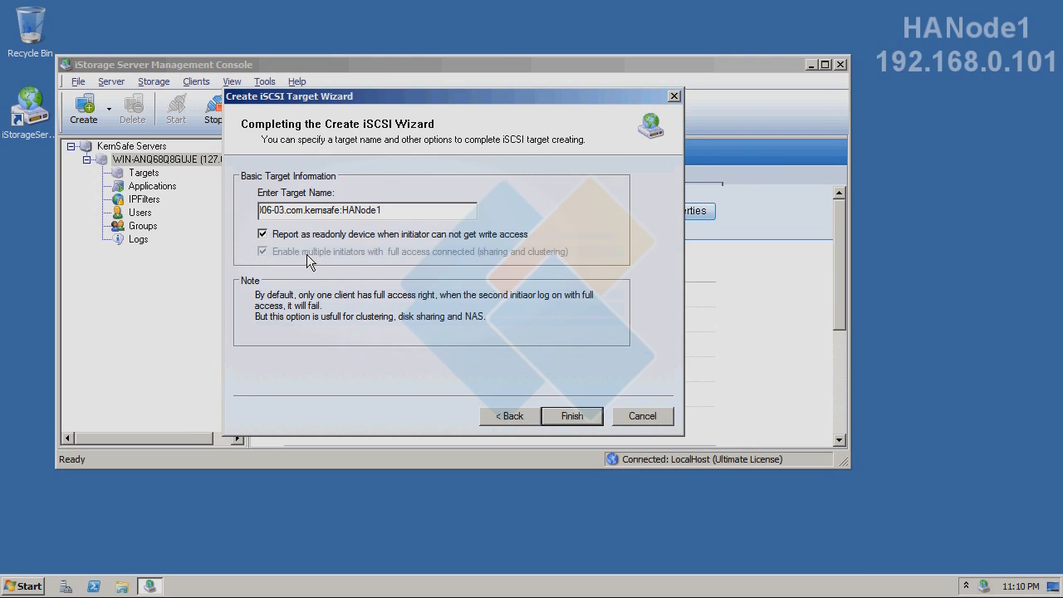
click(263, 251)
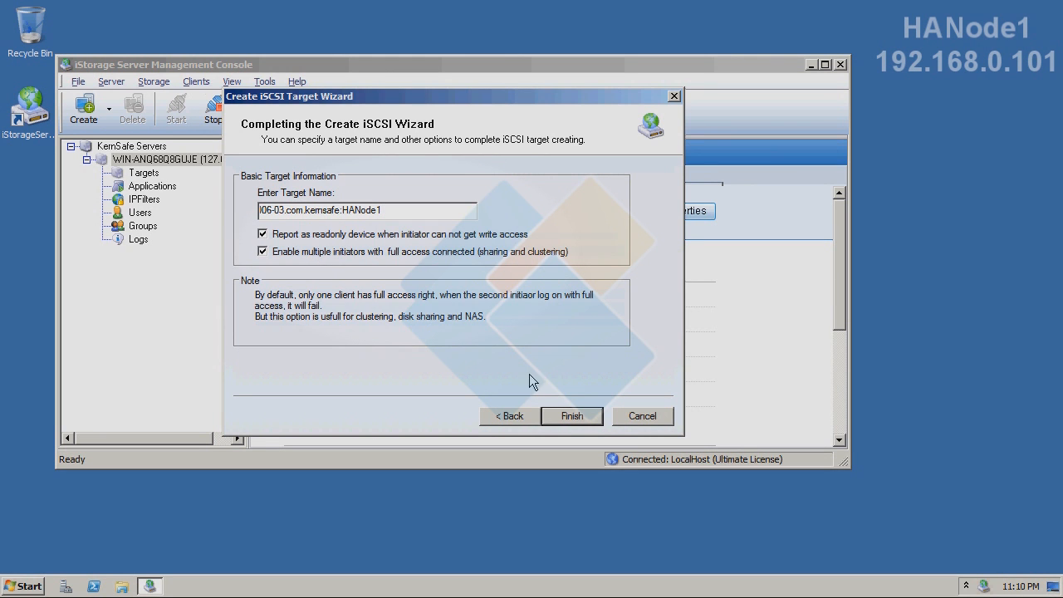
click(572, 416)
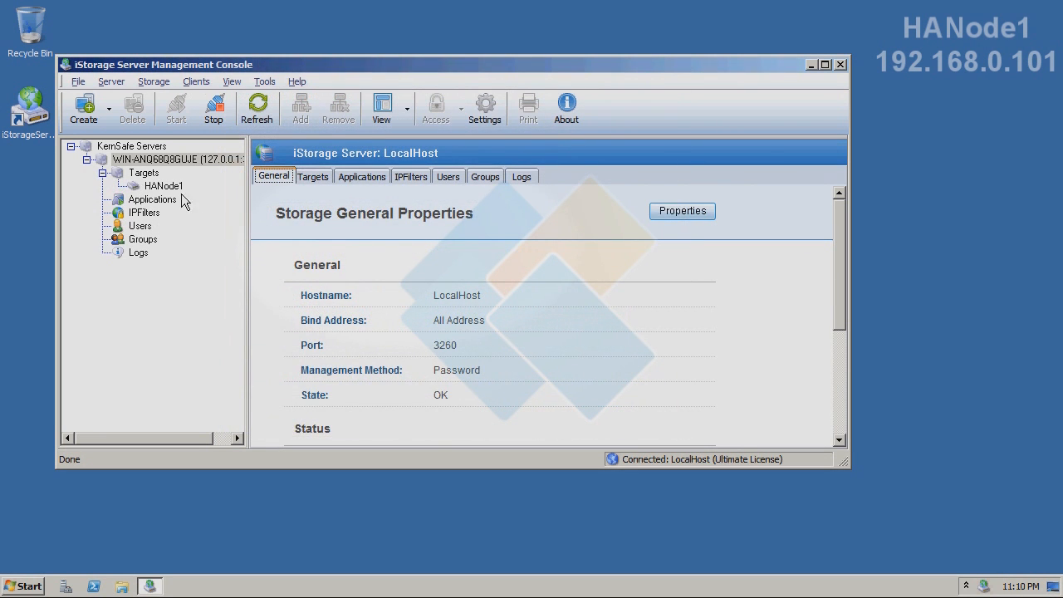
Select the HANode1 target to view its 4.00G image-file disk properties.
click(164, 185)
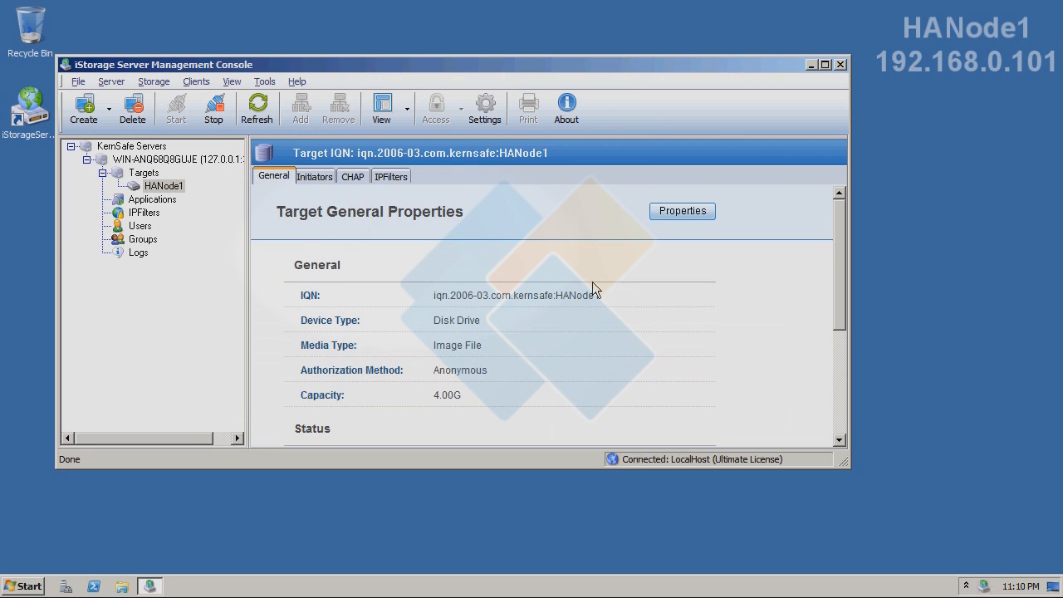
mouse_move(608, 264)
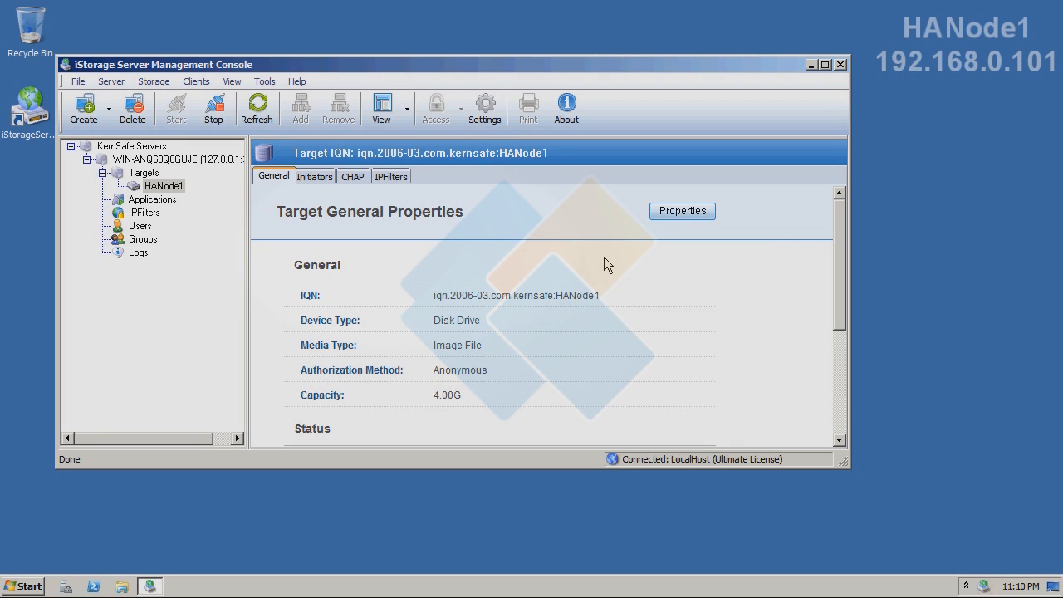
mouse_move(556, 6)
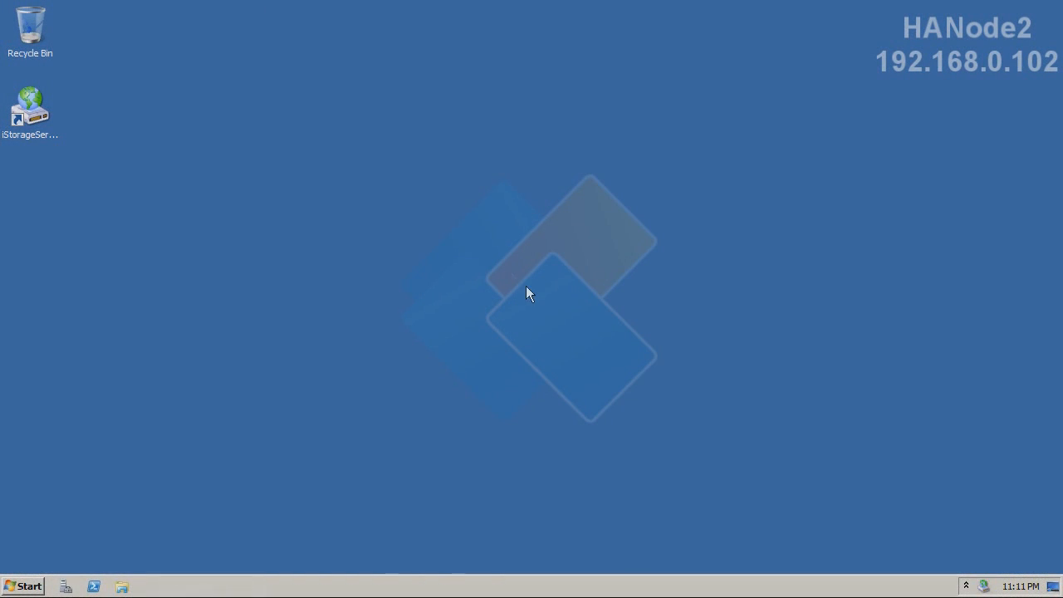
mouse_move(551, 353)
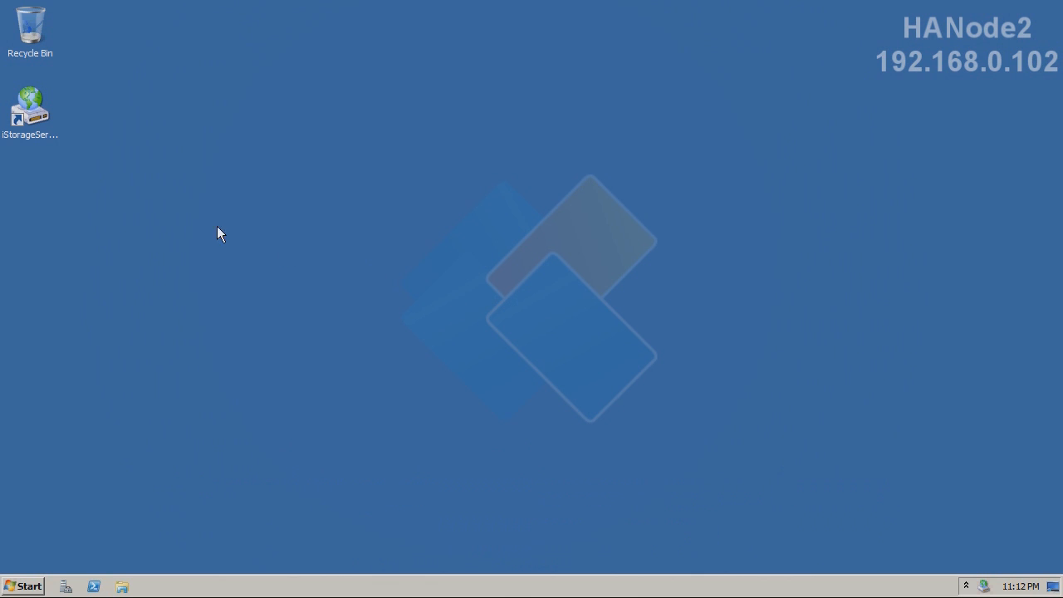
click(29, 108)
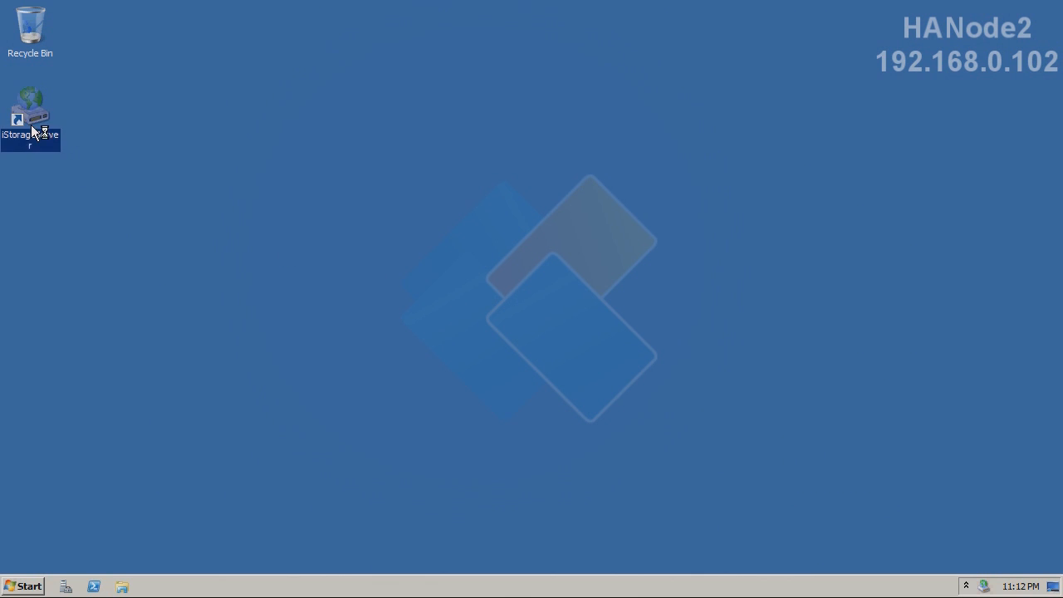
double_click(31, 109)
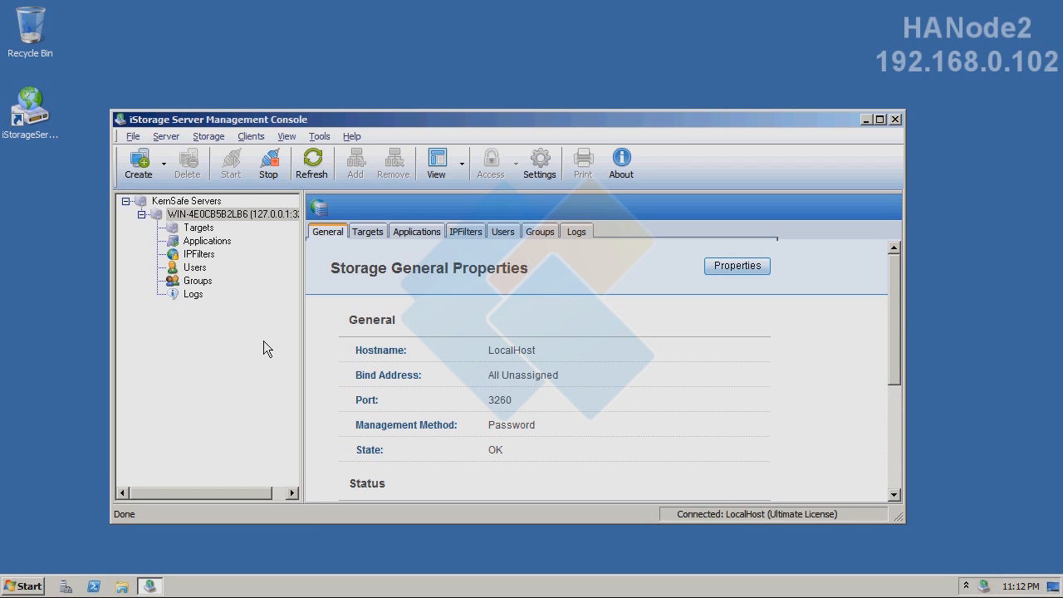
mouse_move(138, 174)
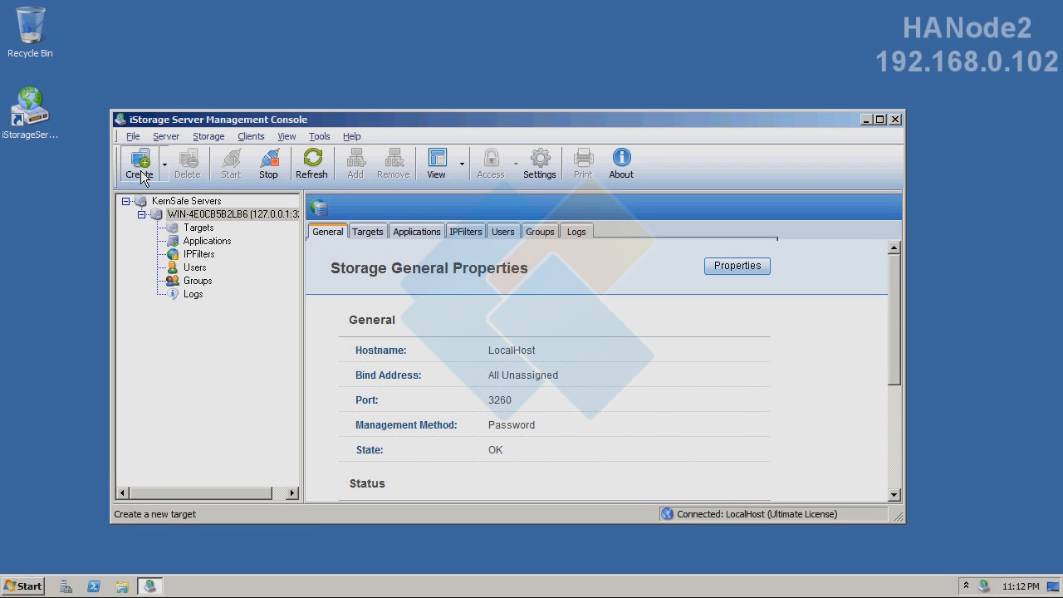
Start a new iSCSI target keeping Hard Disk and Standard Image File.
click(137, 162)
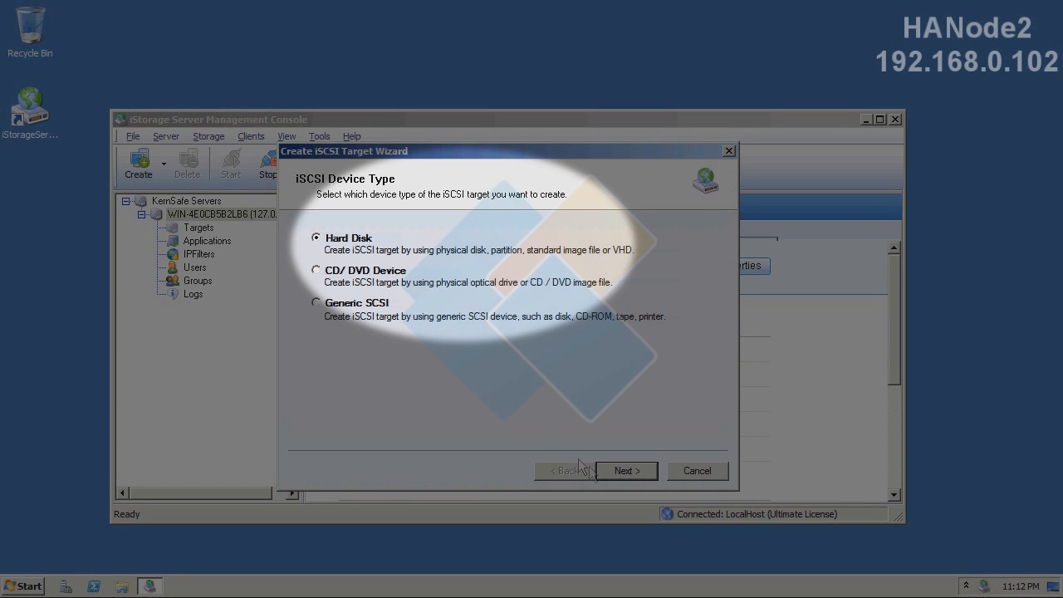
click(626, 471)
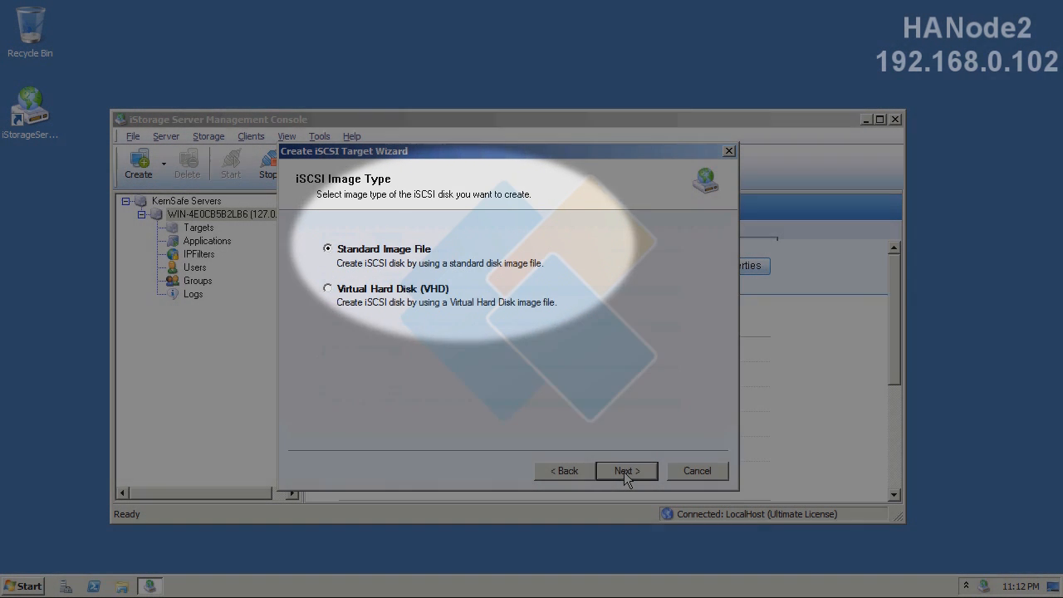
click(626, 469)
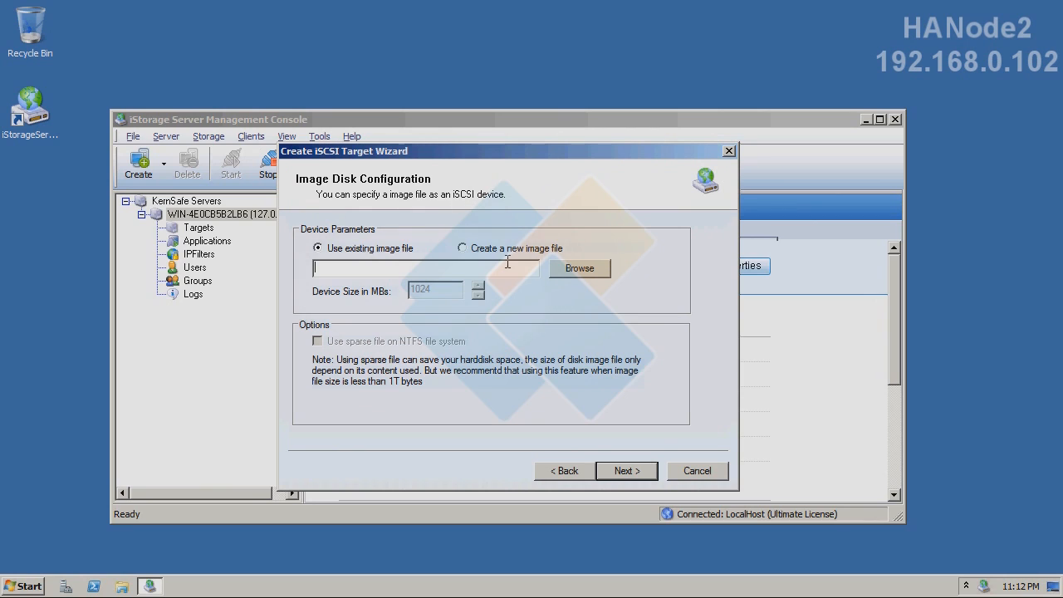
Save the image file as HA, make it sparse, and continue to Authorization.
click(579, 267)
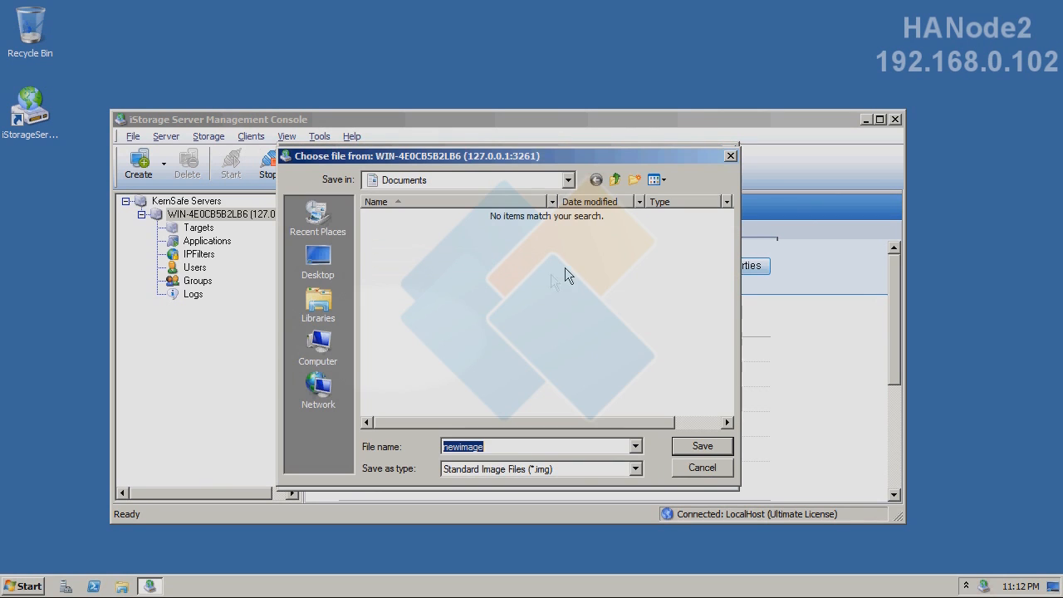
text(HA)
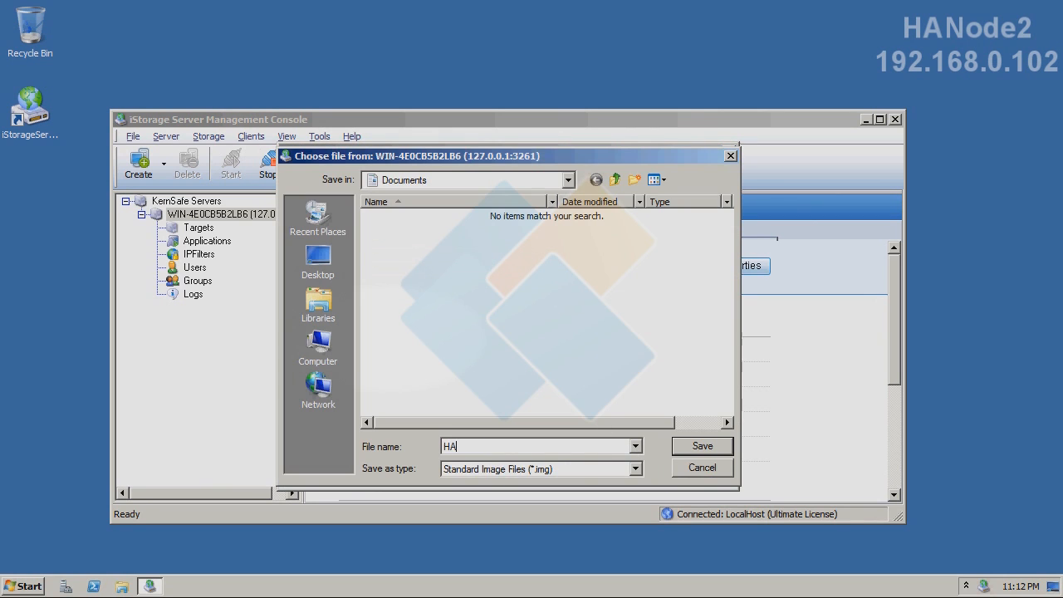
mouse_move(703, 455)
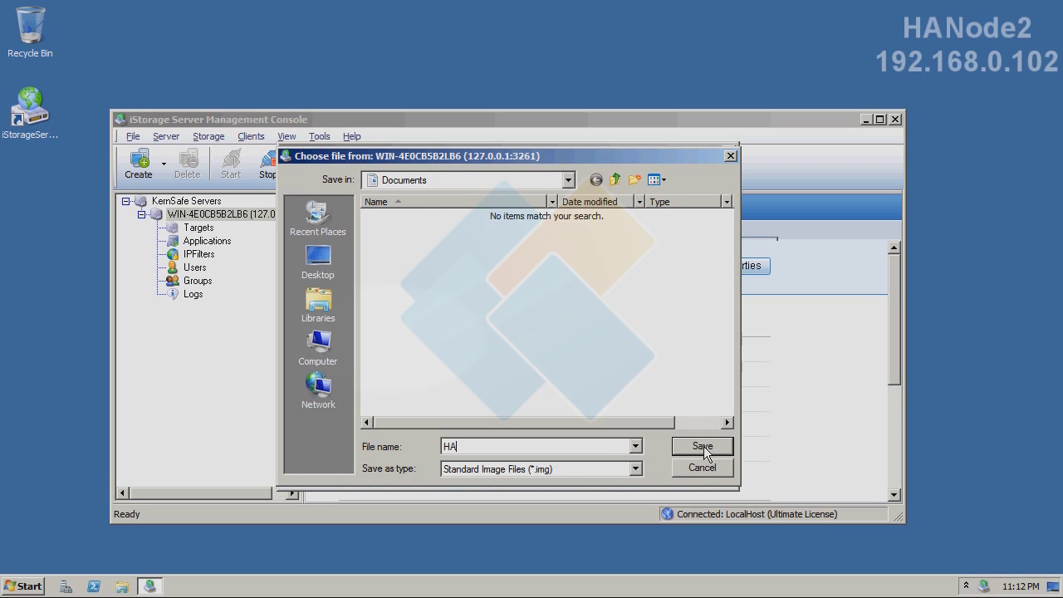
click(701, 445)
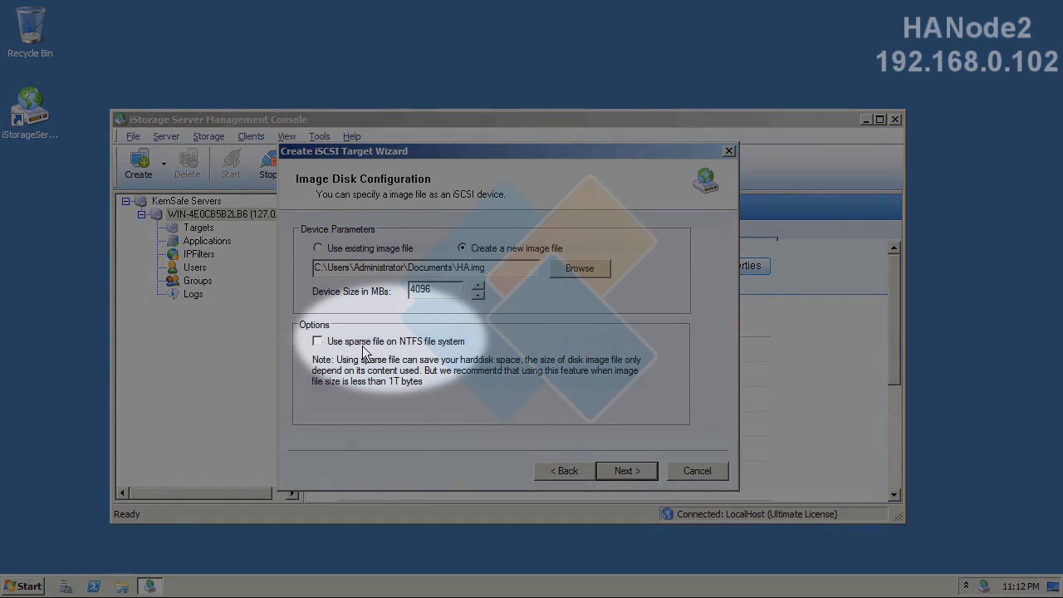
click(317, 340)
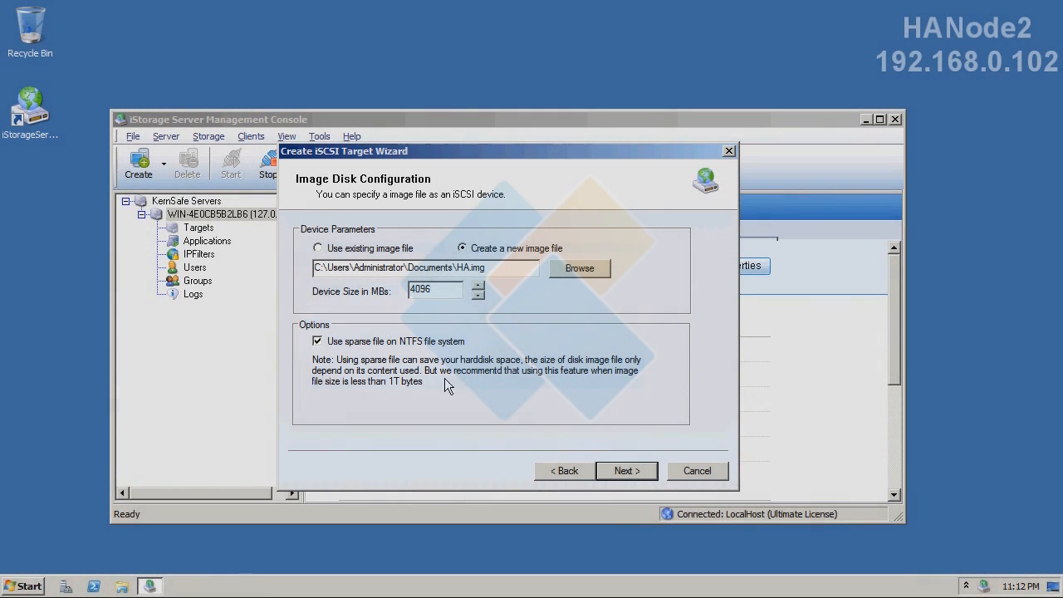
click(626, 471)
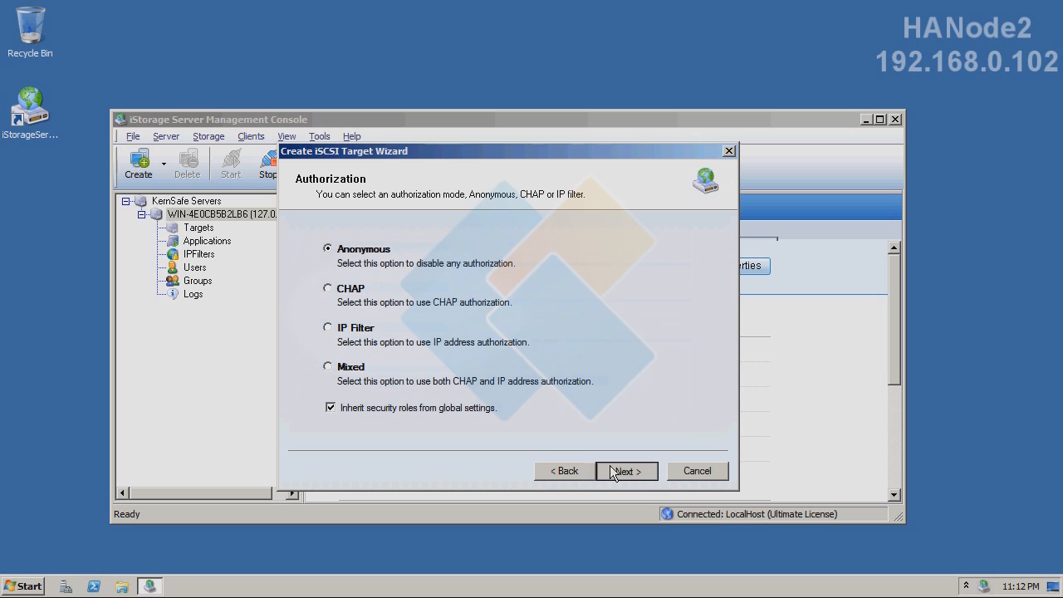
Keep anonymous access, name the target HANode2, enable multiple initiators, and finish.
click(627, 471)
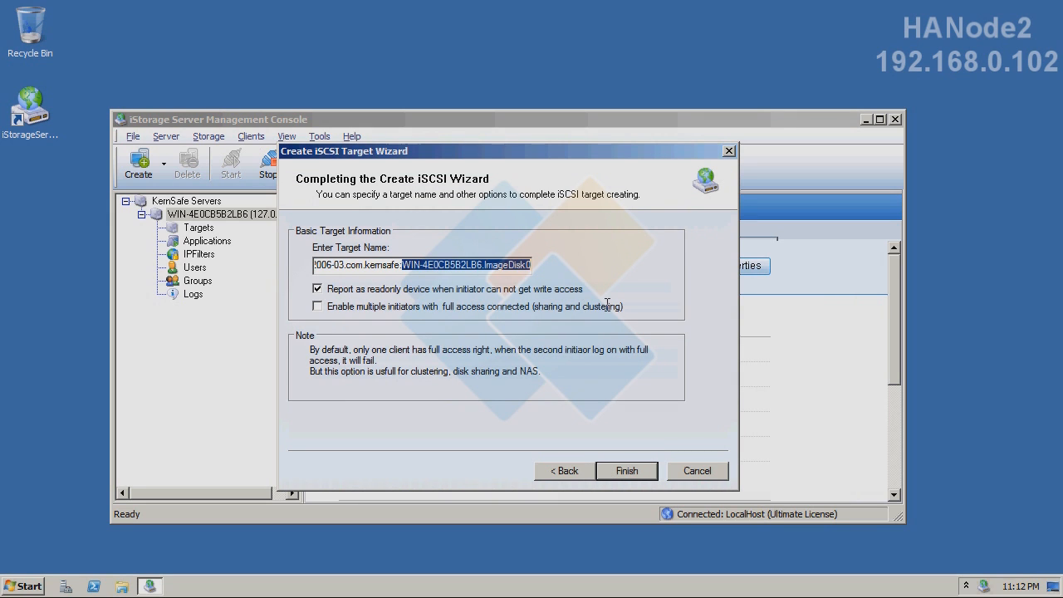
text(HANode2)
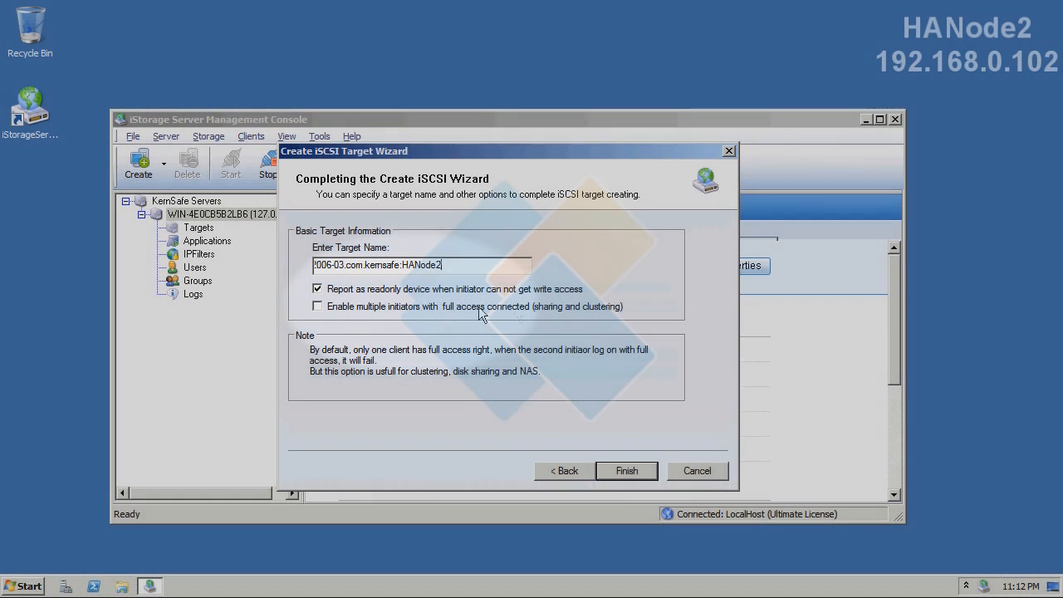
click(317, 307)
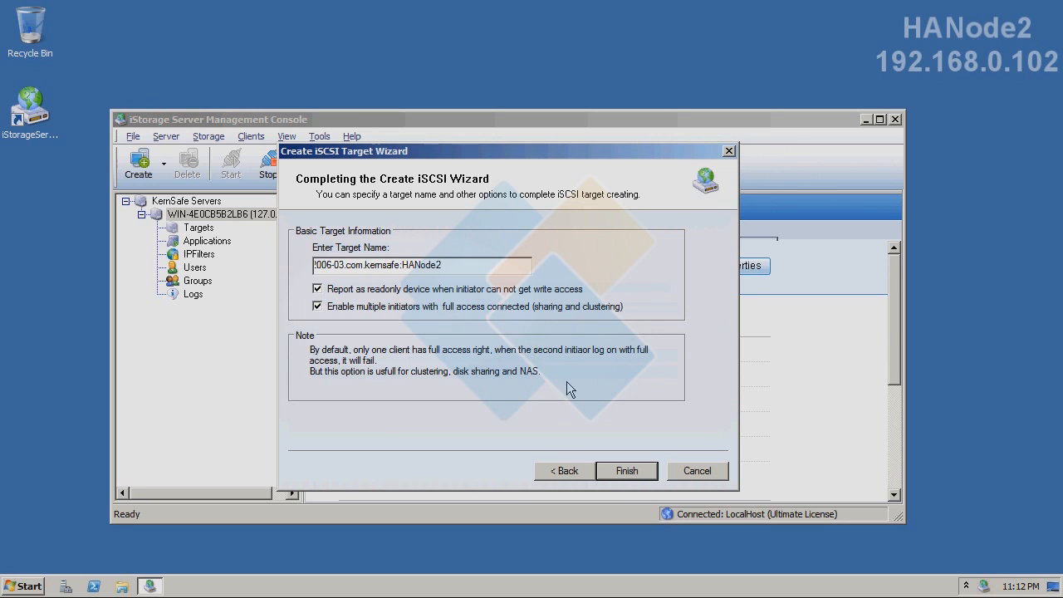
click(626, 471)
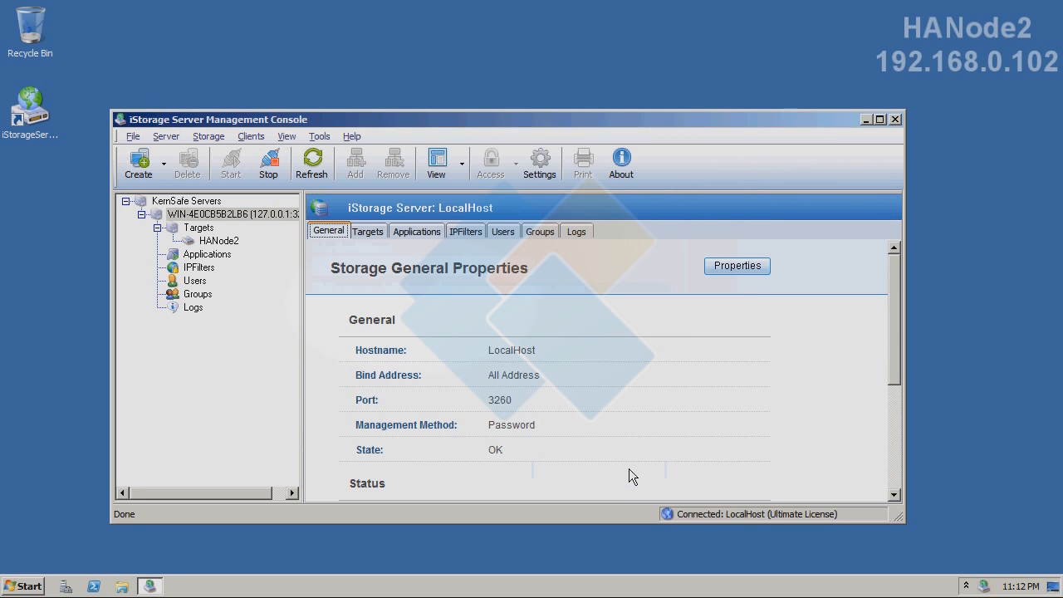
mouse_move(274, 294)
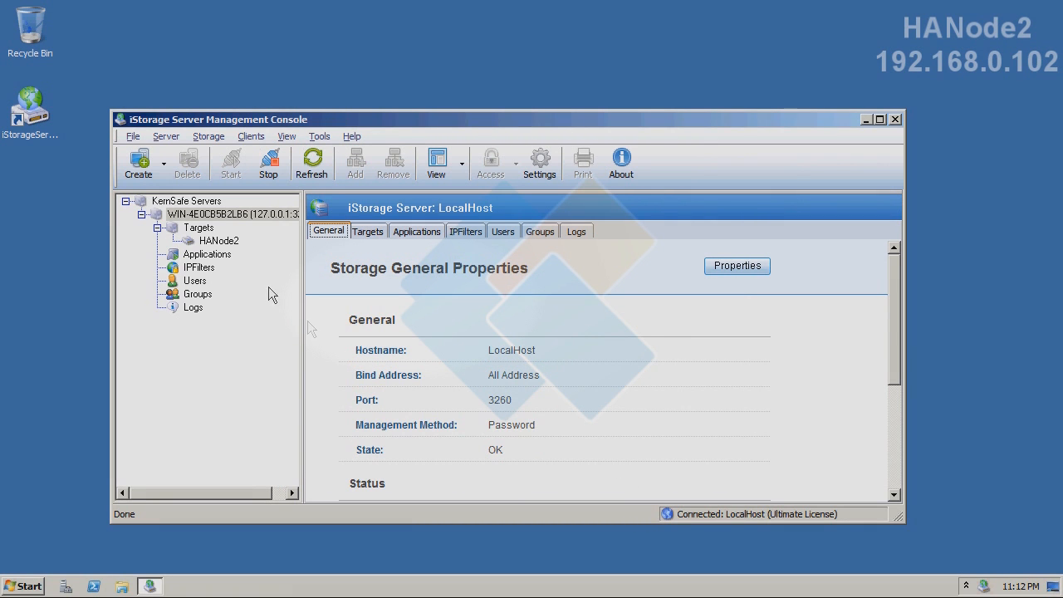
On HANode1, select the HANode1 target to show its properties.
click(218, 241)
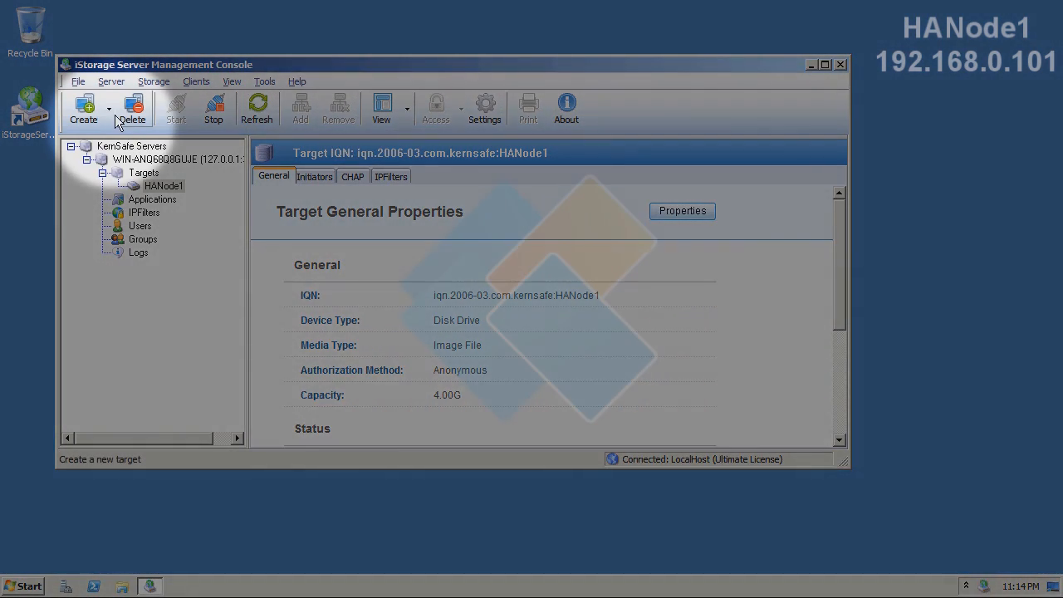
Create a Failover iSCSI SAN Node application with HANode1 checked as base target.
click(108, 109)
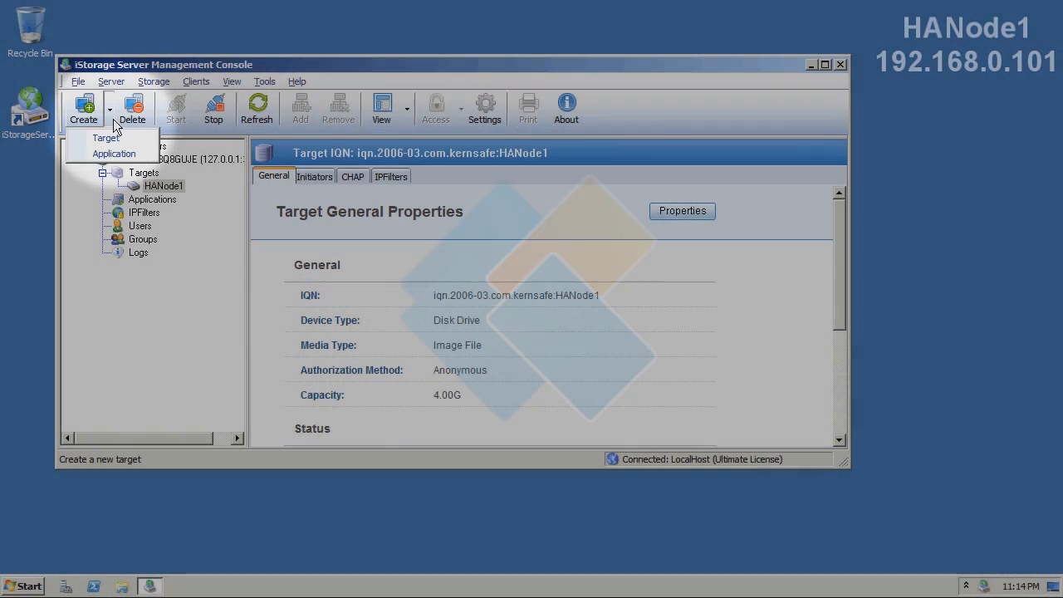
click(114, 154)
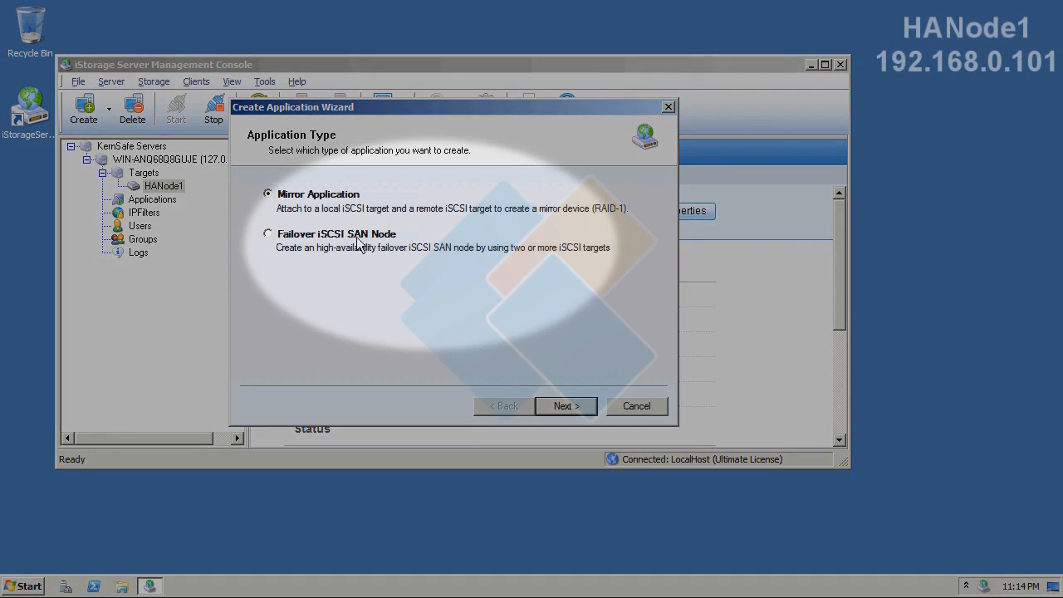
click(267, 233)
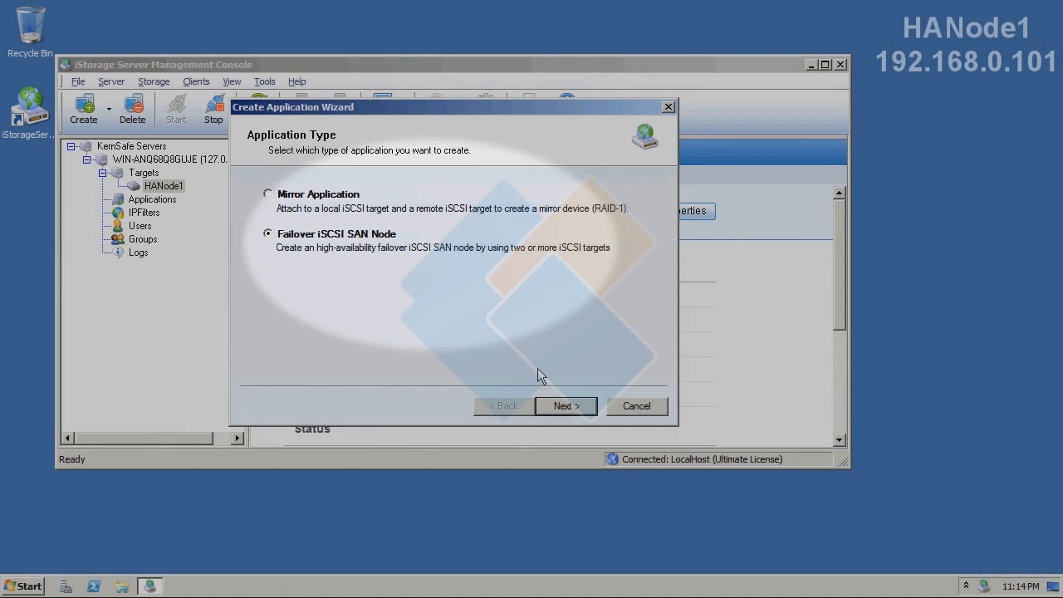
click(566, 406)
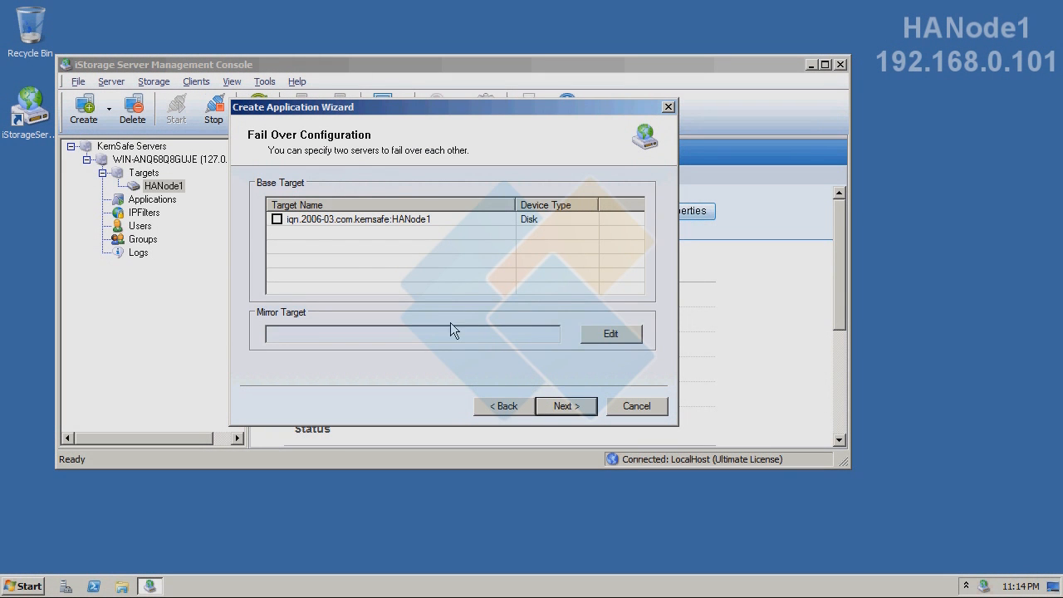
click(277, 218)
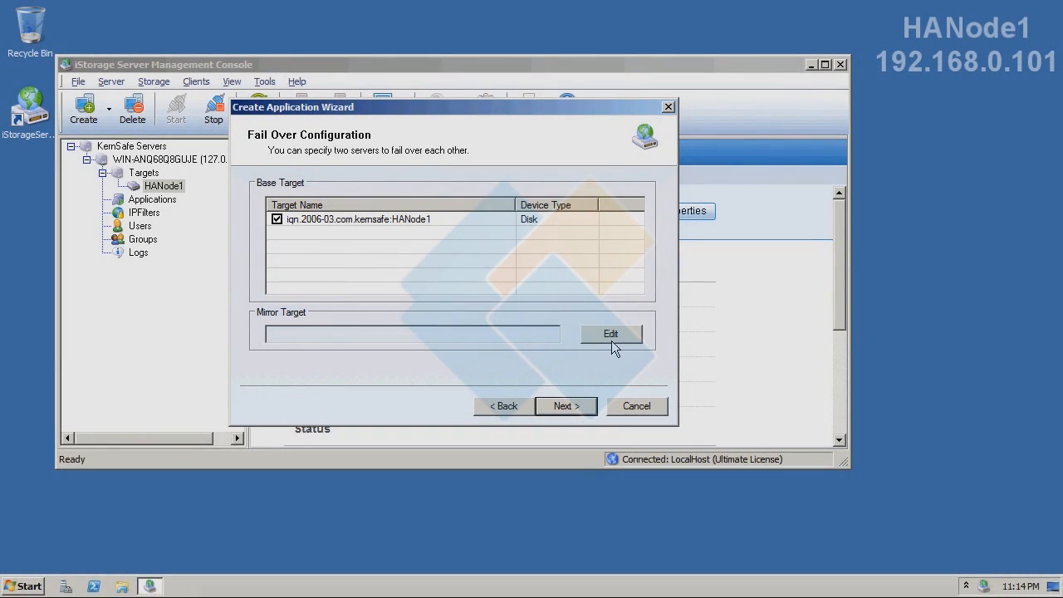
Discover targets on host 192.168.0.102 and choose HANode2 as the mirror target.
click(610, 334)
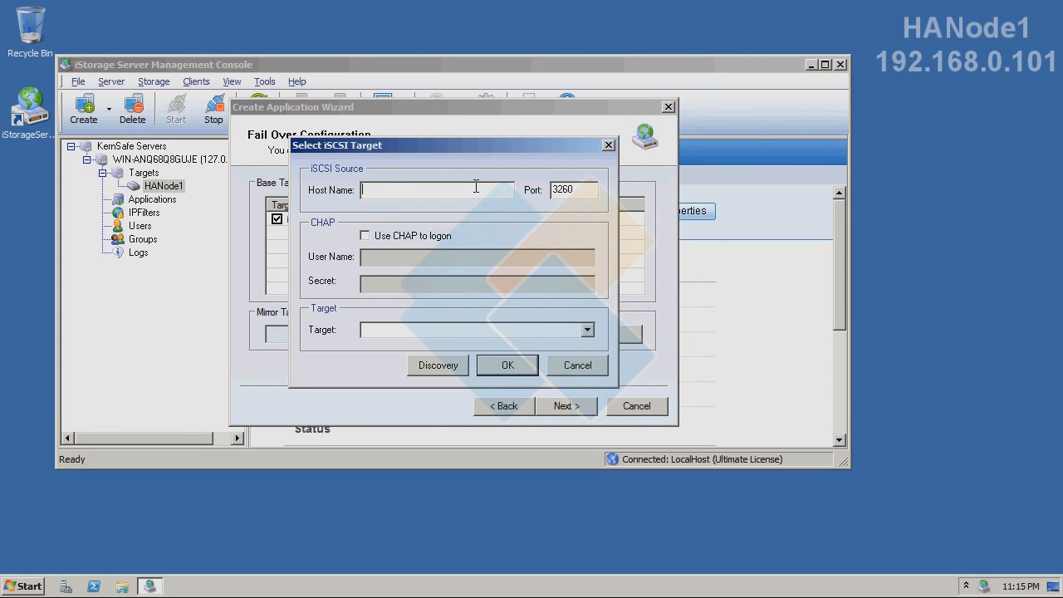
text(192.168.0.102)
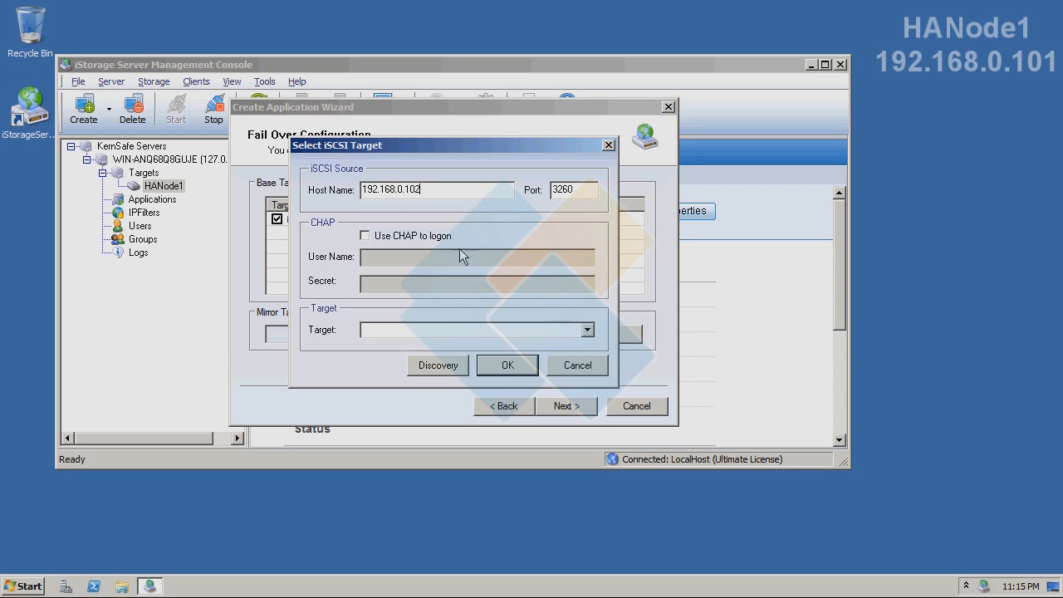
click(438, 365)
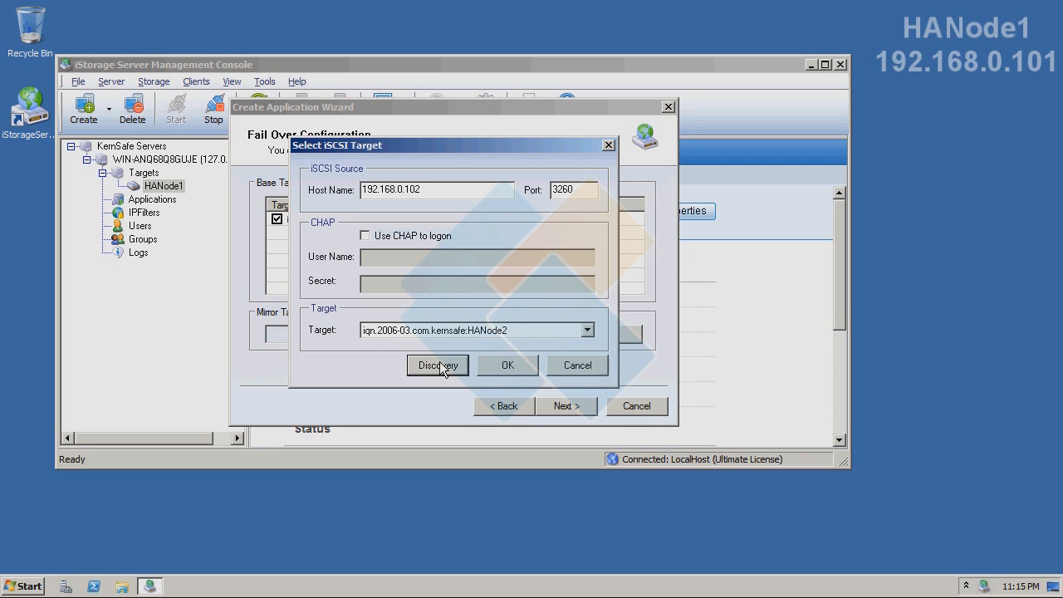
mouse_move(448, 319)
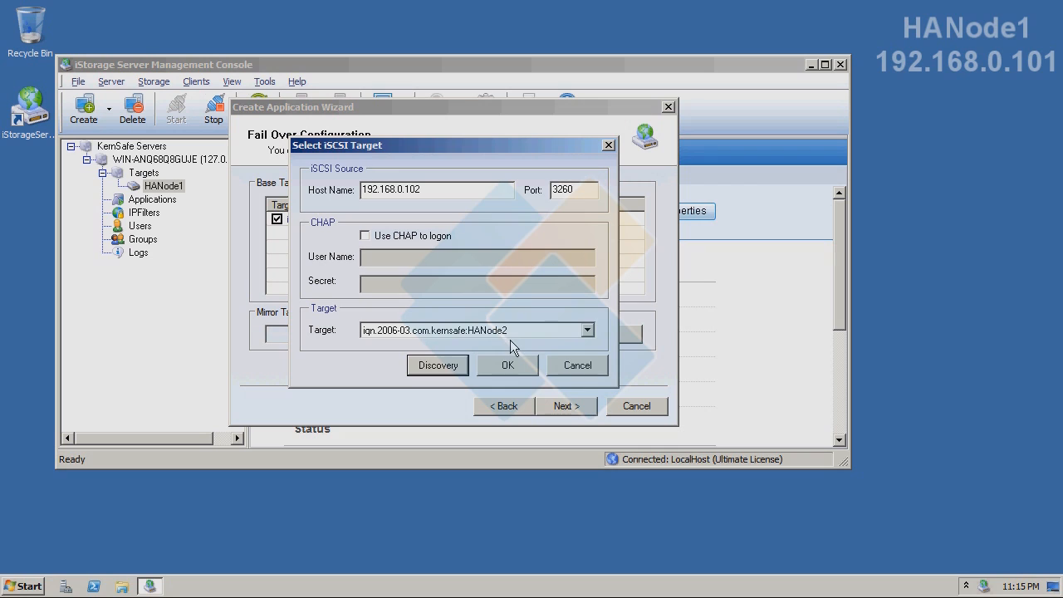
click(508, 364)
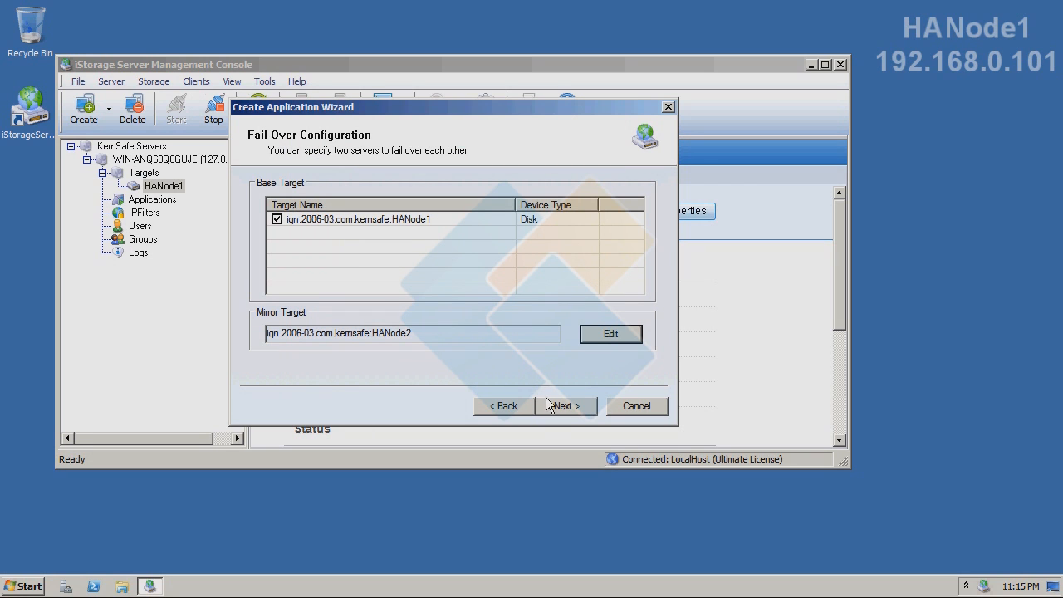
mouse_move(564, 408)
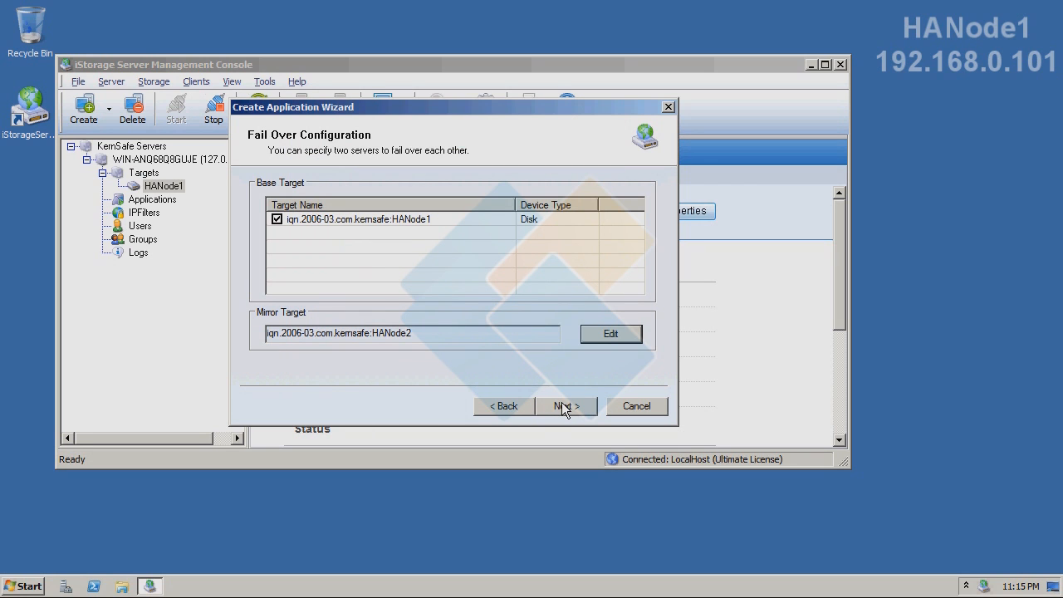
Choose 'without synchronization (Manual Initialization)' and finish the HANode1–HANode2 failover application.
click(566, 406)
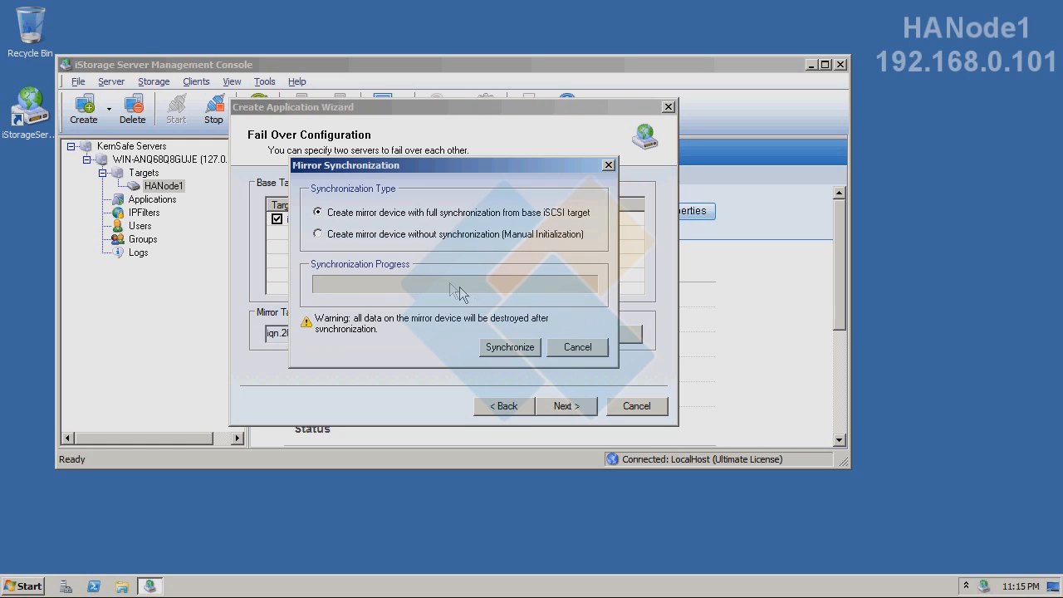
mouse_move(443, 288)
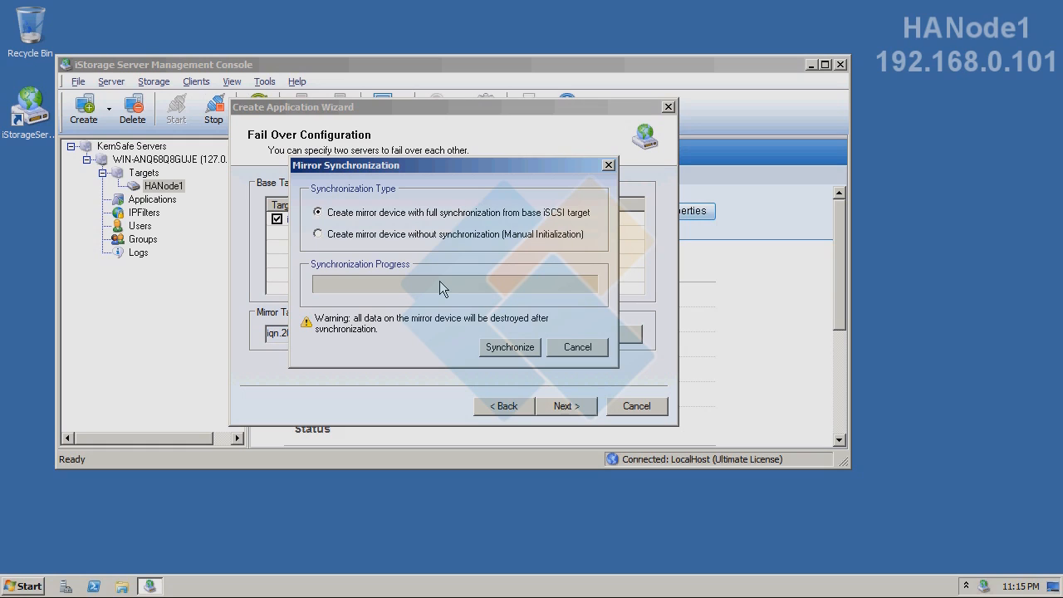
mouse_move(419, 332)
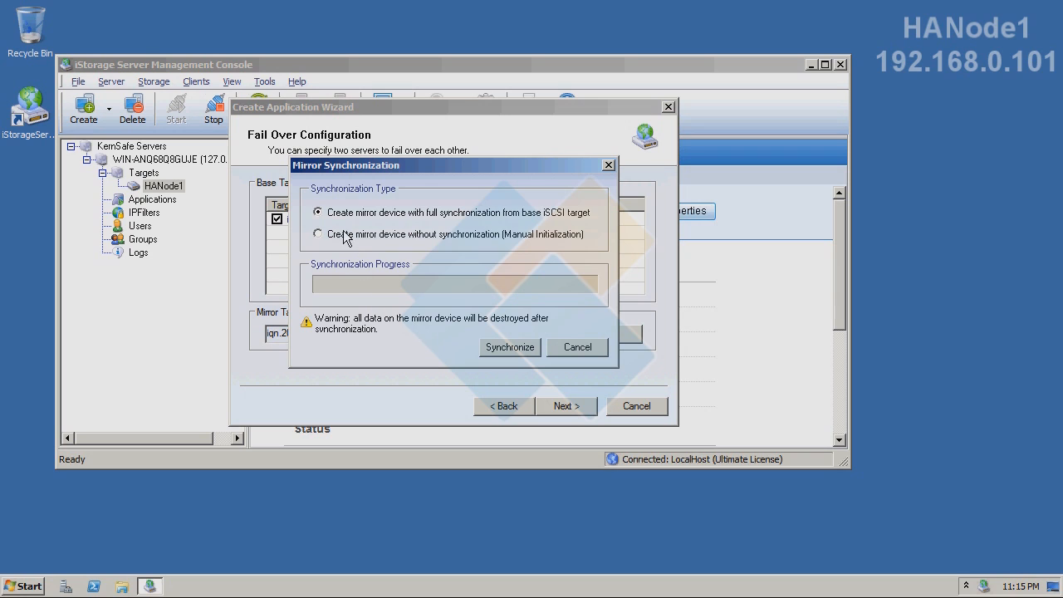
click(317, 233)
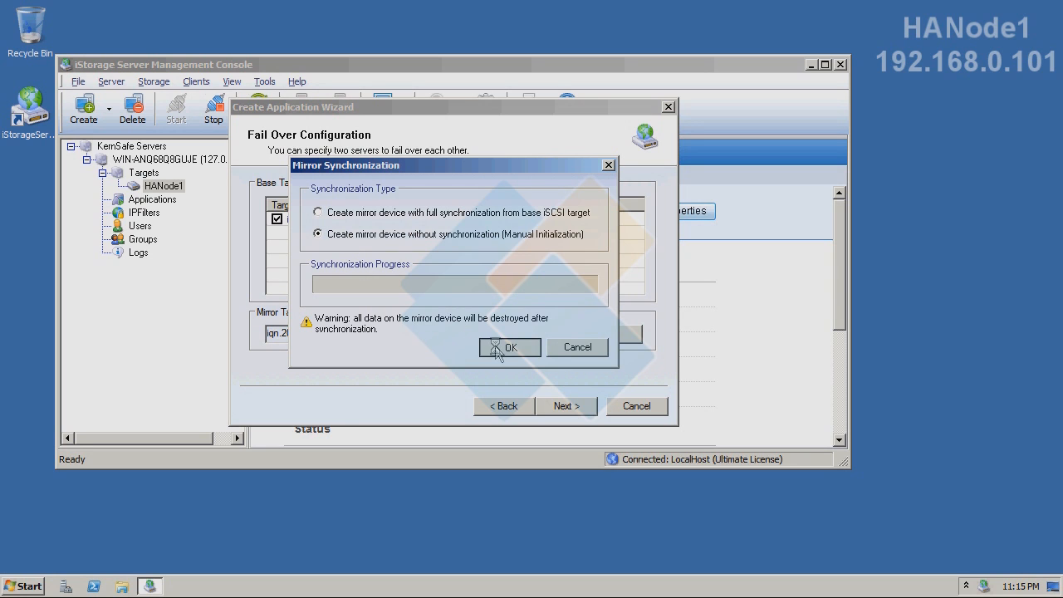
click(509, 347)
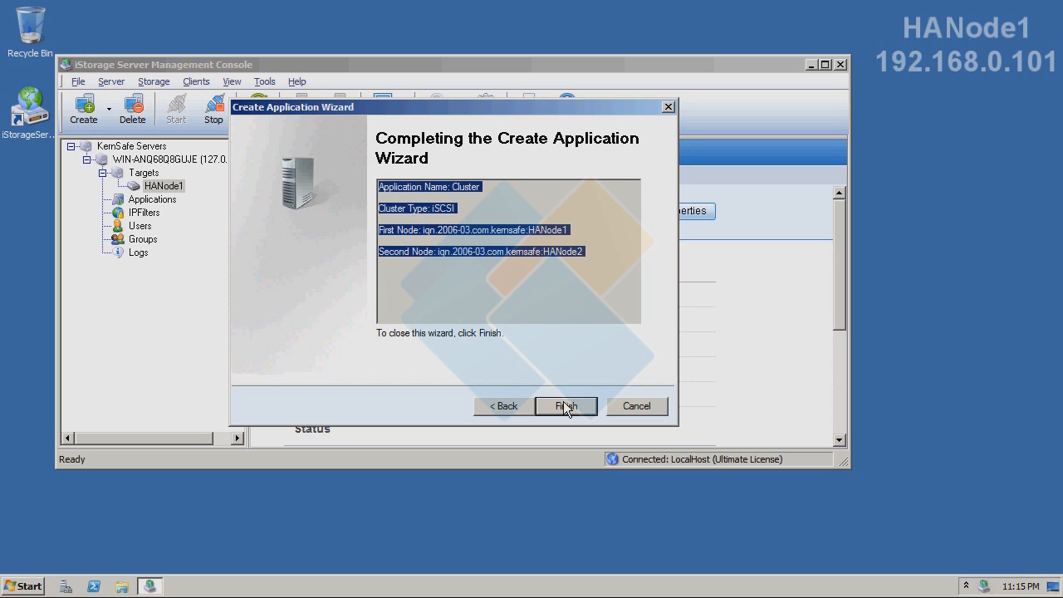
click(567, 406)
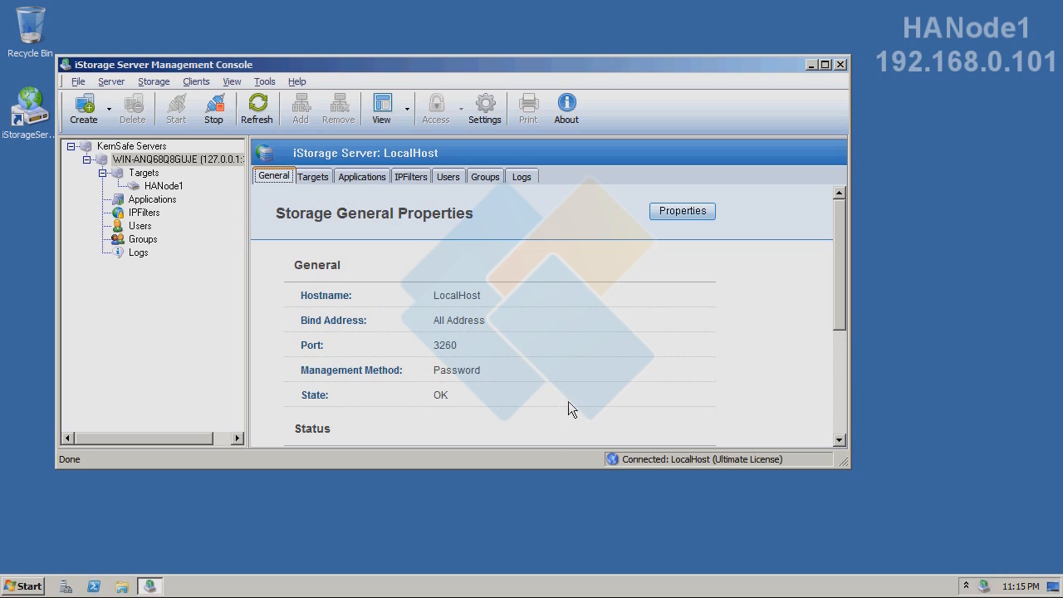
mouse_move(566, 394)
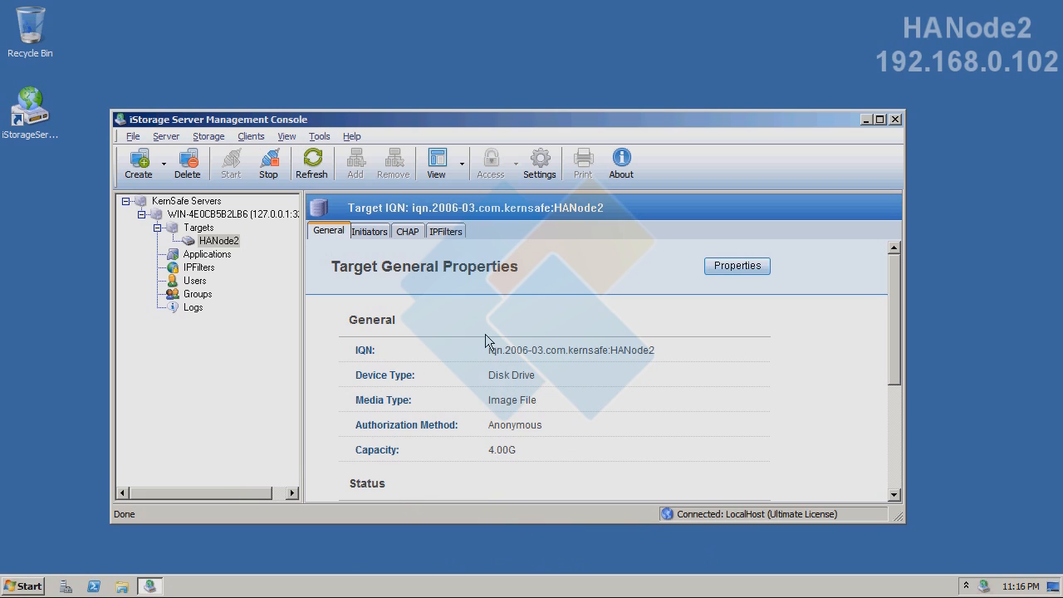
mouse_move(163, 163)
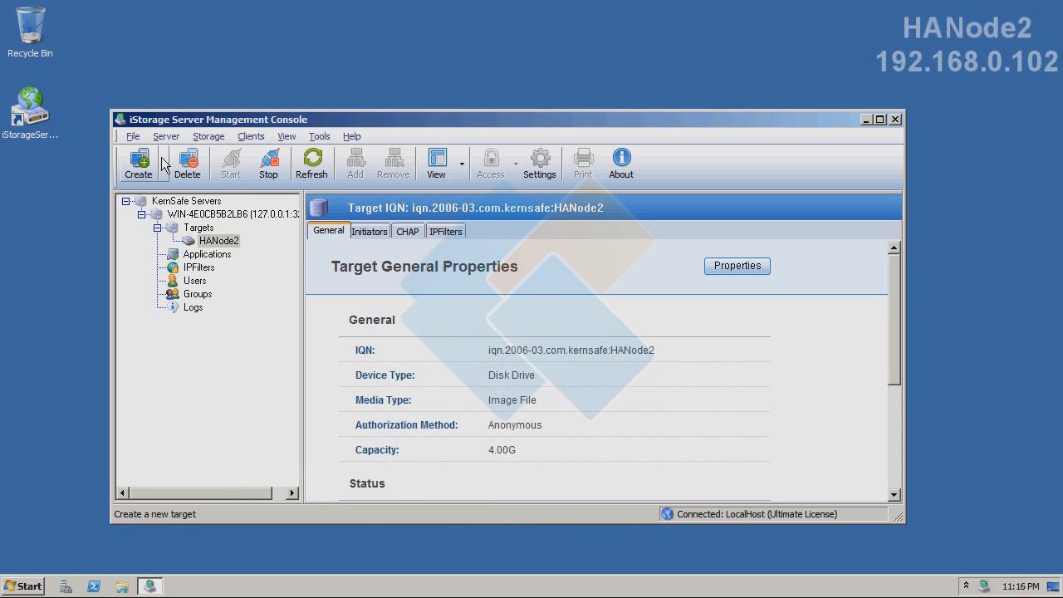
Start a Failover iSCSI SAN Node application on HANode2 and advance to failover configuration.
click(163, 162)
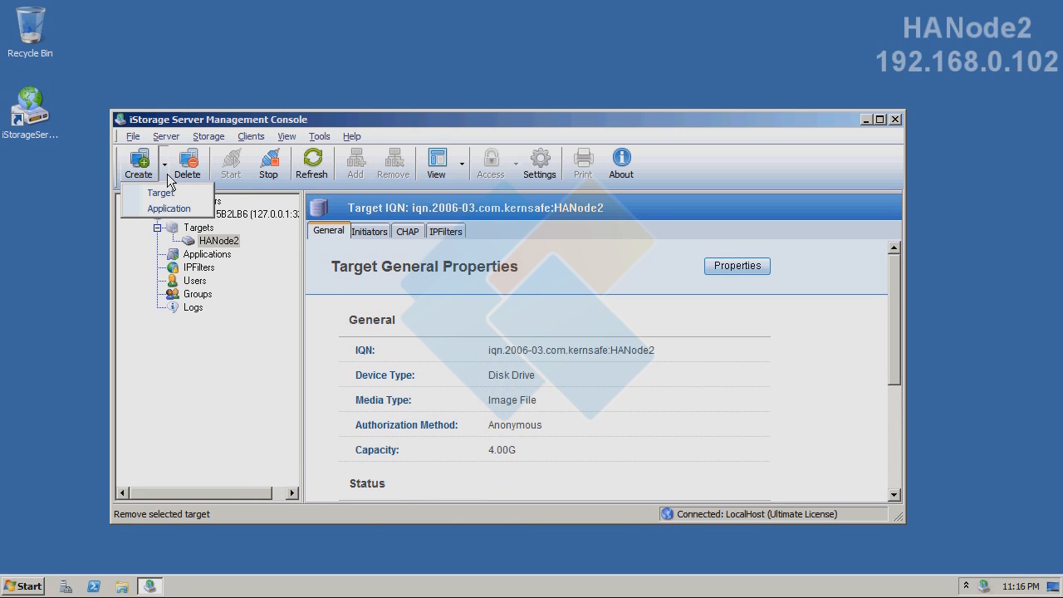
click(169, 208)
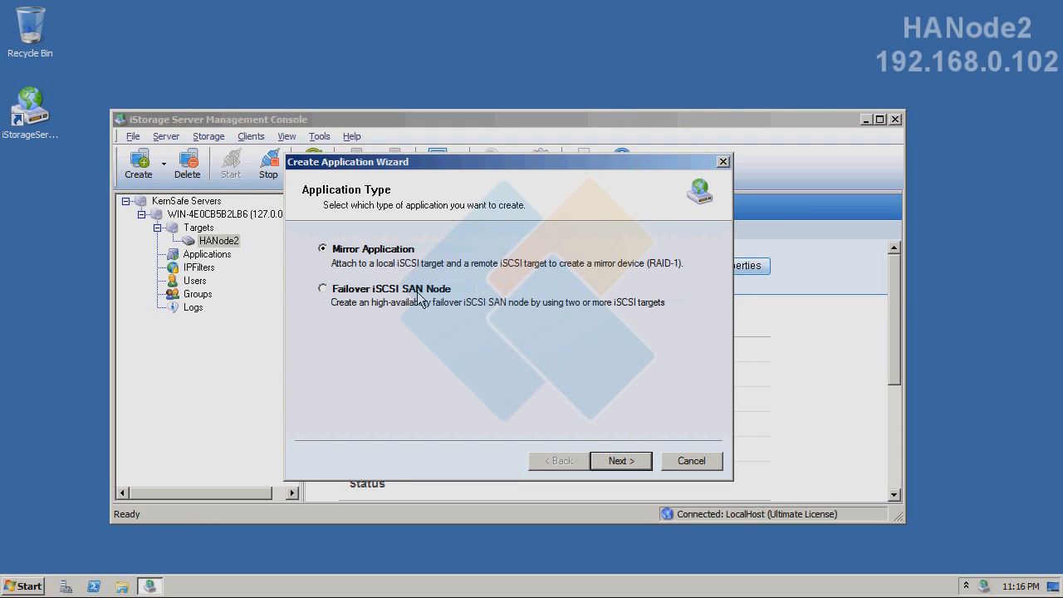
click(322, 288)
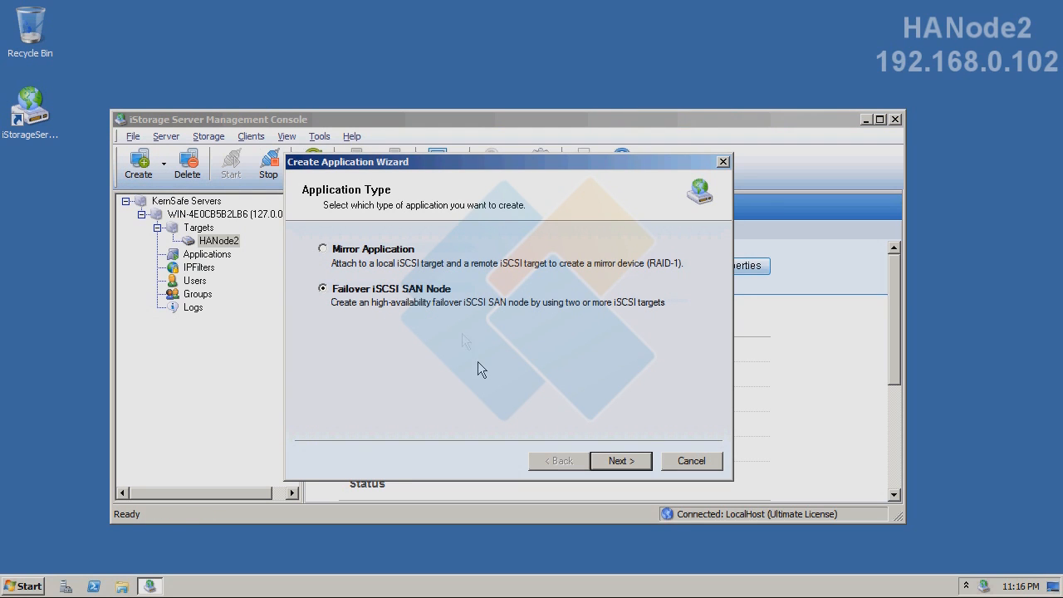
click(620, 461)
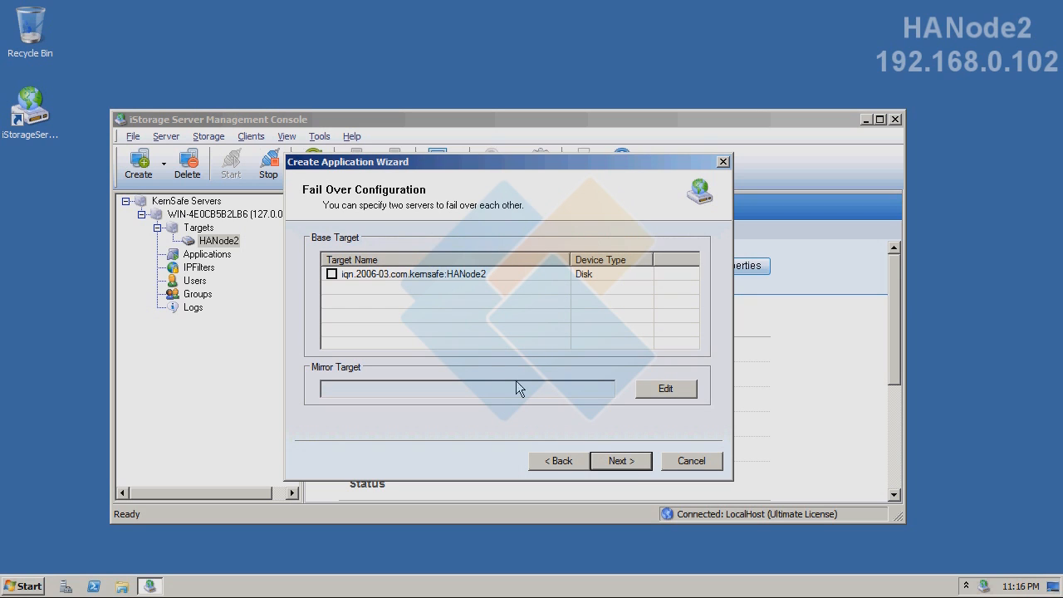
Check HANode2 as base target and pick HANode1 at 192.168.0.101 as mirror target.
click(331, 274)
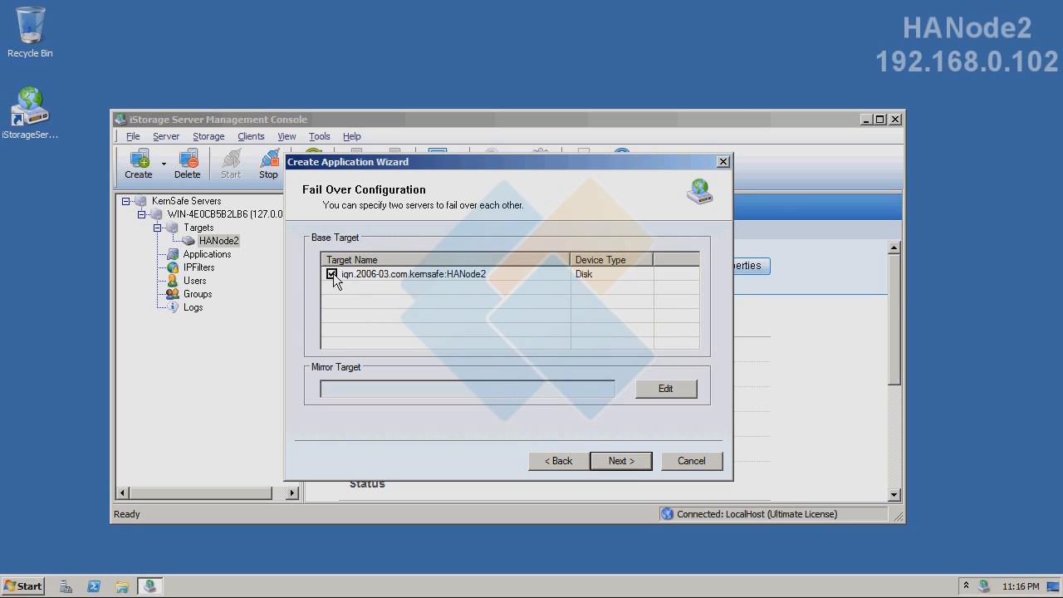
click(665, 389)
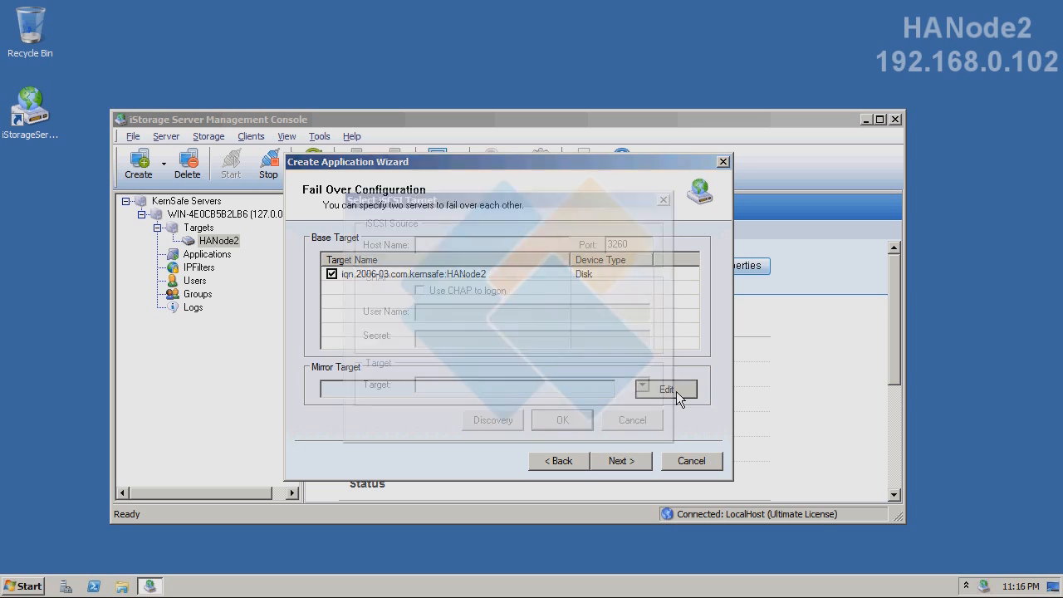
click(665, 389)
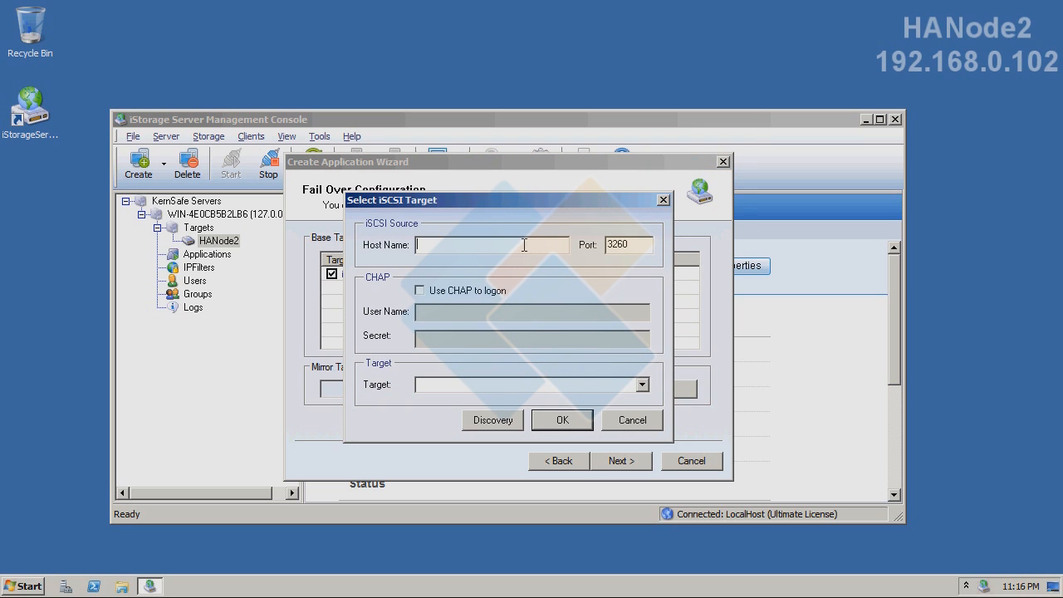
text(192.168.0.101)
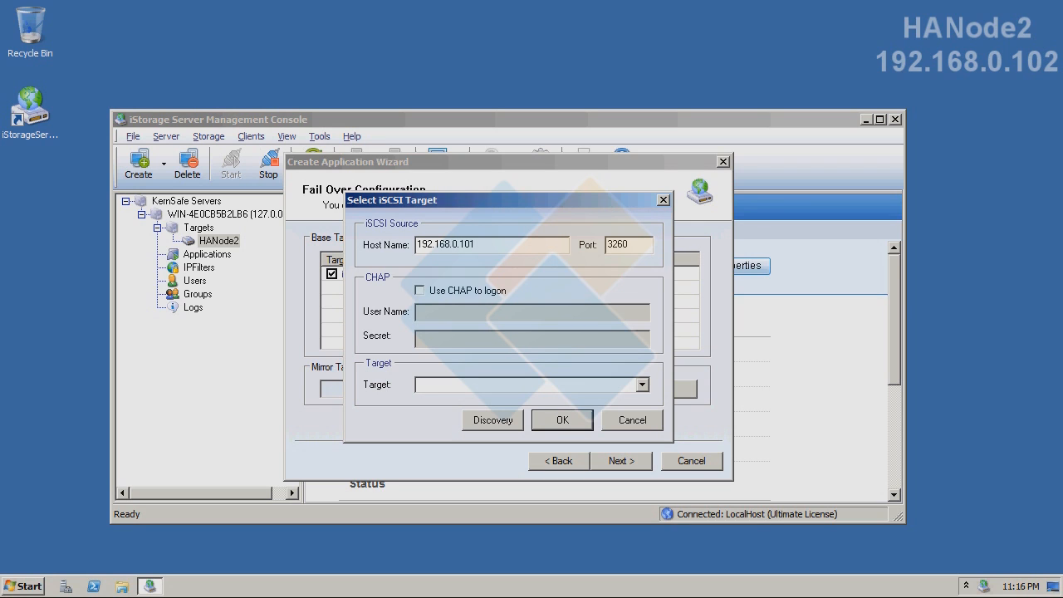
click(492, 420)
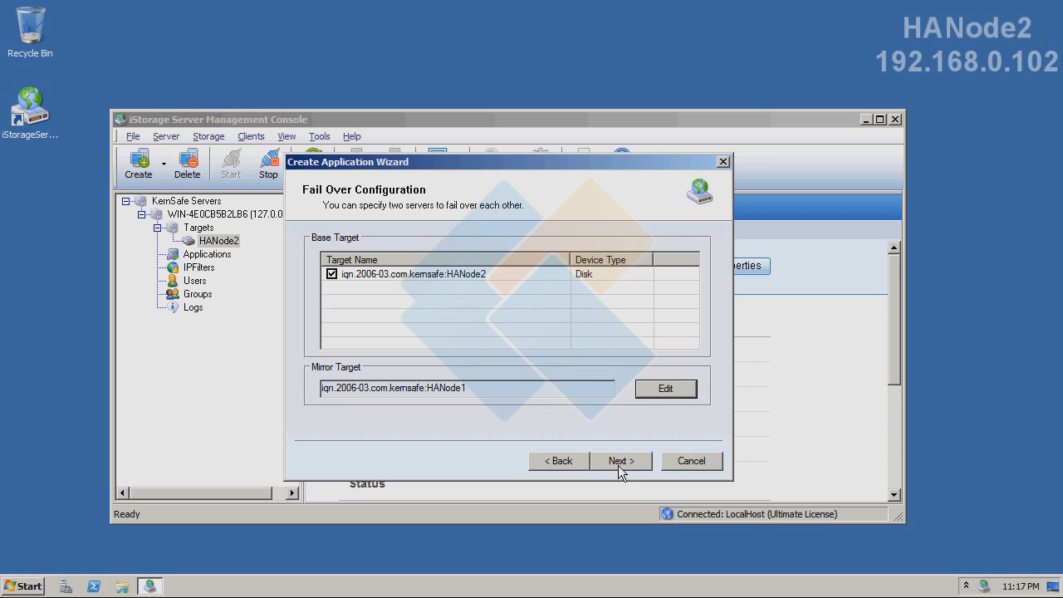
Select 'without synchronization (Manual Initialization)' and finish the HANode2 failover cluster wizard.
click(622, 460)
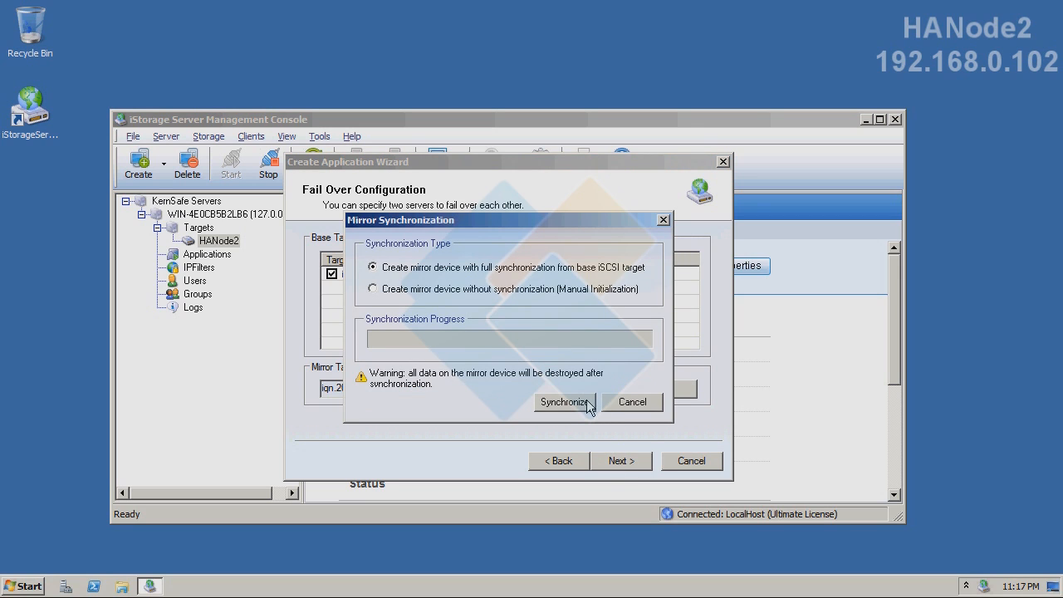
mouse_move(531, 327)
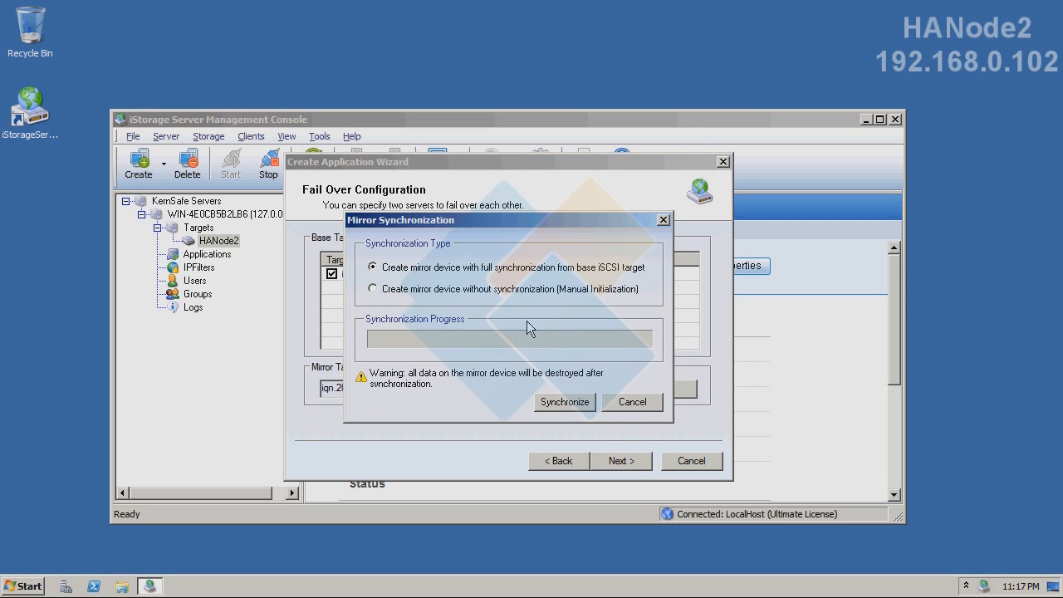
mouse_move(504, 306)
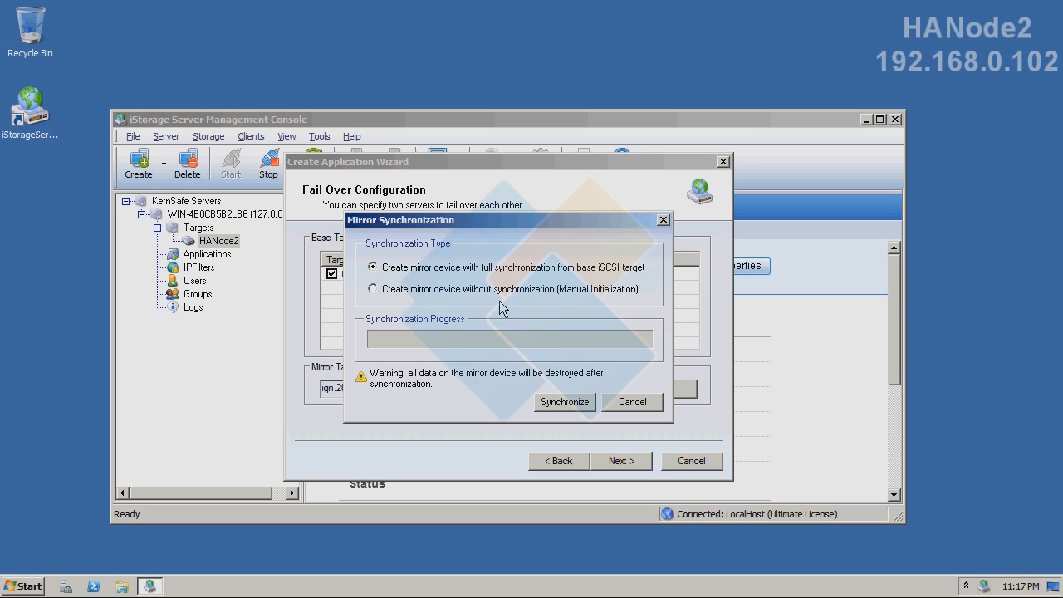
mouse_move(478, 299)
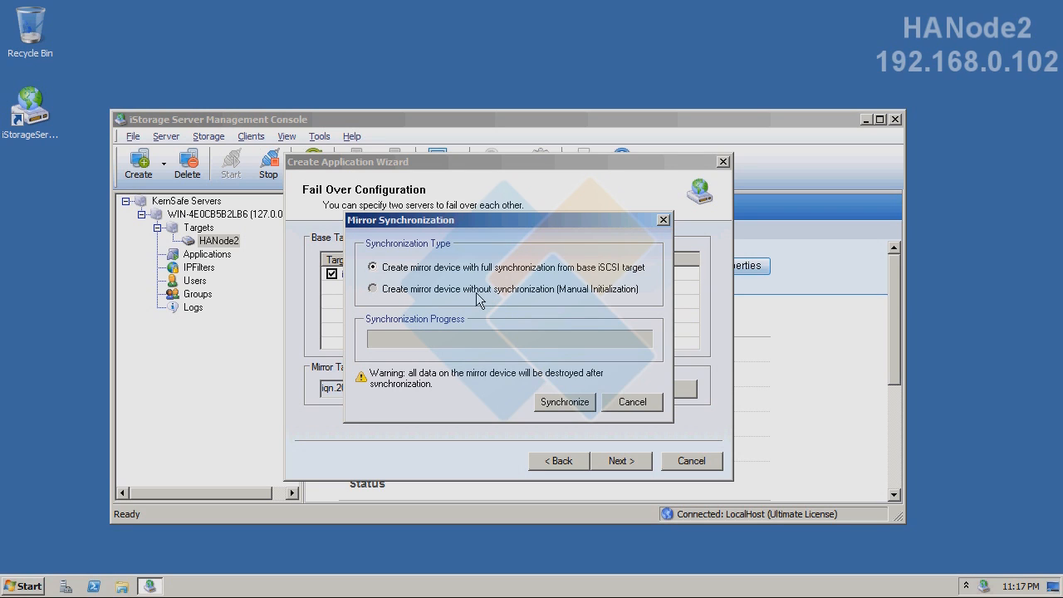
click(372, 288)
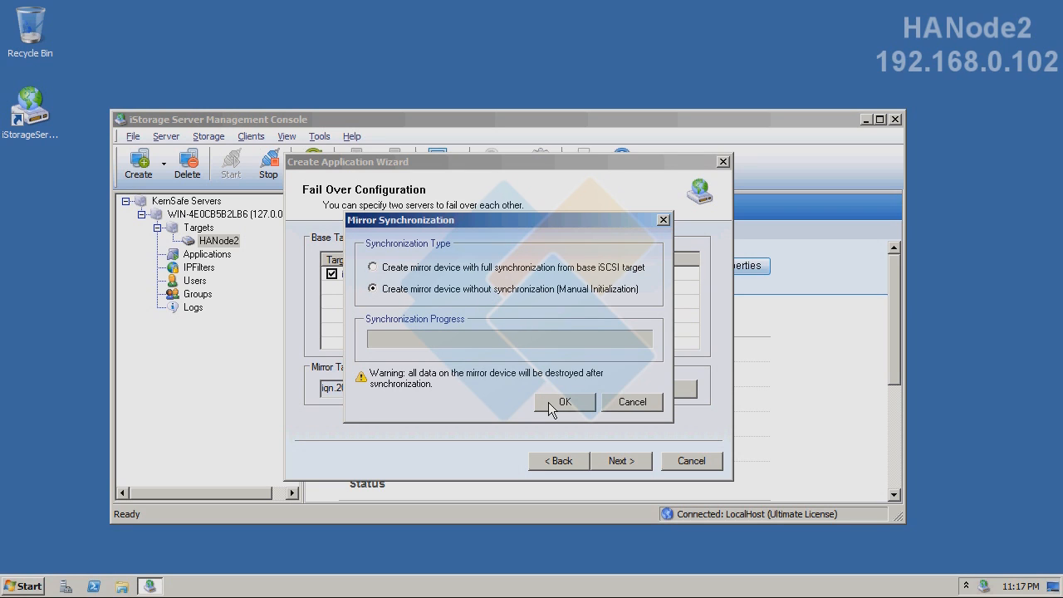
click(564, 402)
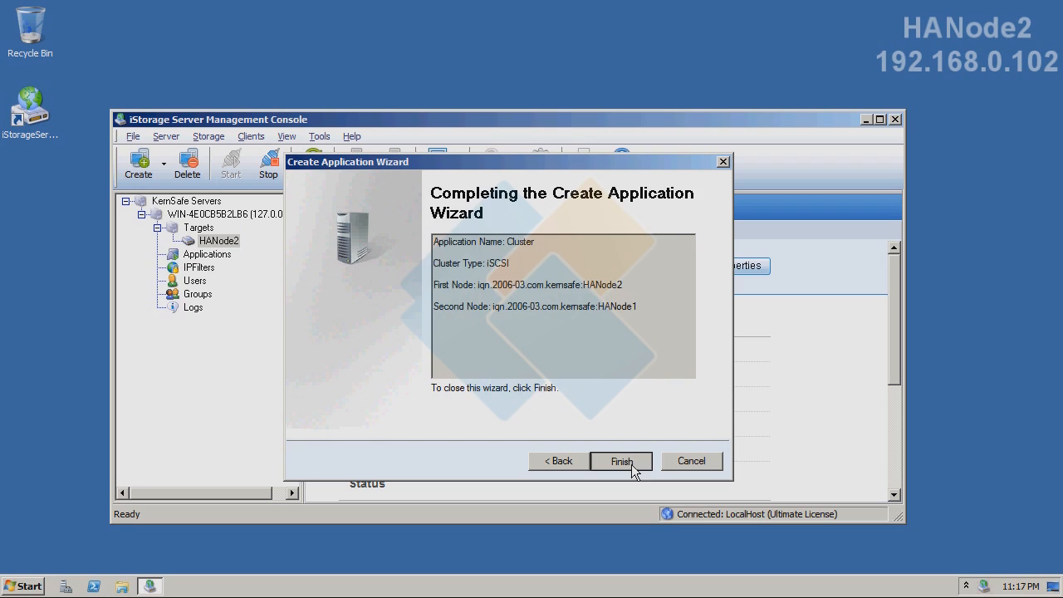
click(621, 461)
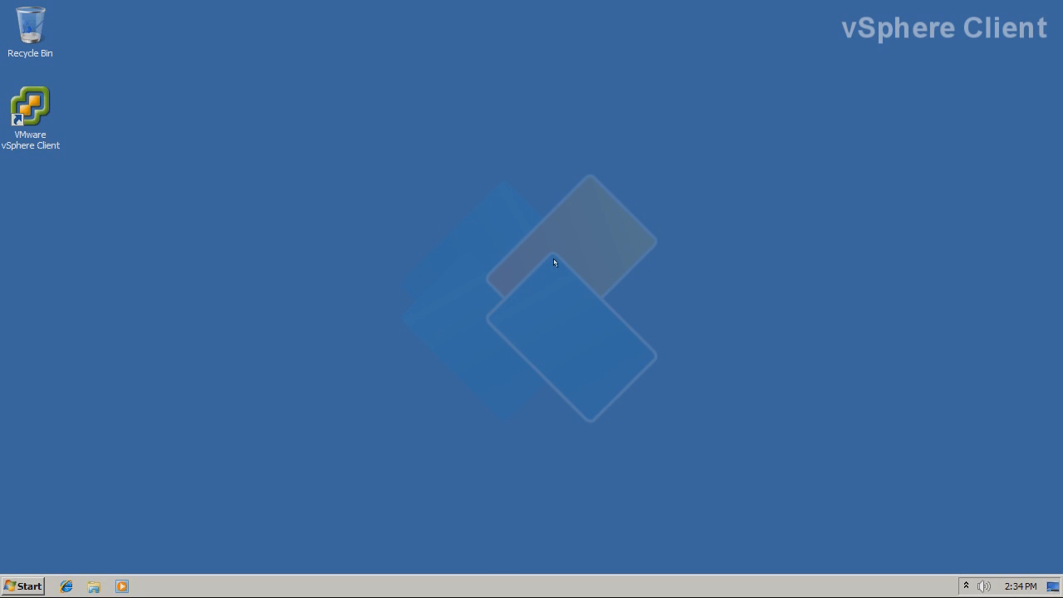
Launch vSphere Client from the desktop and log in to 192.168.0.194 as root.
click(30, 106)
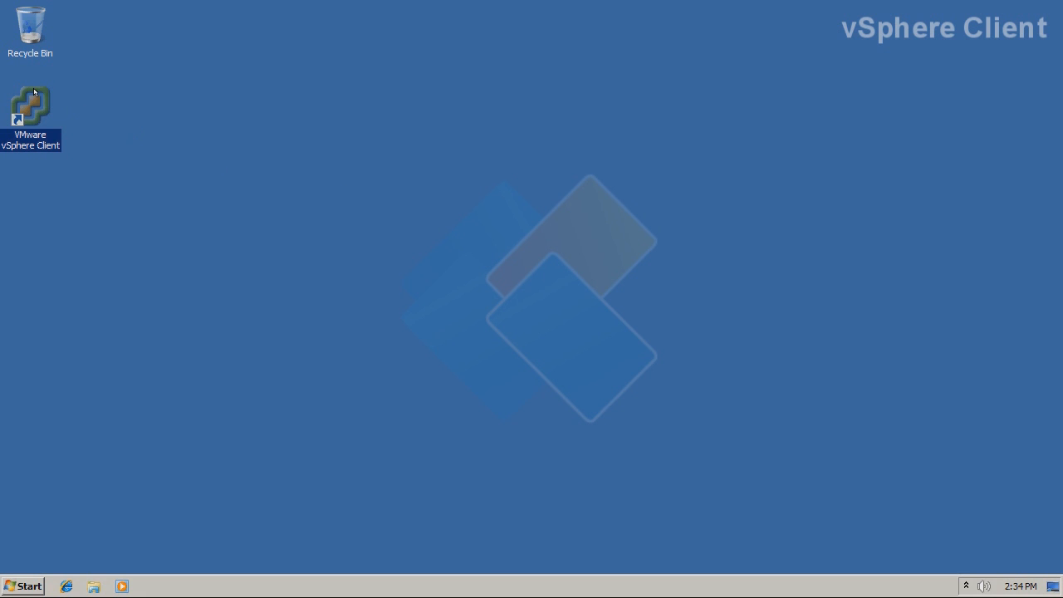
double_click(30, 105)
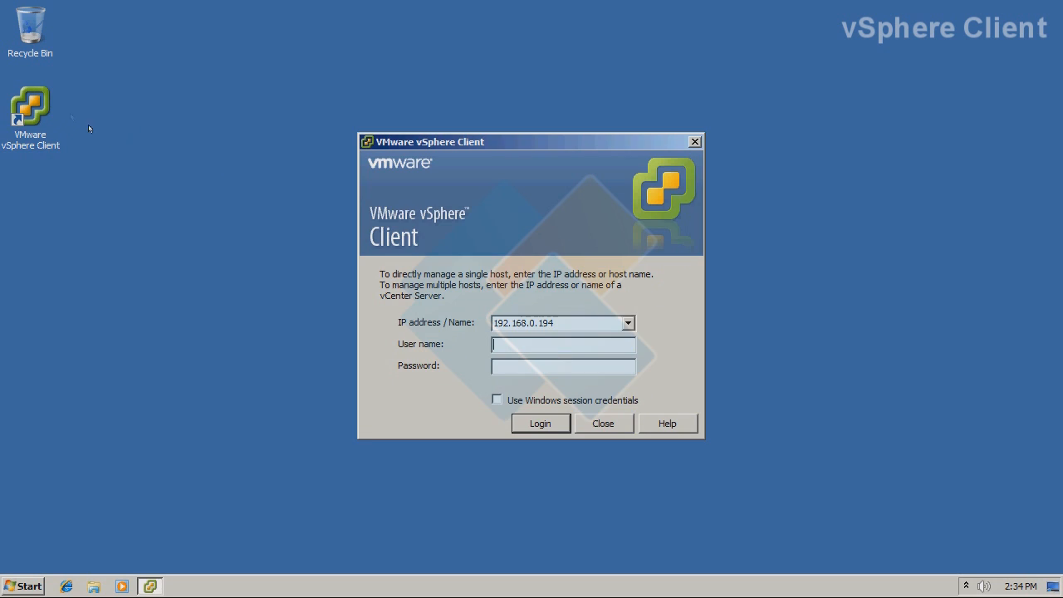
mouse_move(160, 179)
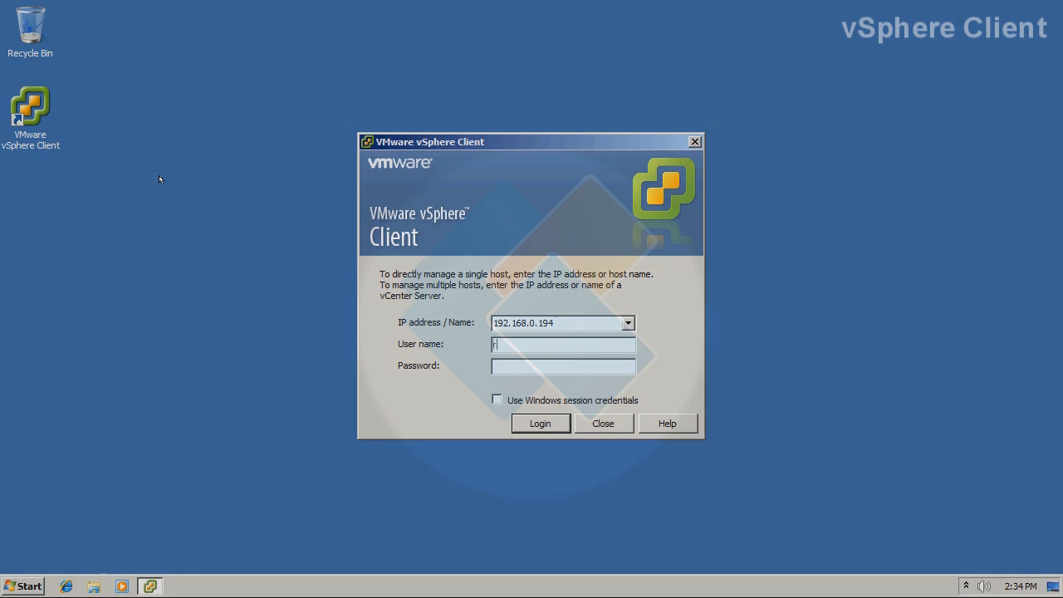
text(root)
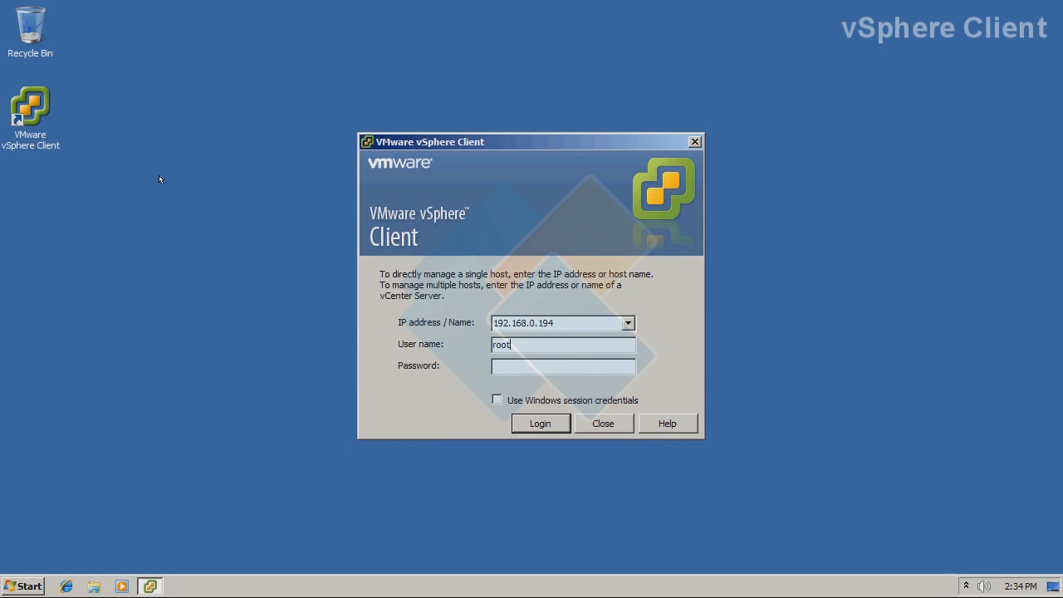
click(540, 423)
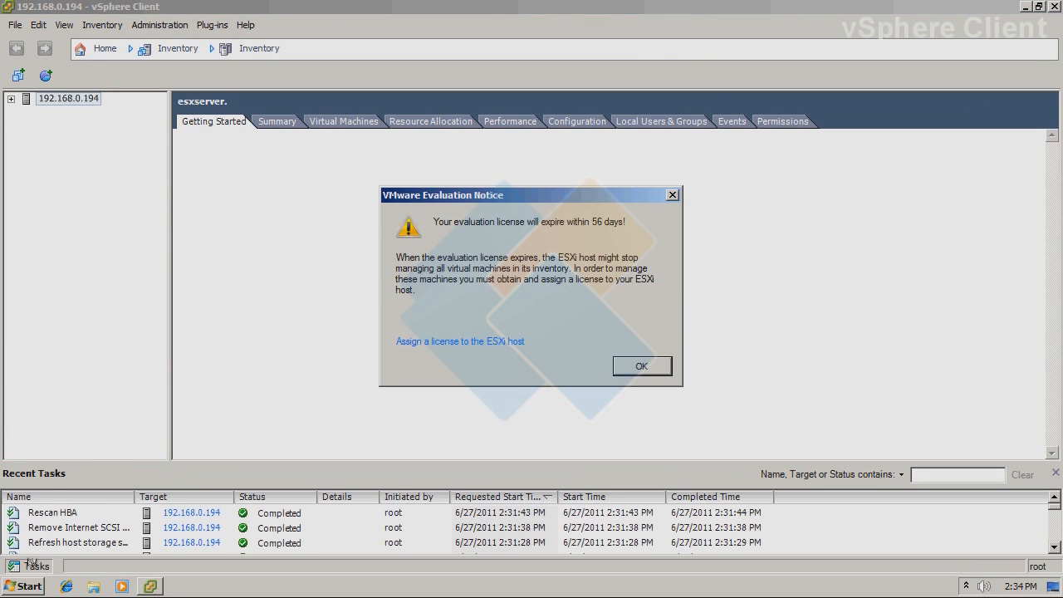
Dismiss the evaluation notice and view vSwitch0 under Configuration > Networking.
click(641, 365)
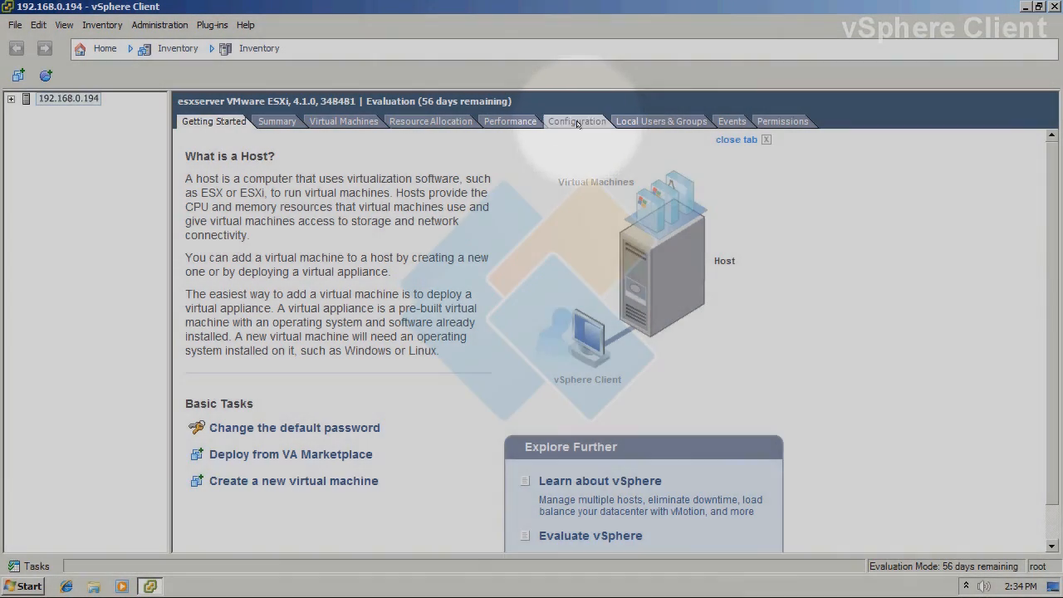
click(576, 121)
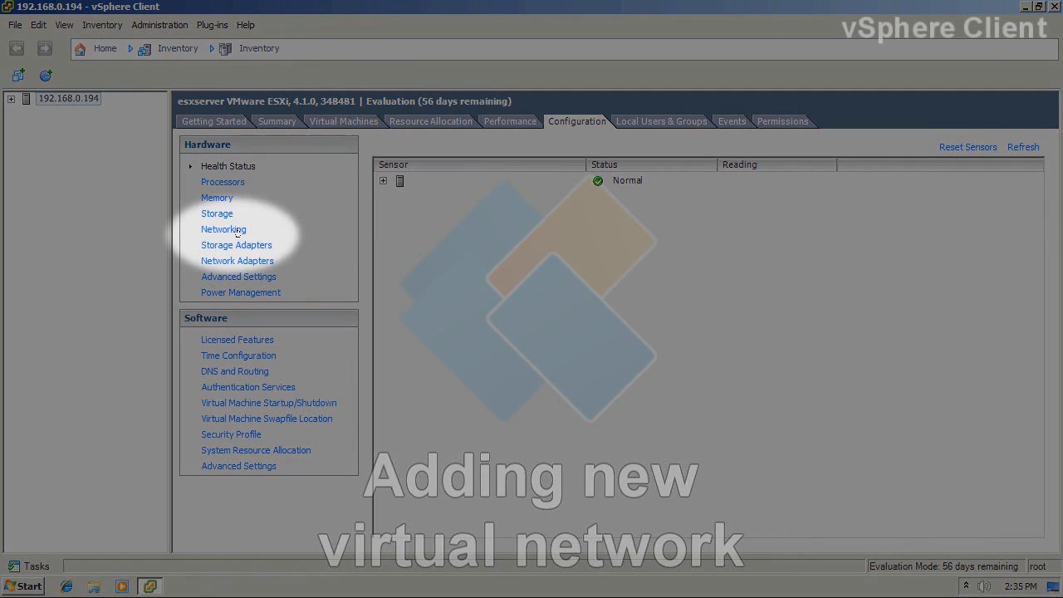
click(223, 229)
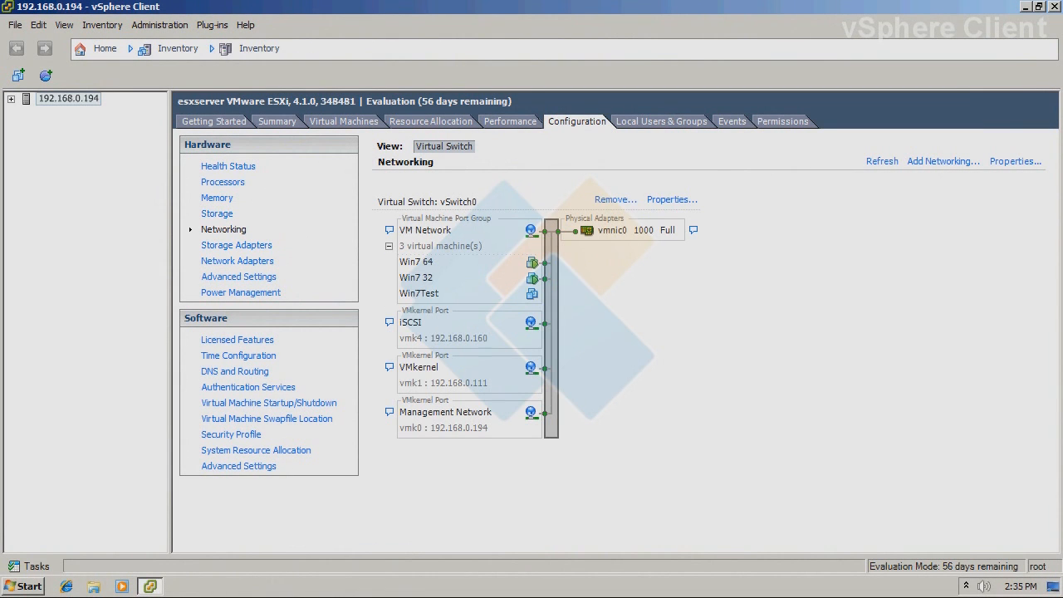
click(387, 246)
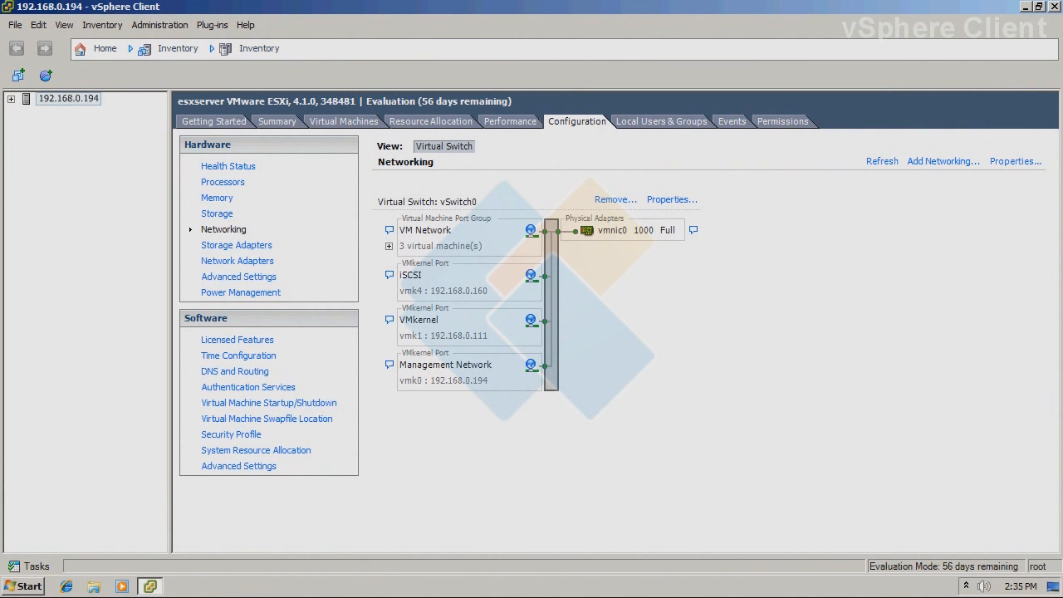
Add a VMkernel connection on the existing vSwitch0 with network label HA.
click(943, 160)
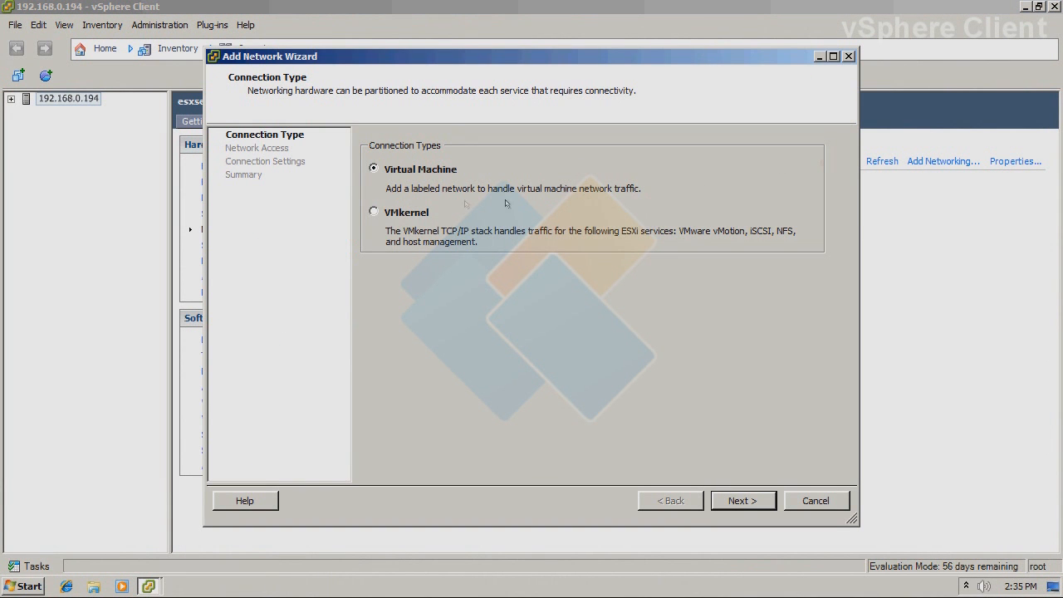
mouse_move(359, 212)
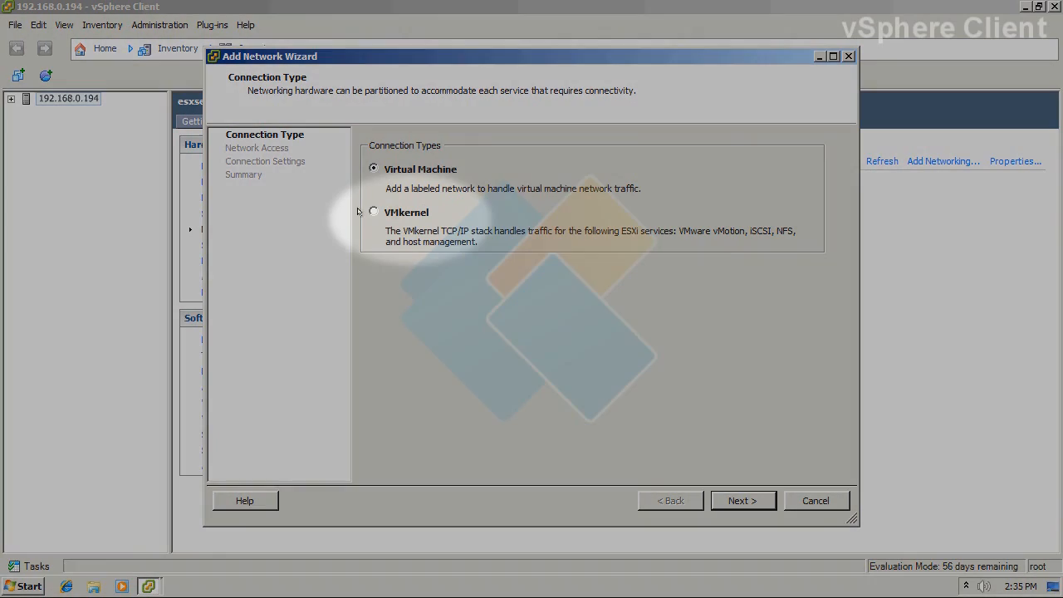
click(373, 211)
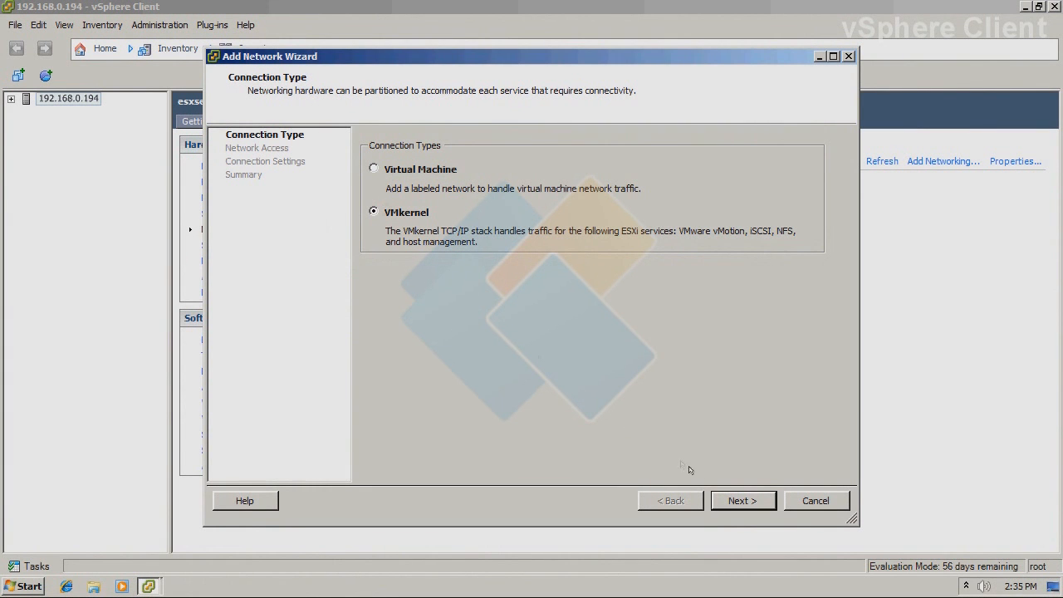
click(743, 500)
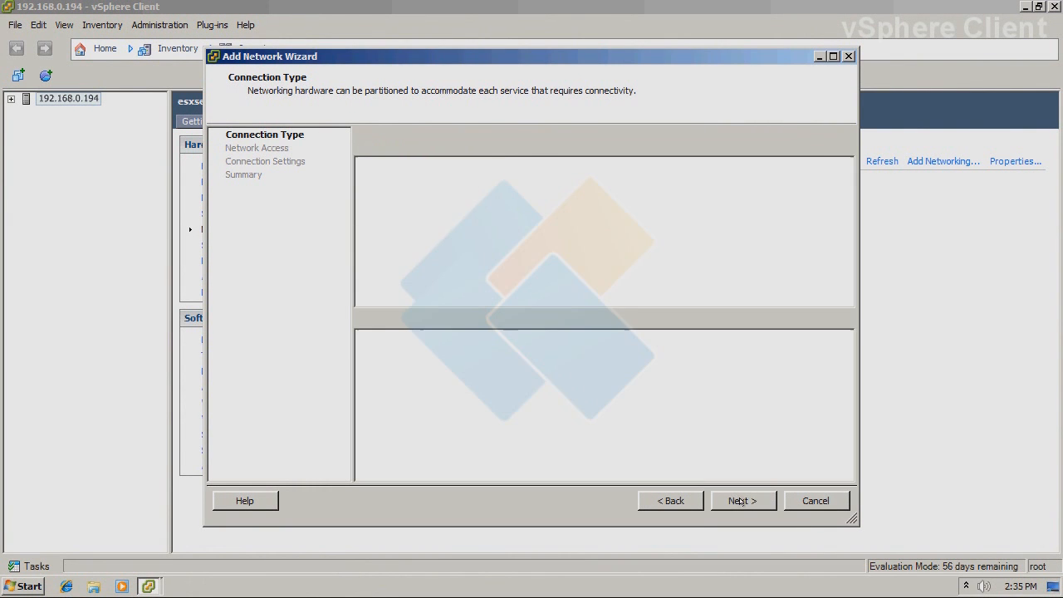
click(742, 499)
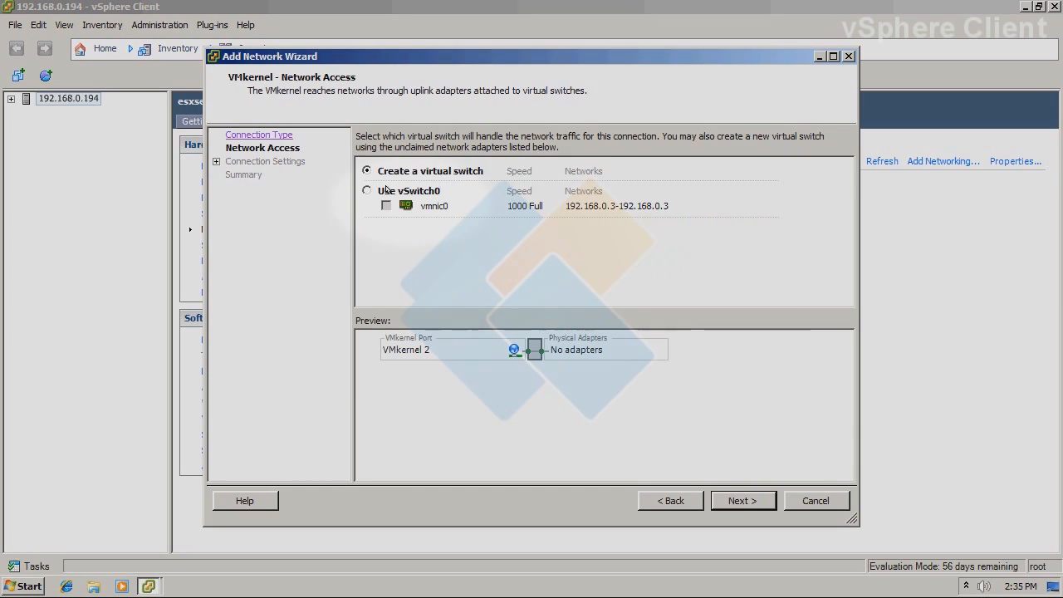
click(366, 190)
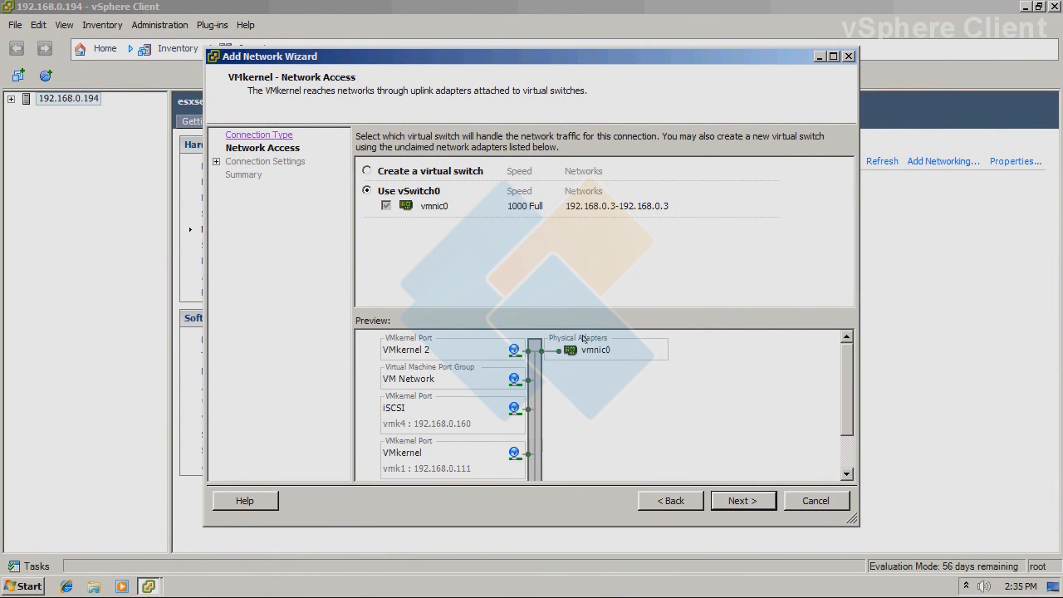
click(742, 500)
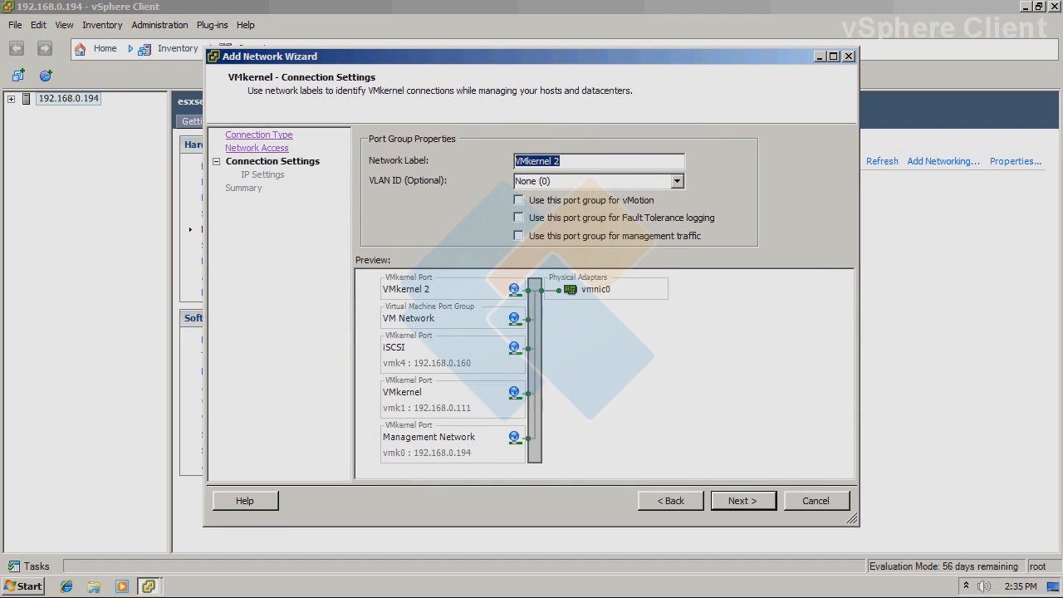
mouse_move(470, 155)
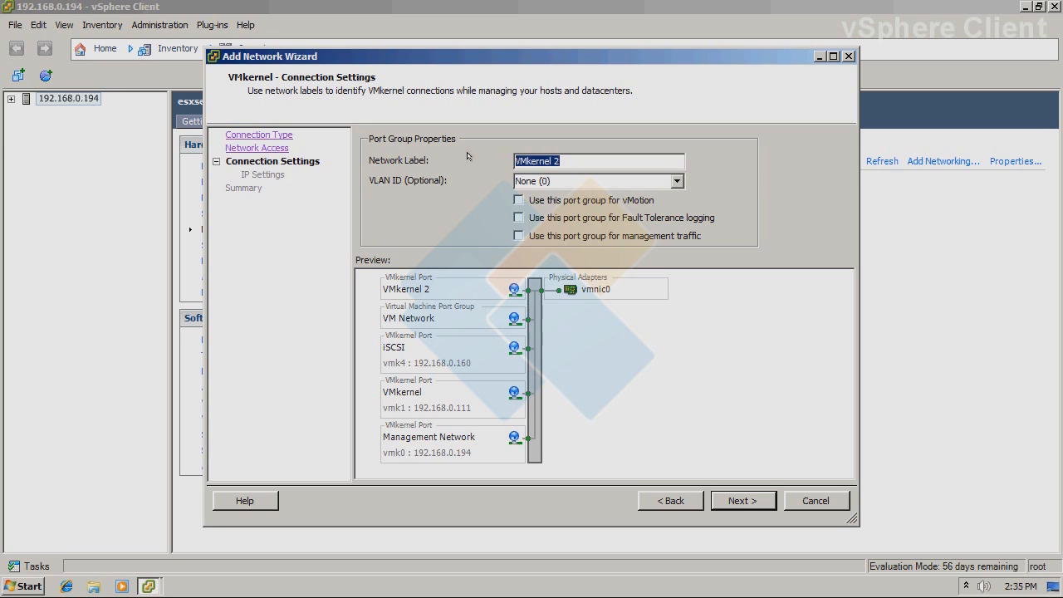
text(HA)
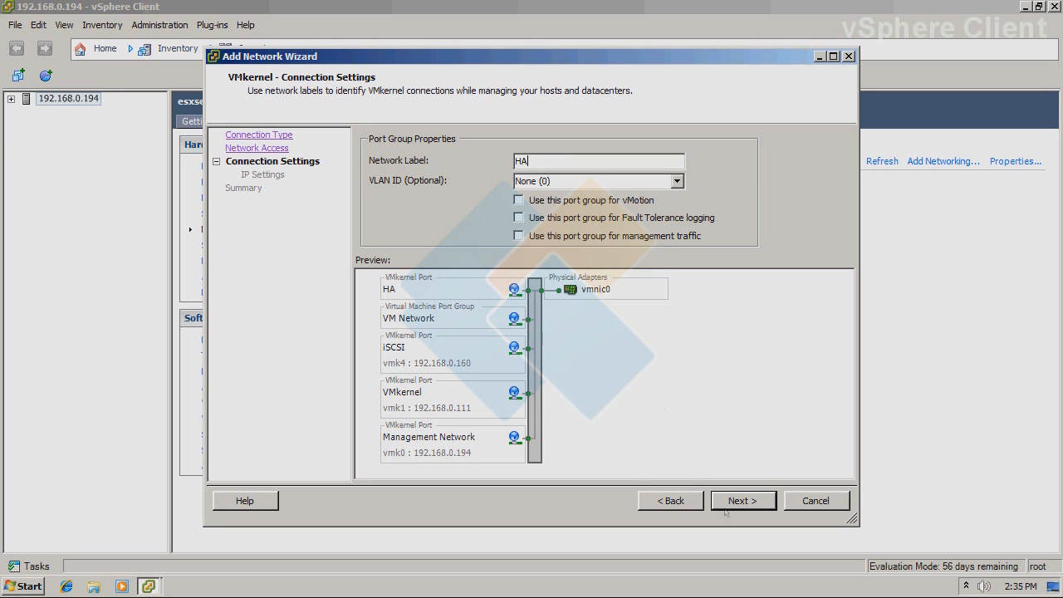
mouse_move(744, 500)
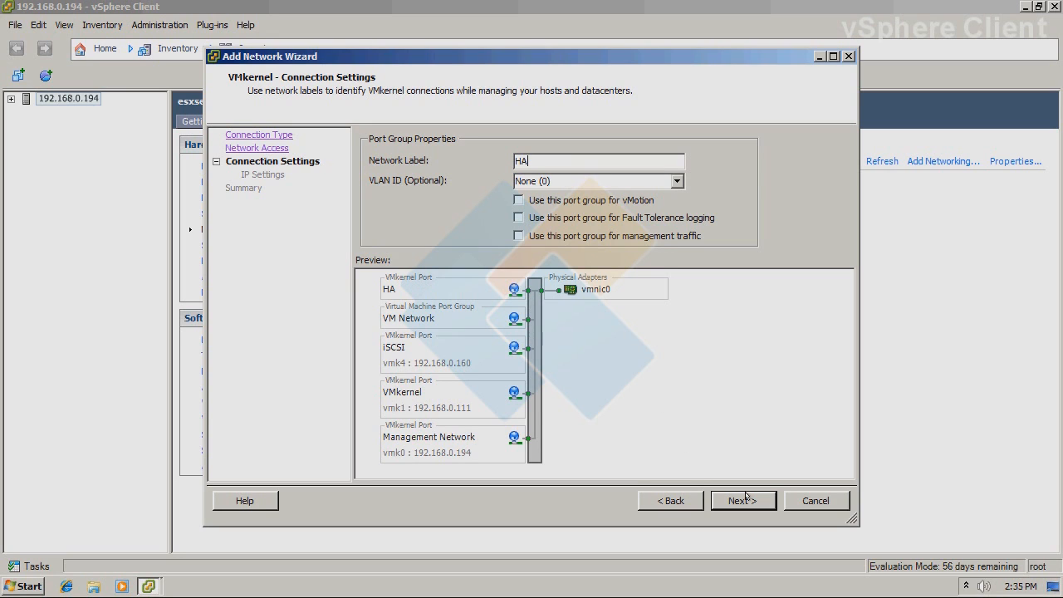
Assign the HA port IP 192.168.0.105 with mask 255.255.255.0 and finish.
click(742, 500)
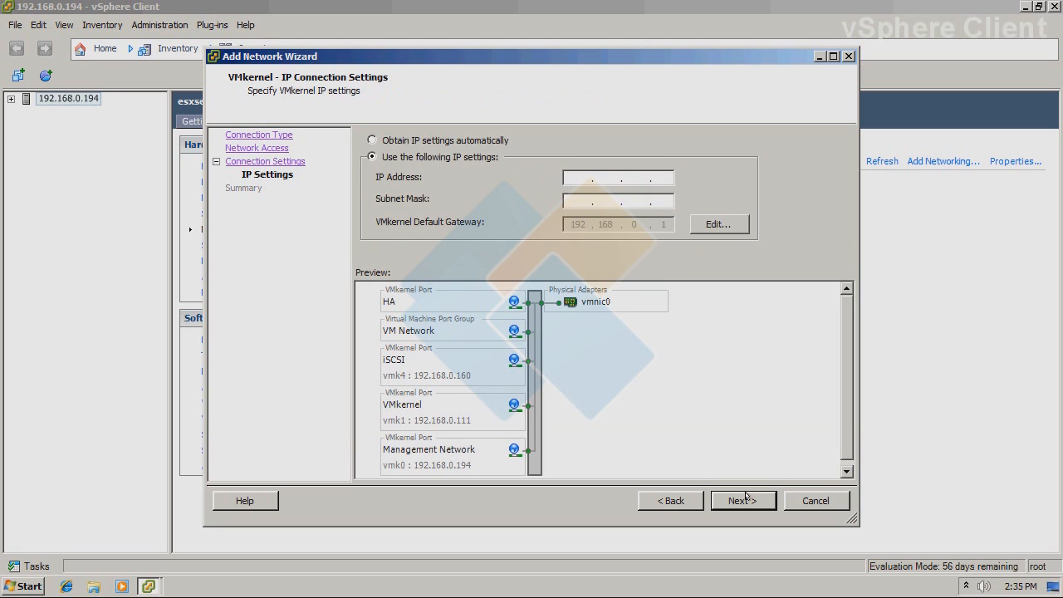
mouse_move(584, 122)
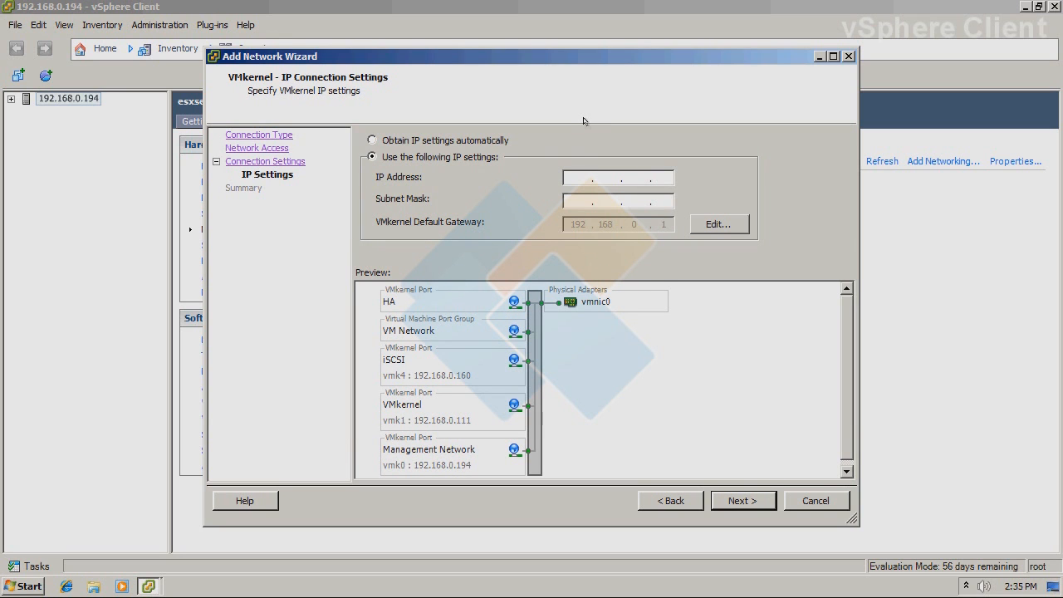
text(192)
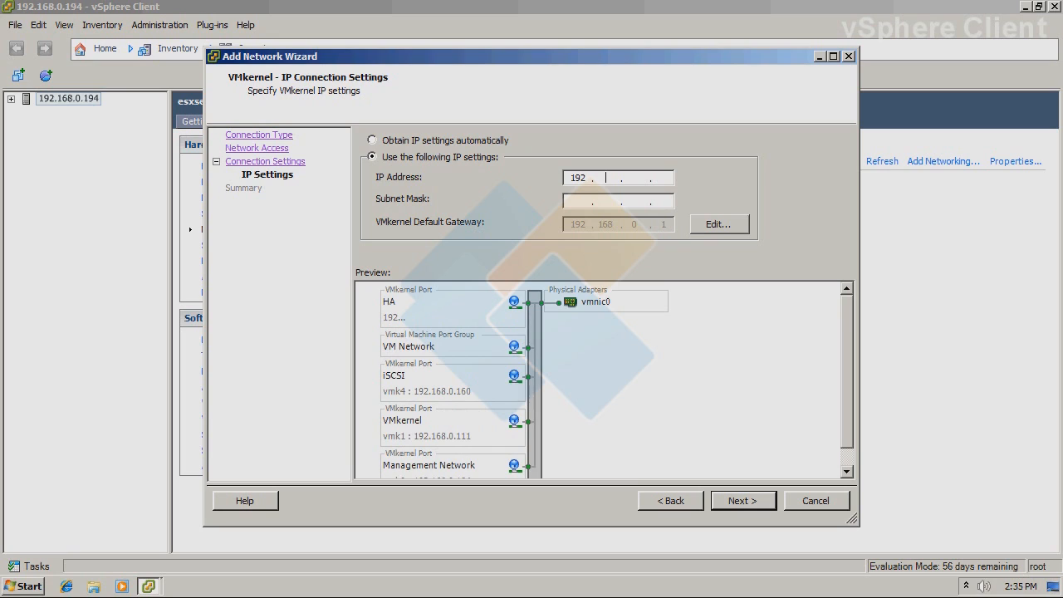
text(168)
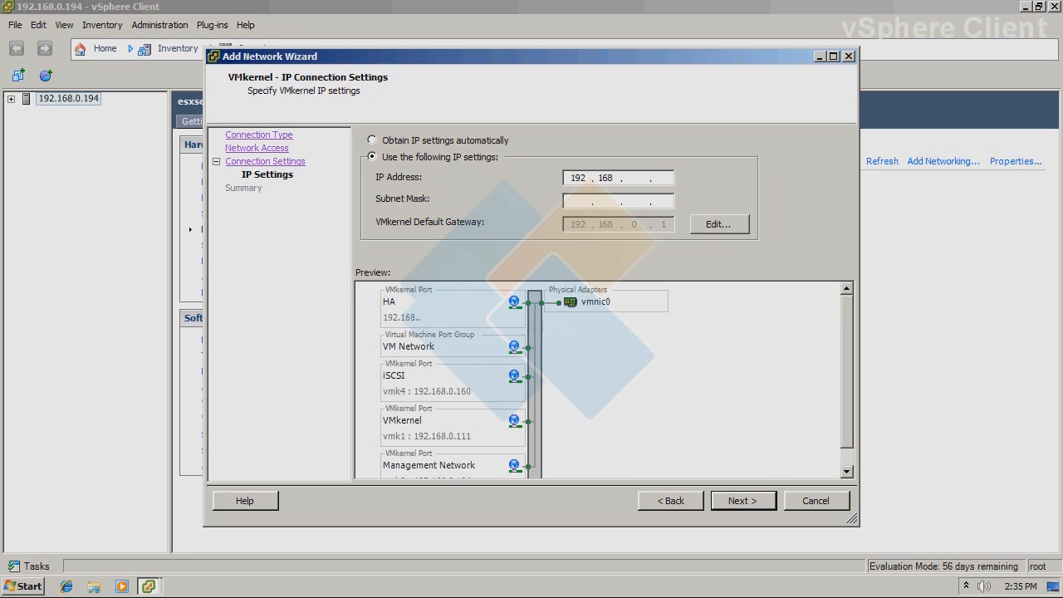
text(0.10)
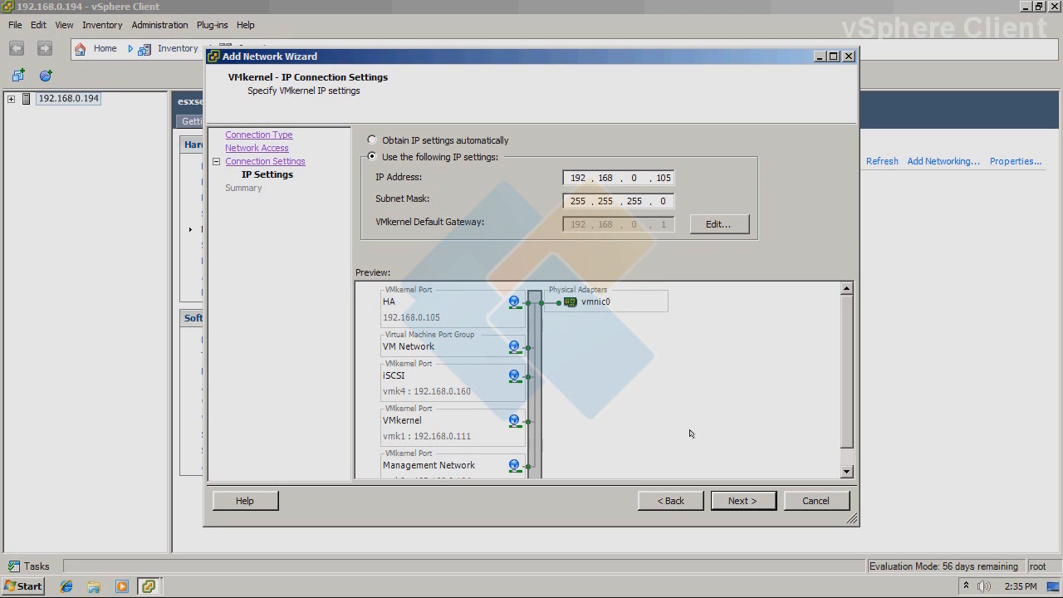
click(743, 500)
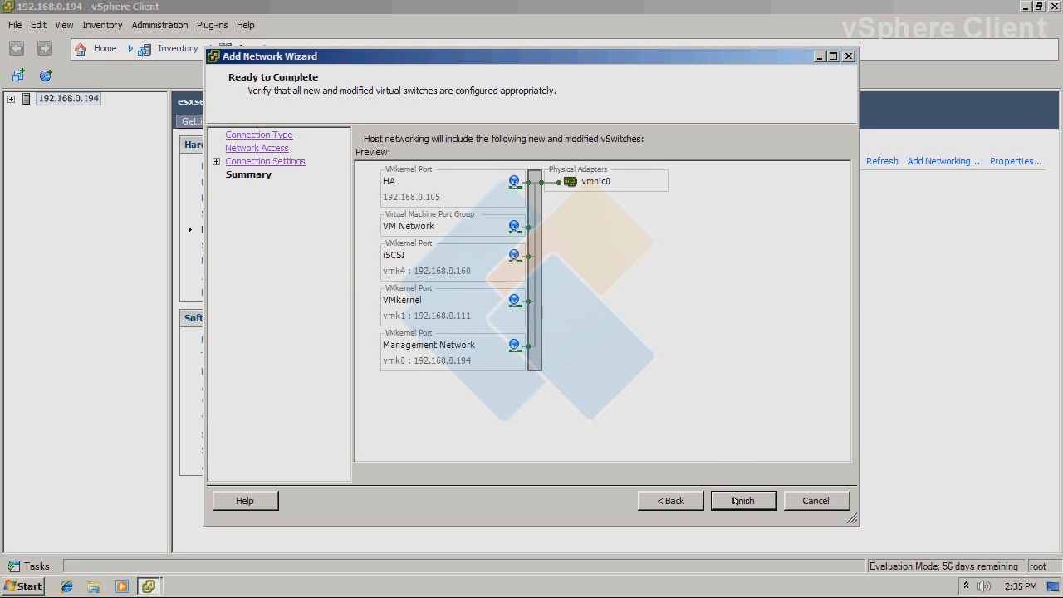
click(742, 500)
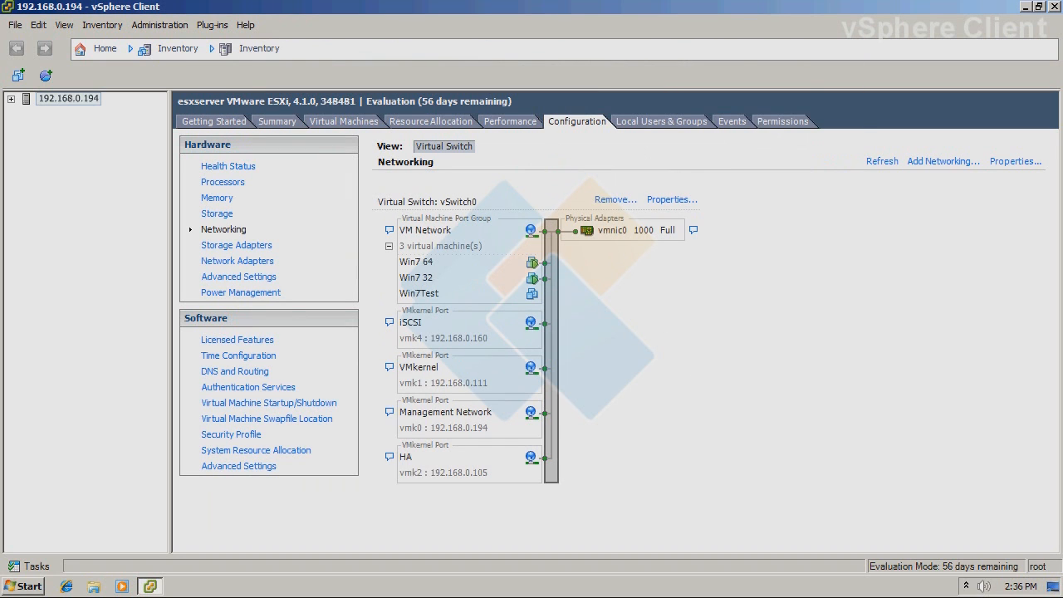
Select iSCSI software adapter vmhba34 in Storage Adapters and open its Properties.
scroll(down, 3)
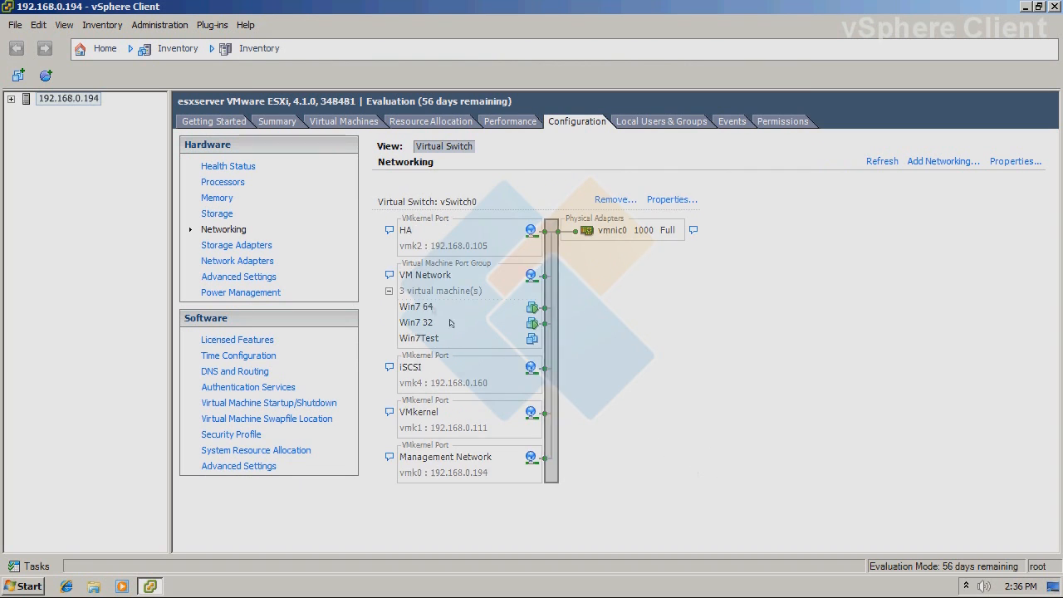
mouse_move(479, 233)
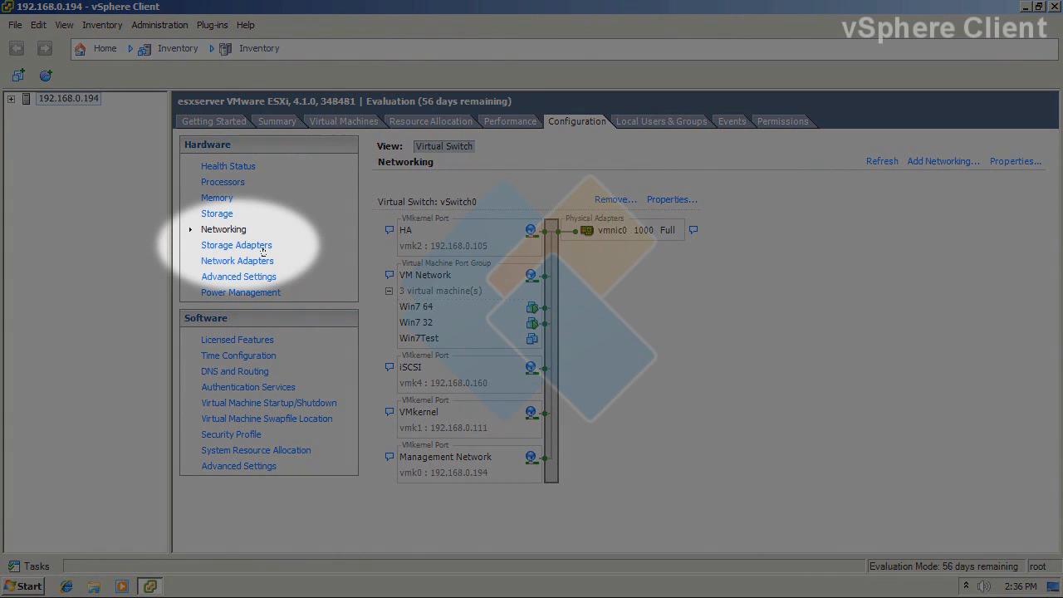
click(236, 244)
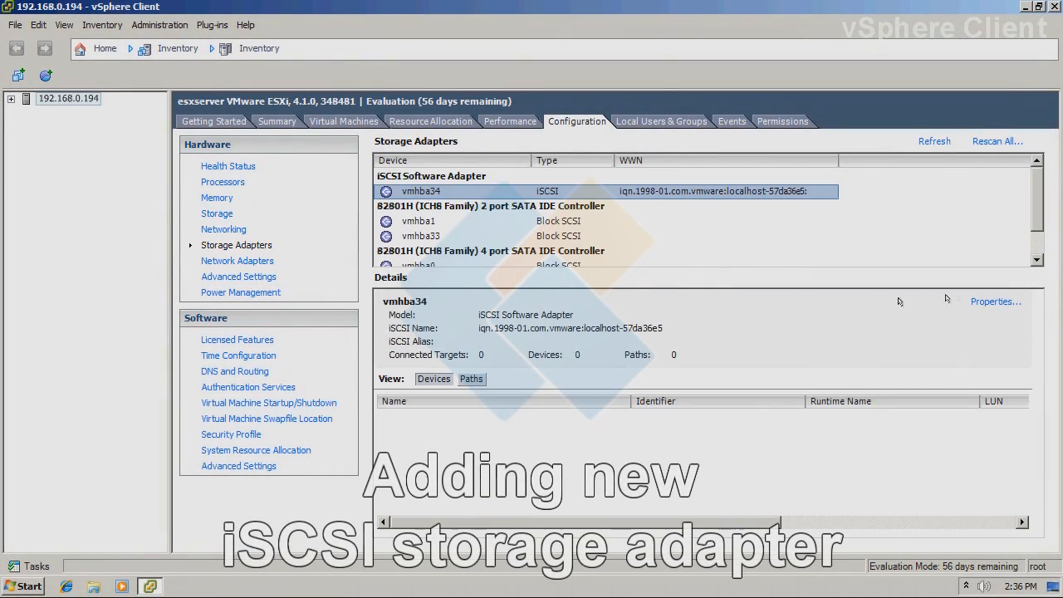
mouse_move(985, 309)
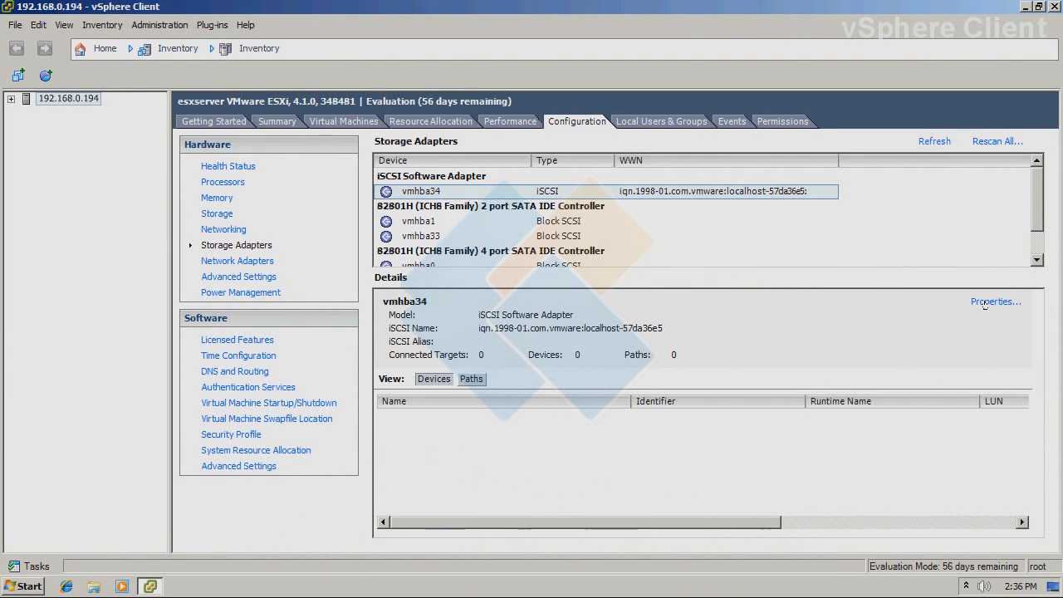
click(990, 302)
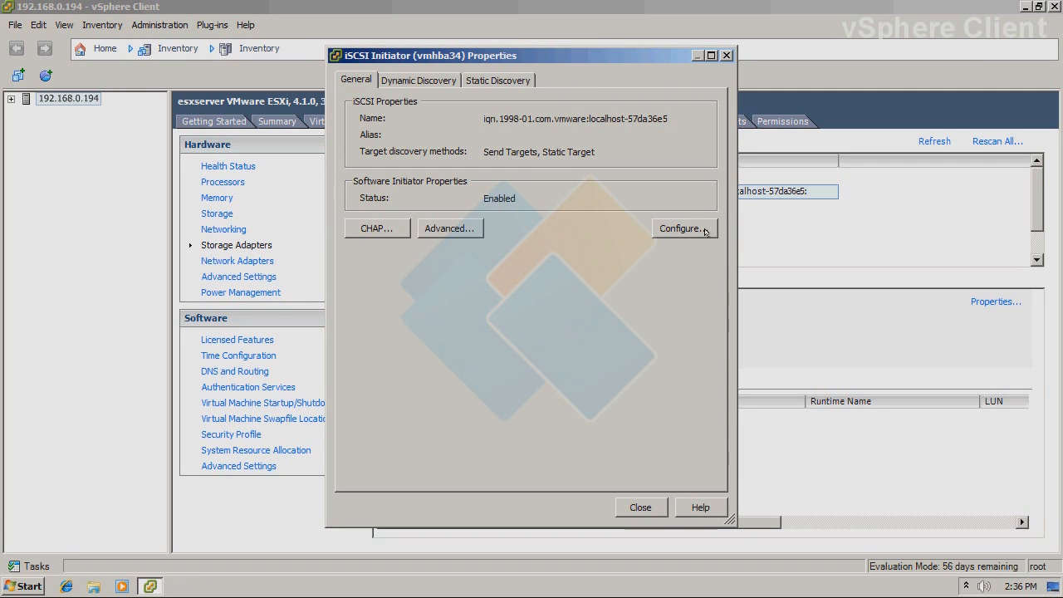
Add send-target servers 192.168.0.101:3260 and 192.168.0.102:3260 under Dynamic Discovery.
click(681, 228)
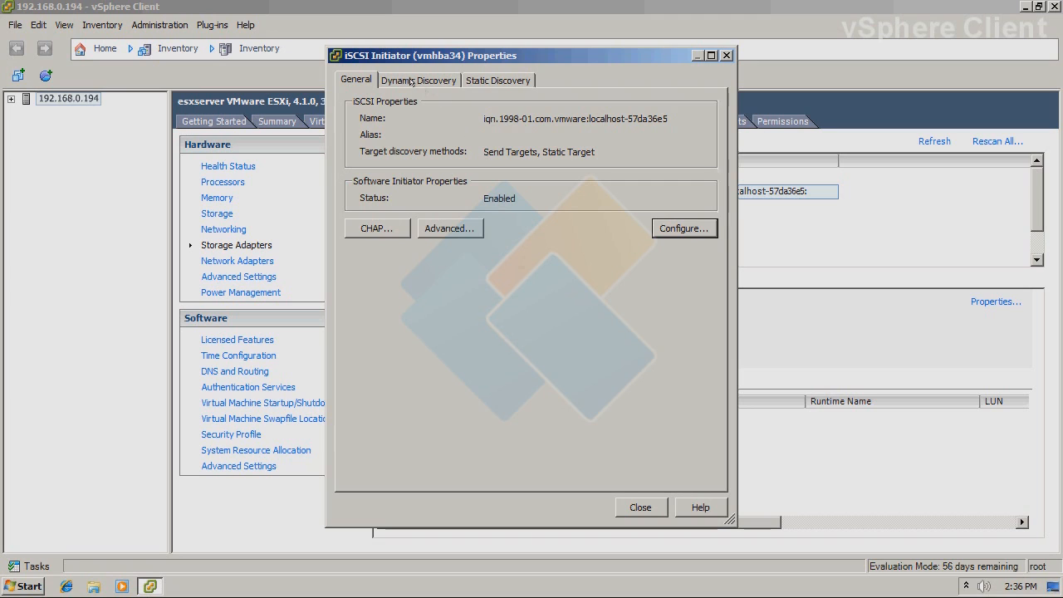
mouse_move(418, 80)
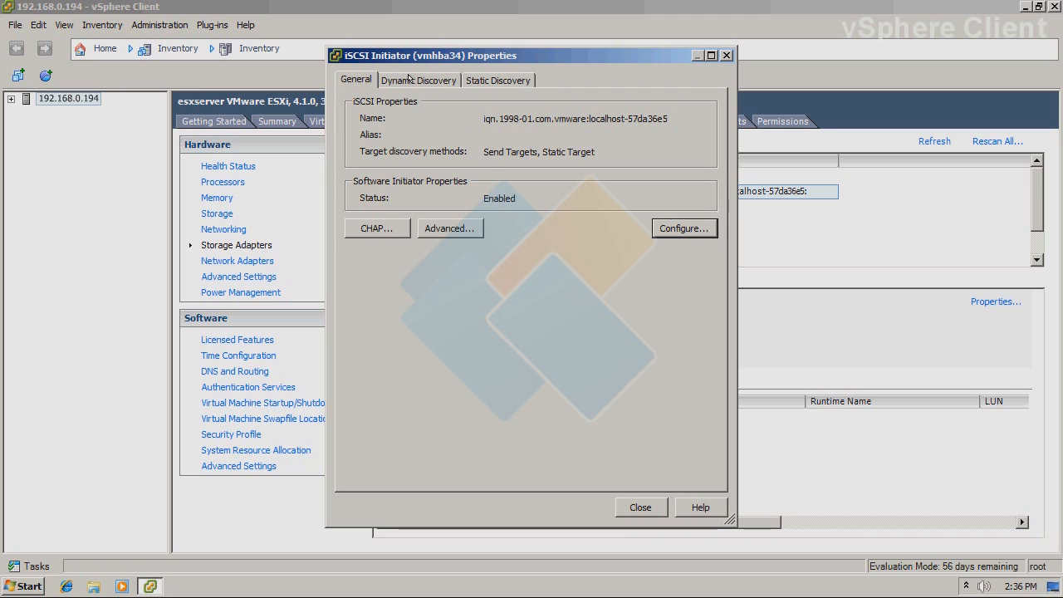
click(419, 79)
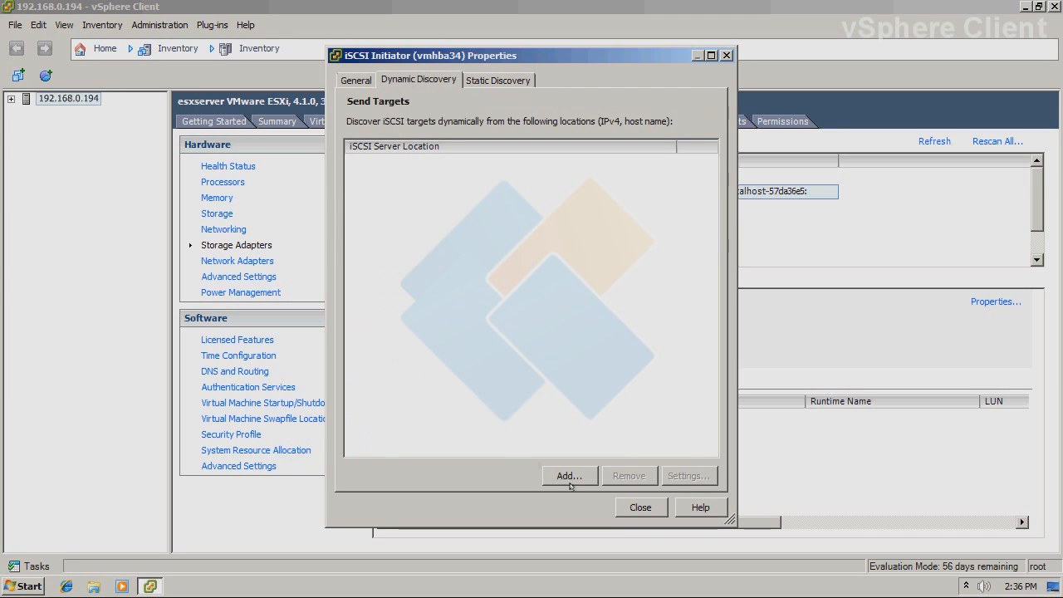
click(568, 475)
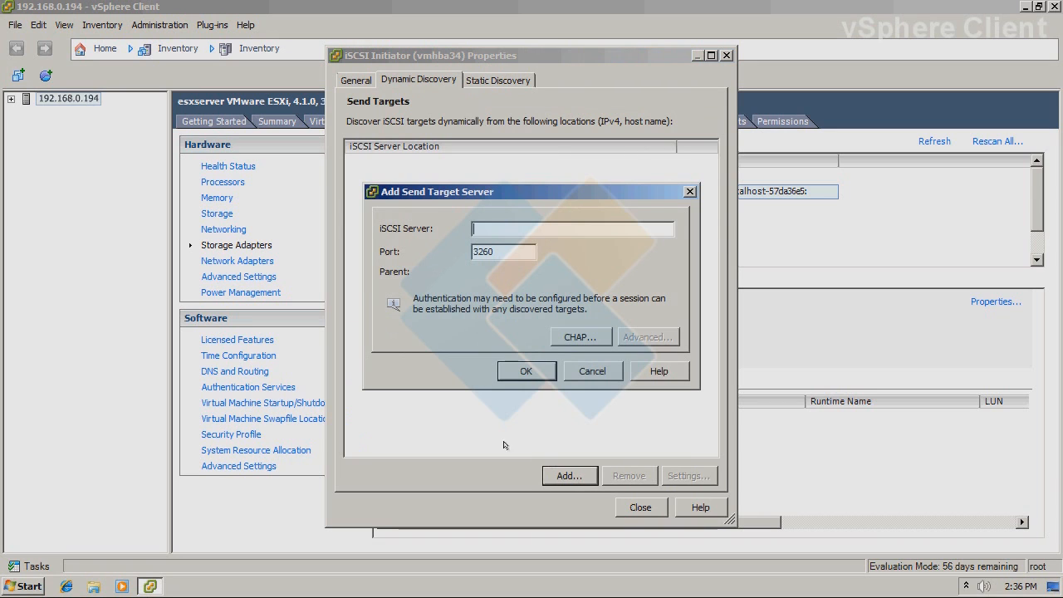
text(192.168.0.101)
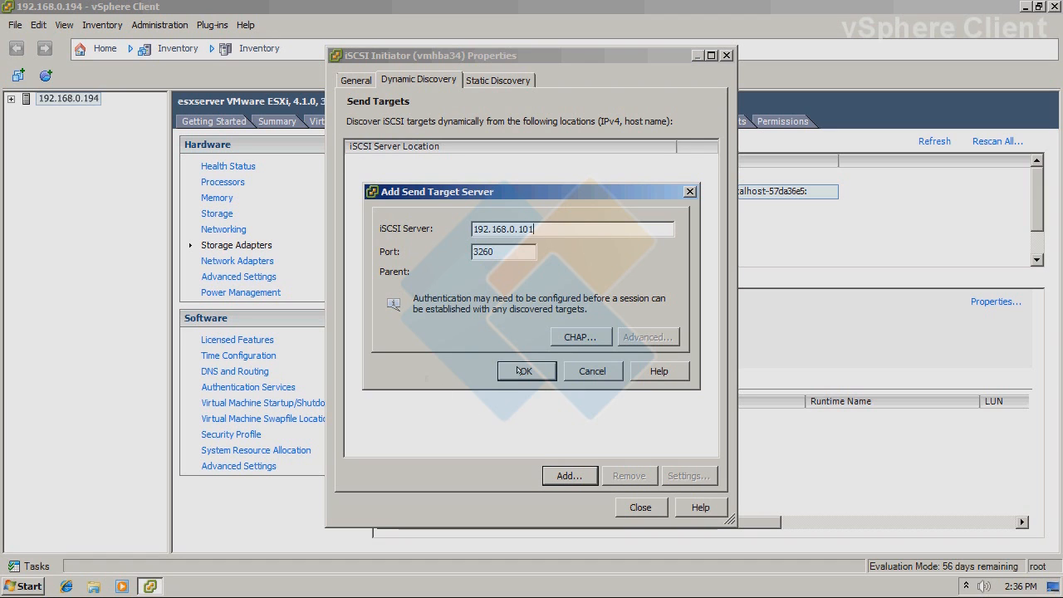
click(525, 370)
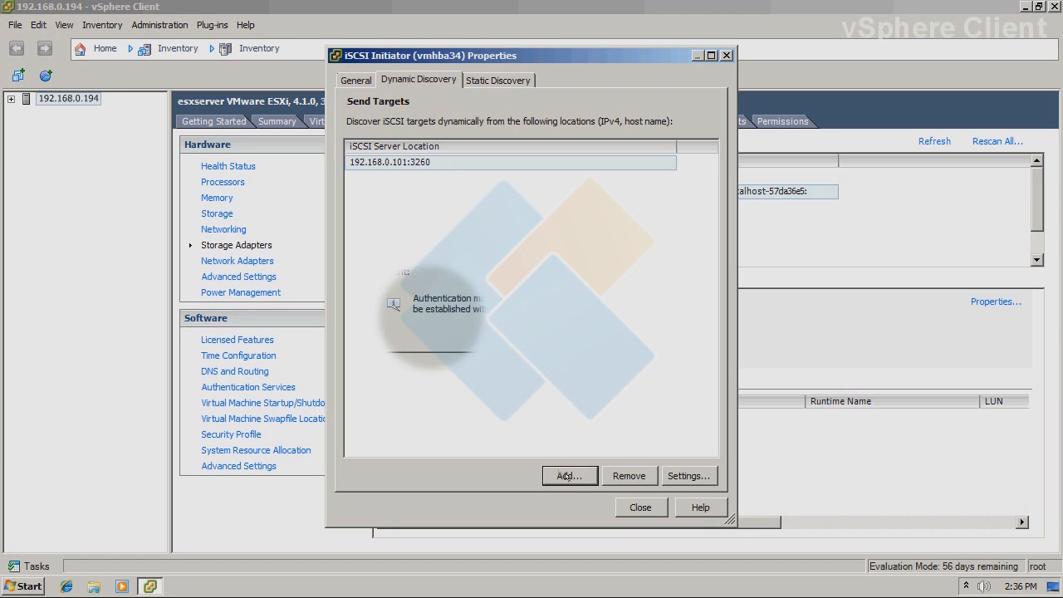
click(569, 475)
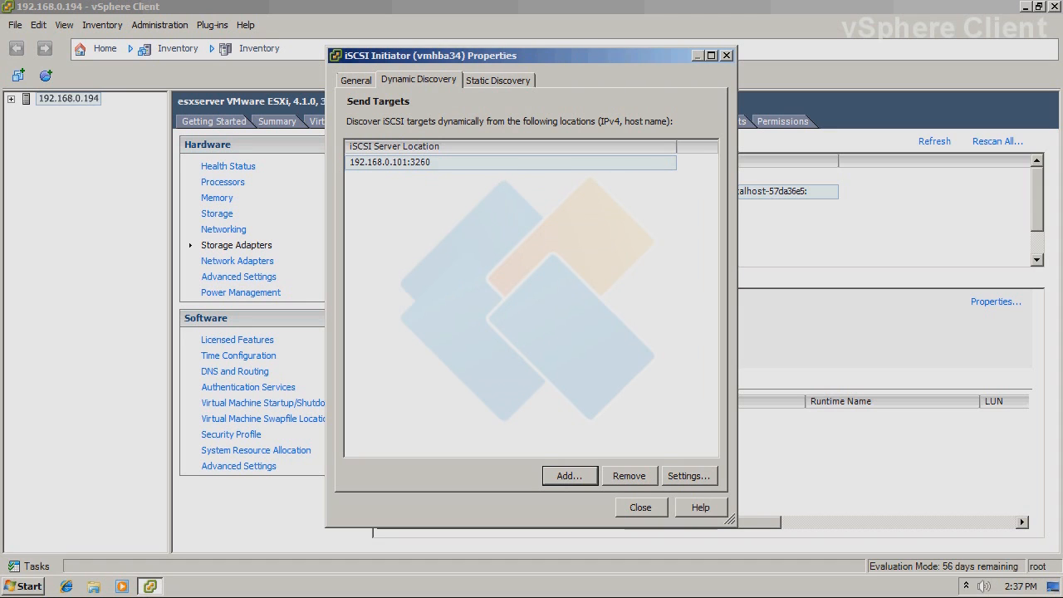
click(569, 475)
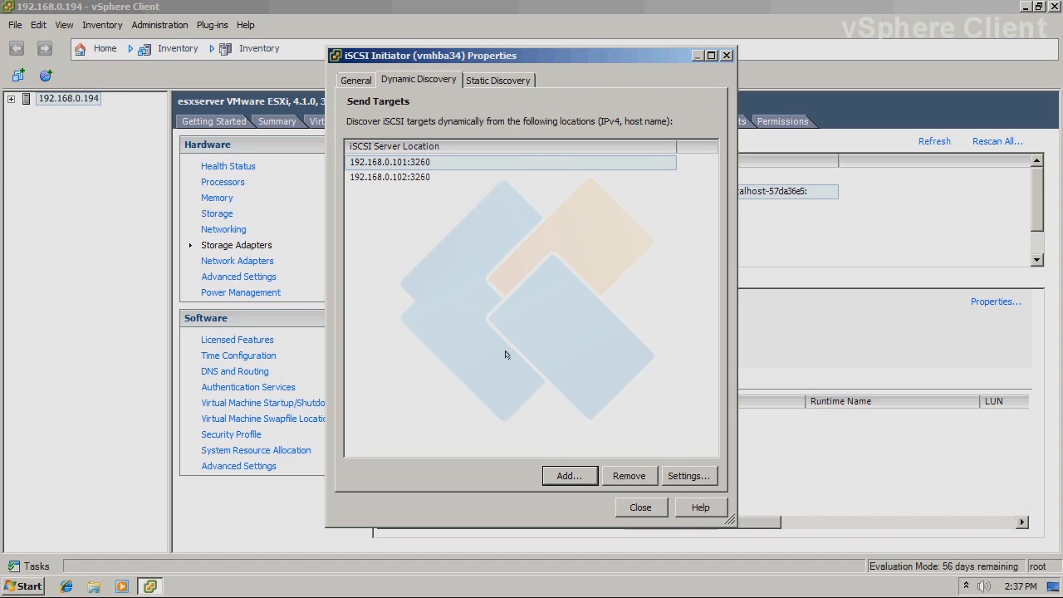
click(356, 79)
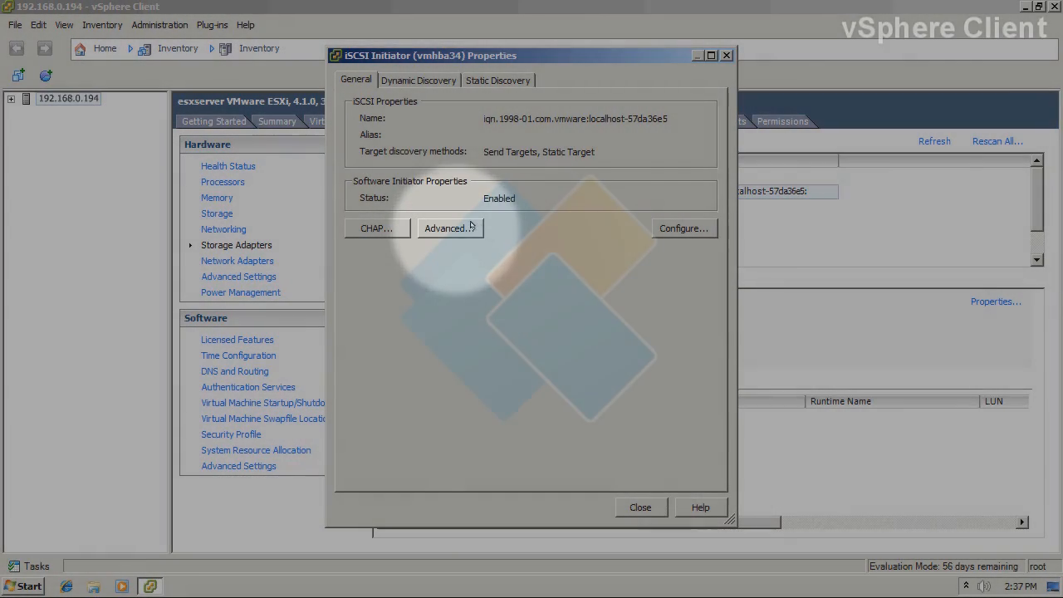
Review vmhba34's advanced iSCSI settings, leave DelayedAck unchecked, and apply them.
click(450, 228)
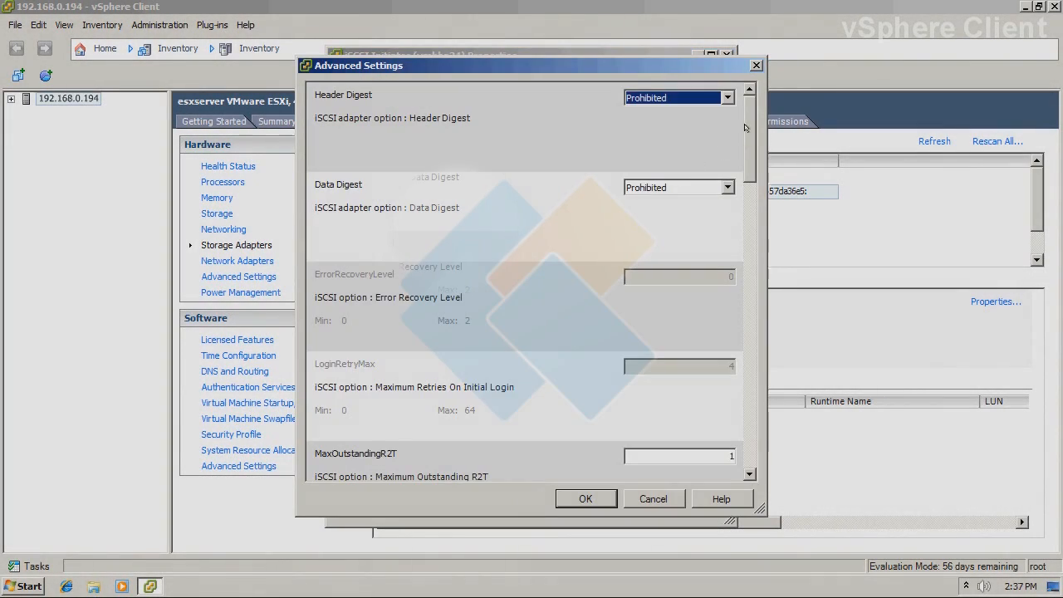
scroll(down, 3)
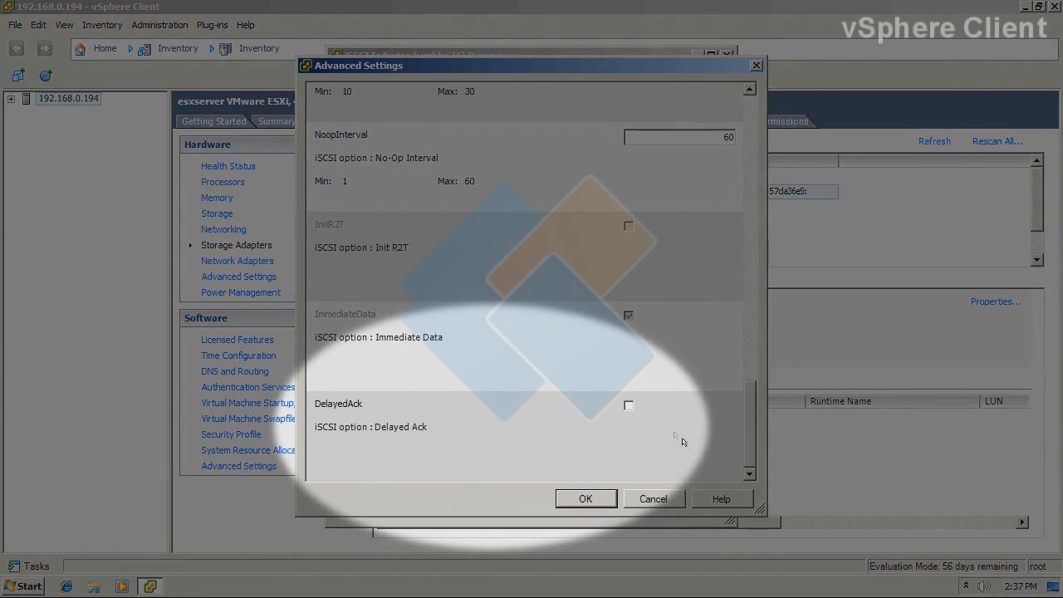
mouse_move(603, 381)
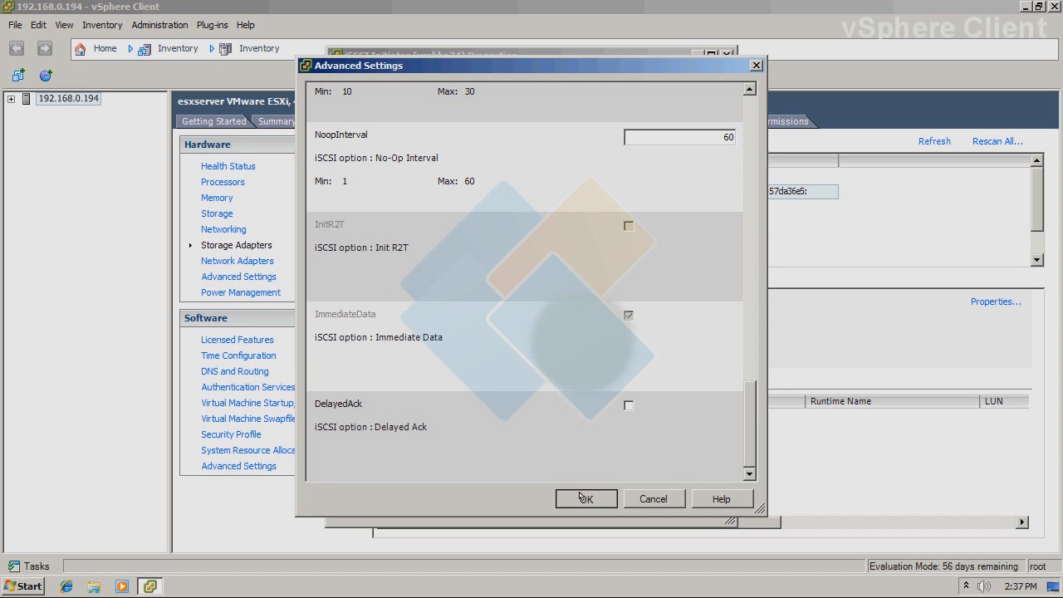
click(586, 498)
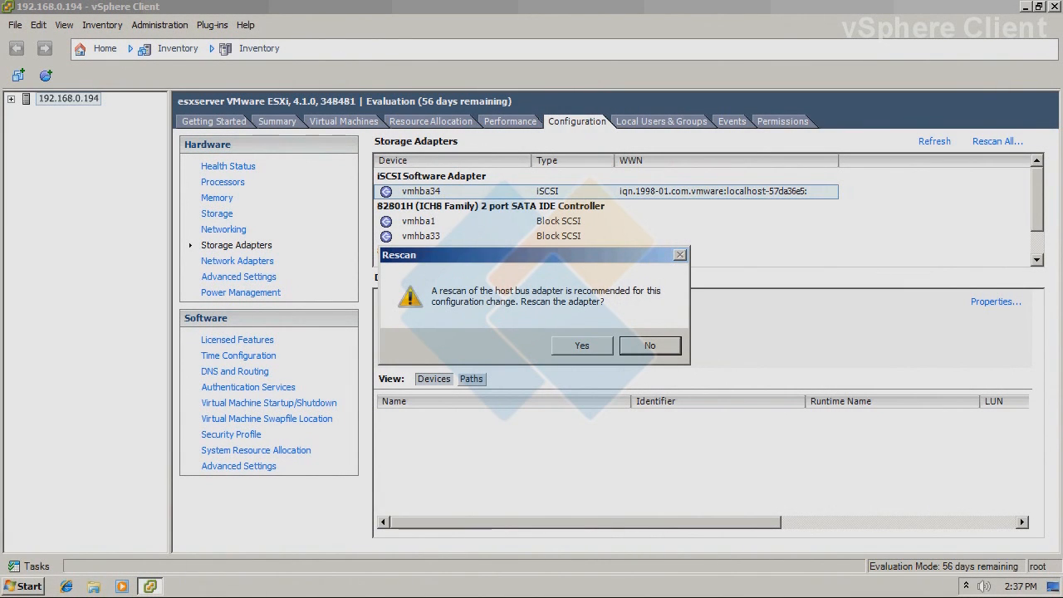
mouse_move(604, 338)
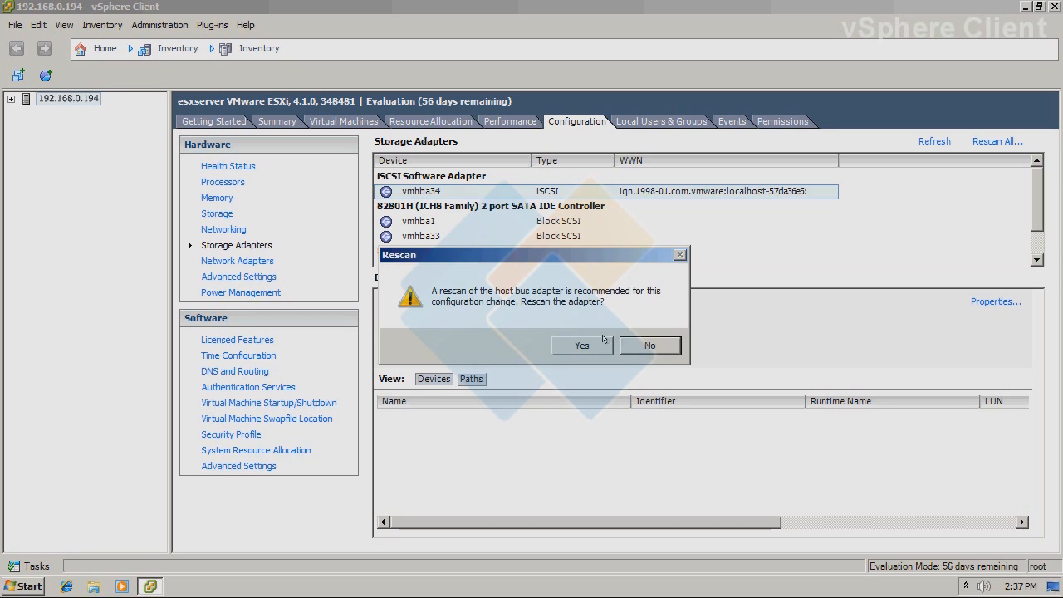
Accept the vmhba34 rescan, then check its two paths and the 4 GB KernSafe disk.
click(582, 346)
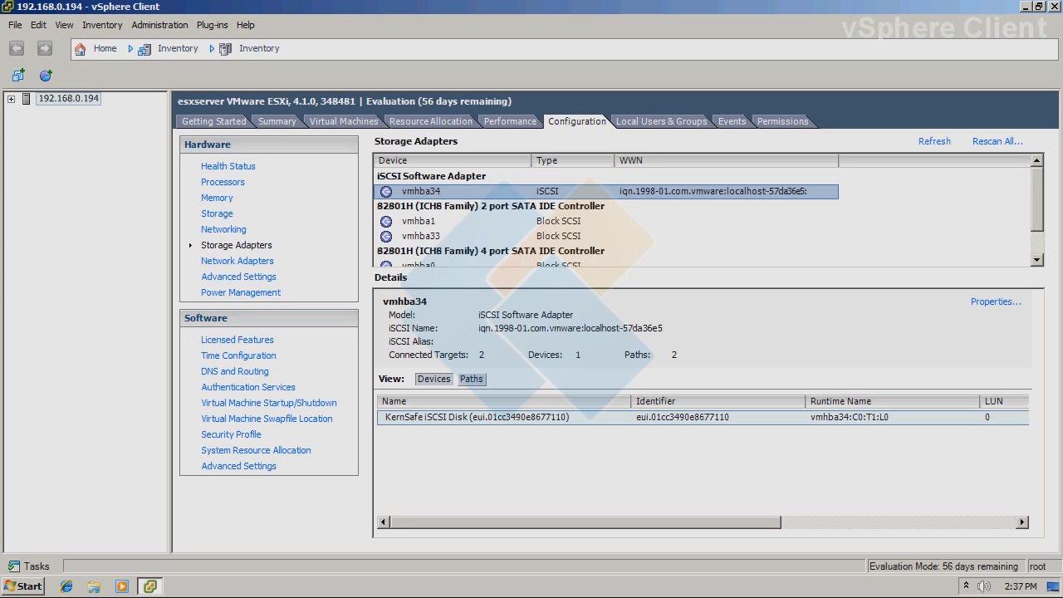
mouse_move(516, 417)
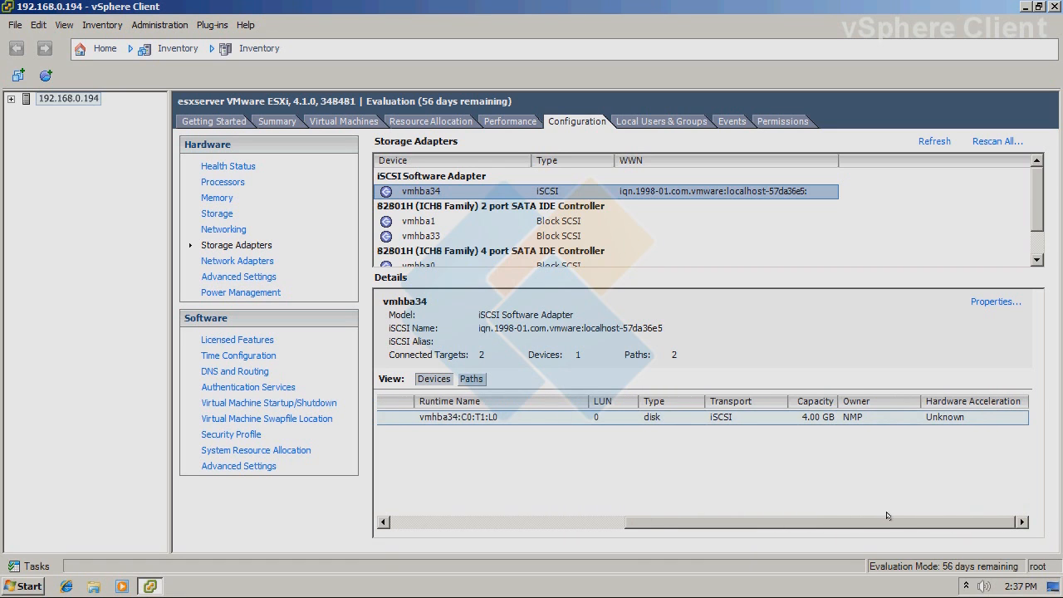
click(472, 379)
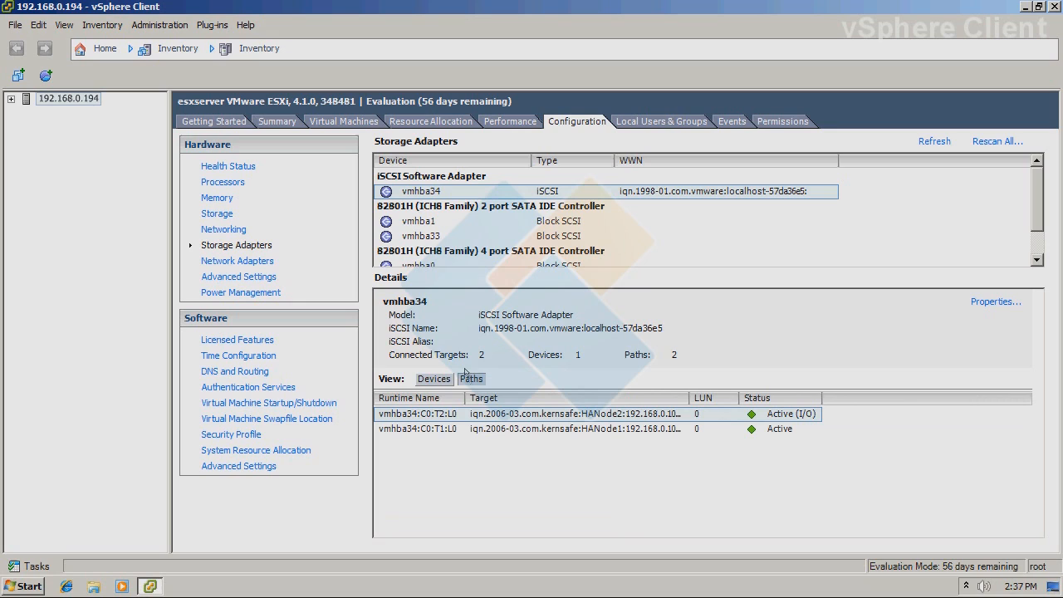
mouse_move(448, 404)
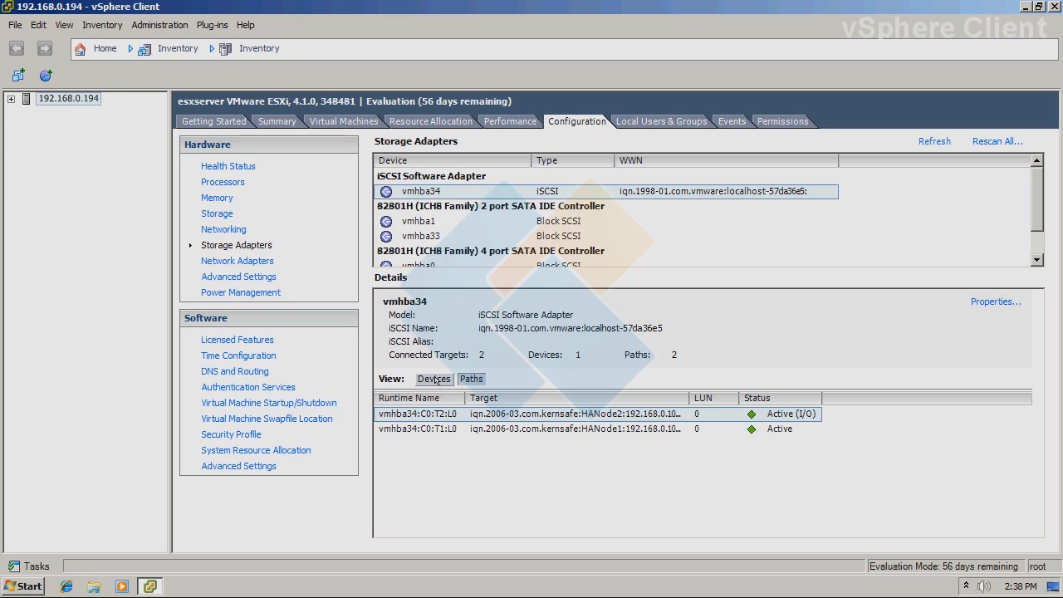
mouse_move(657, 374)
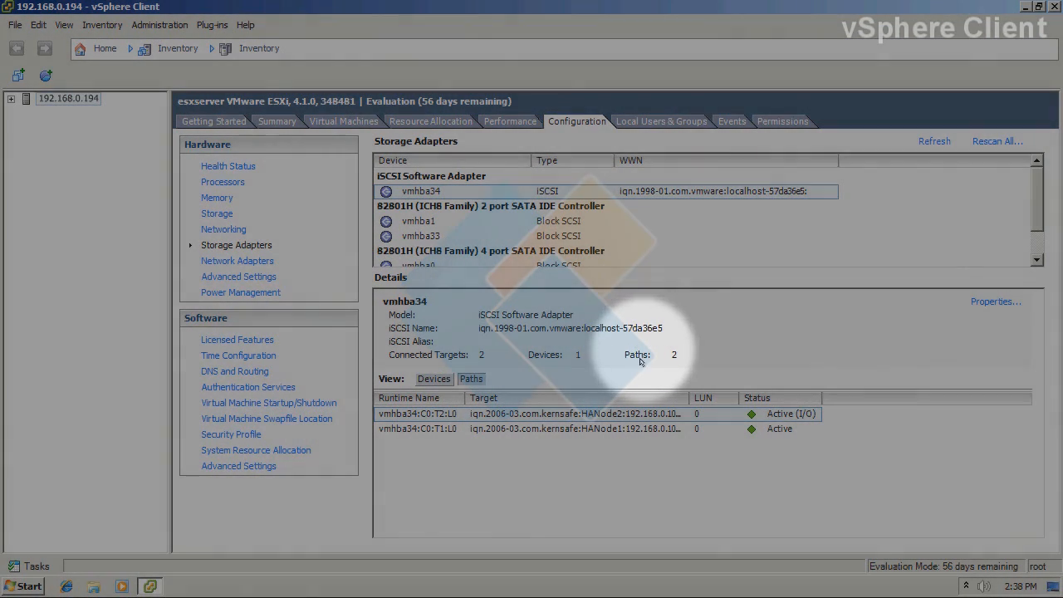
click(434, 378)
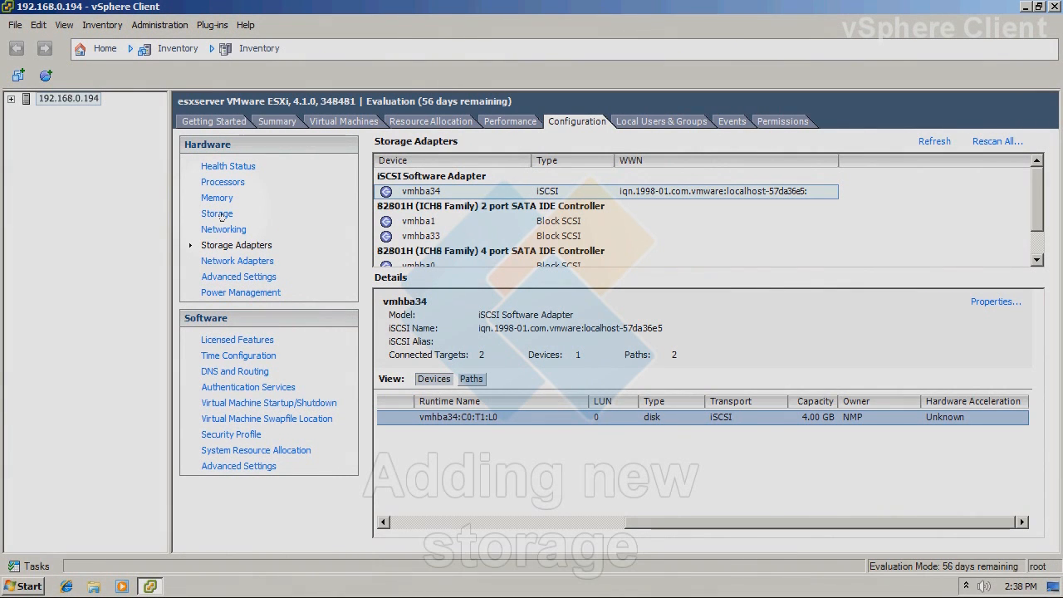
Start Add Storage from Datastores and select the KernSafe iSCSI disk as Disk/LUN.
click(216, 213)
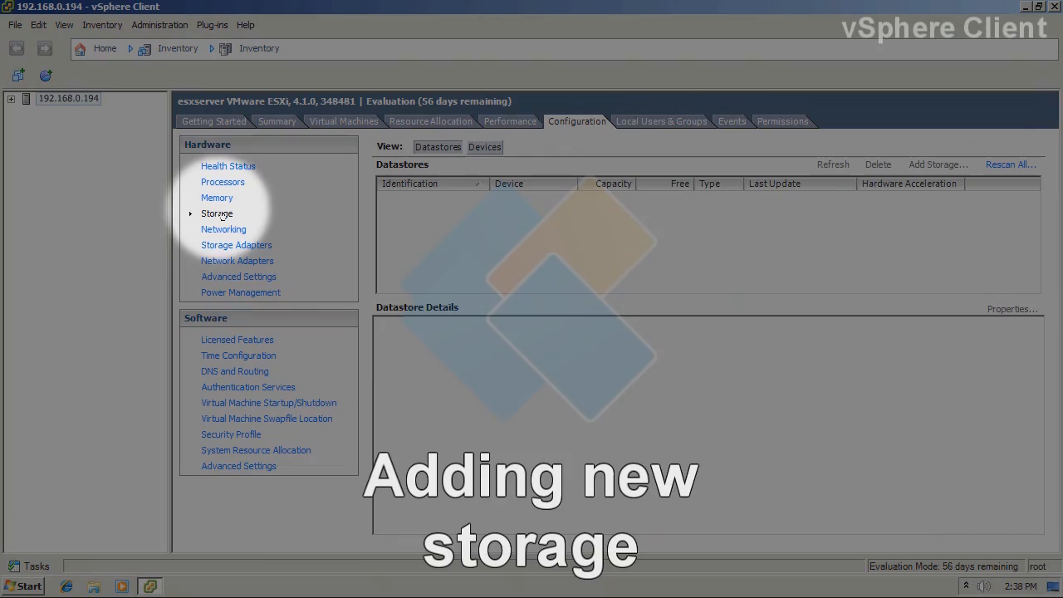
click(217, 214)
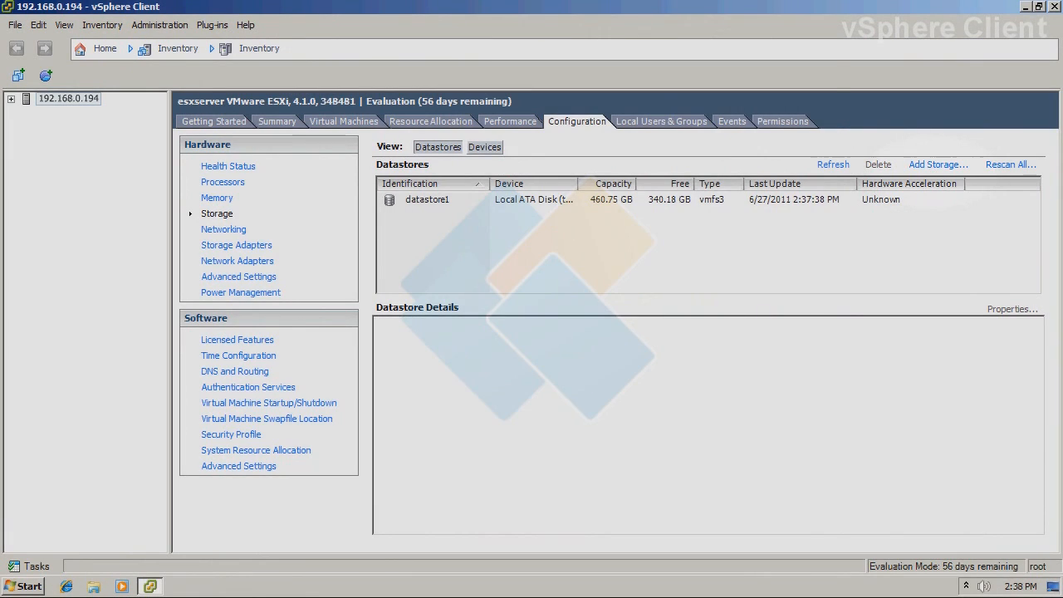
click(938, 164)
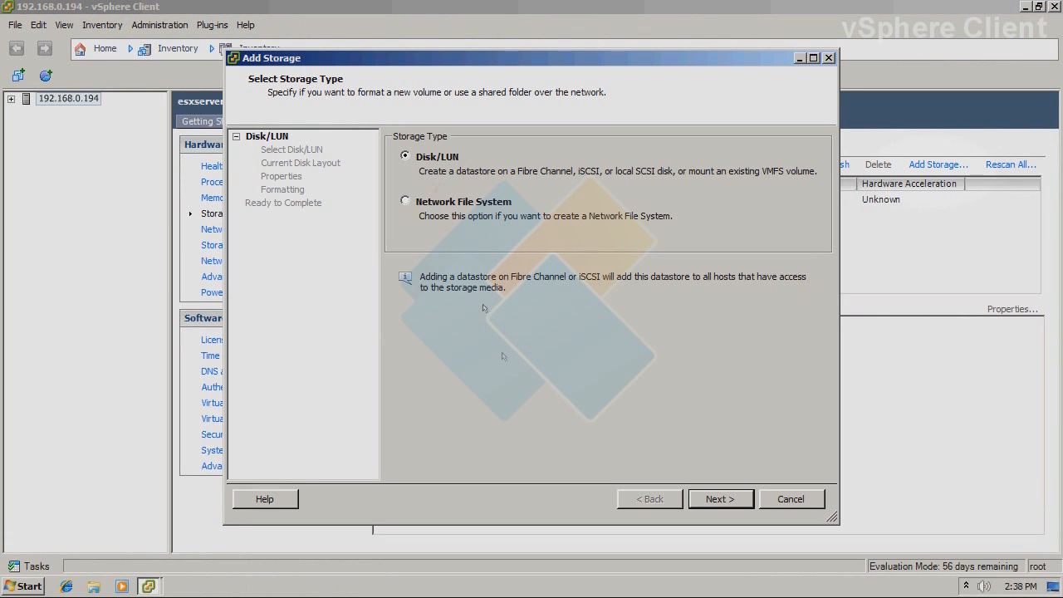
click(720, 499)
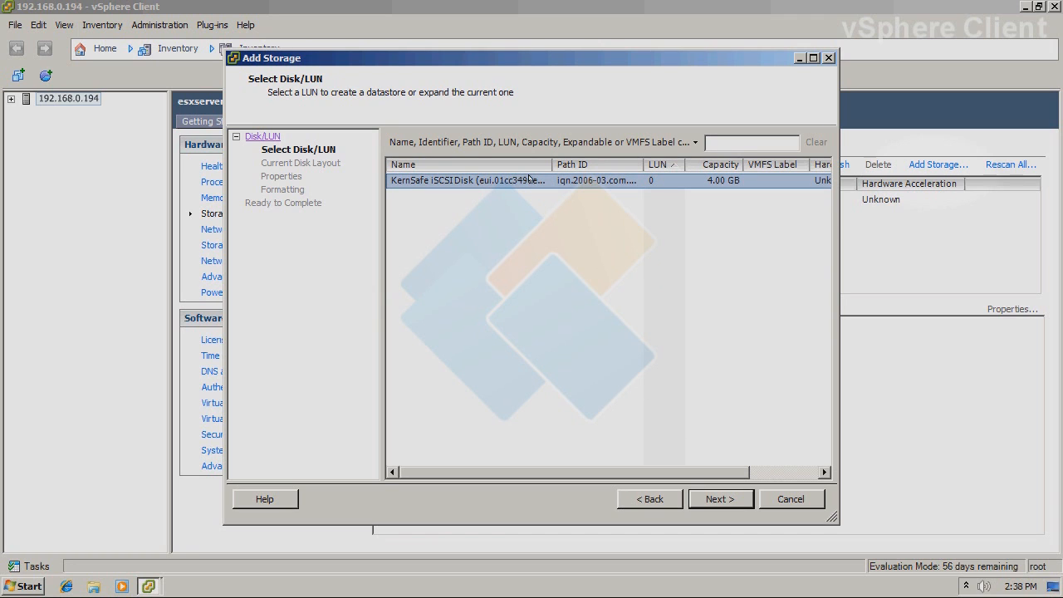
mouse_move(730, 180)
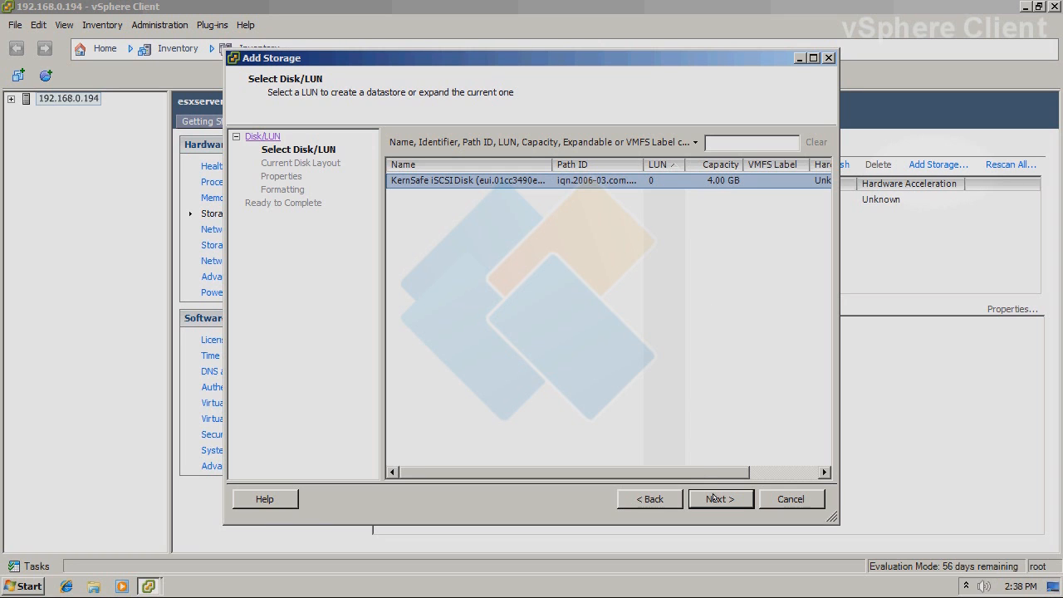
click(720, 499)
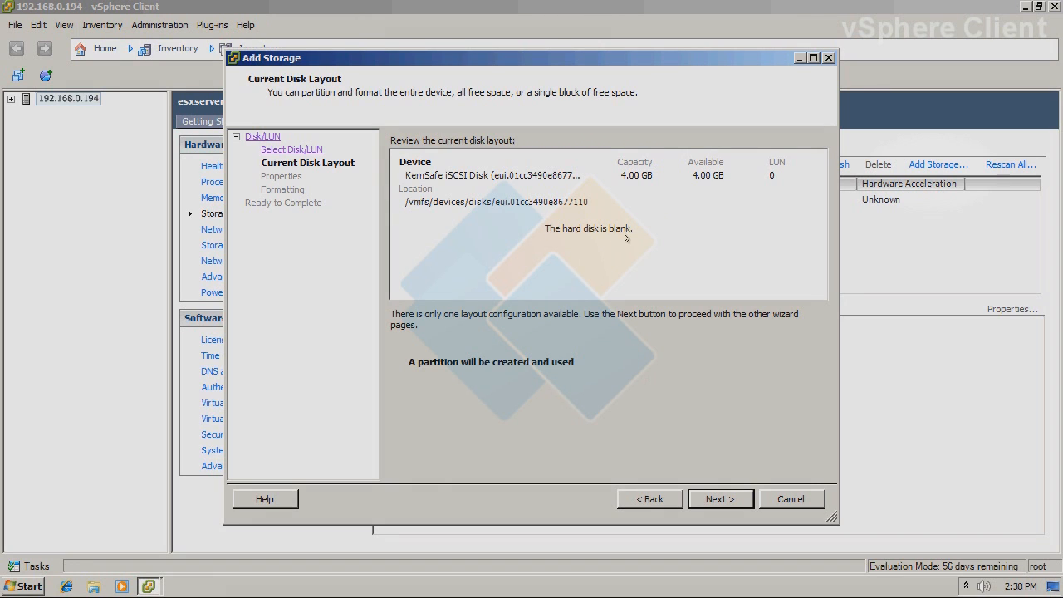
mouse_move(629, 240)
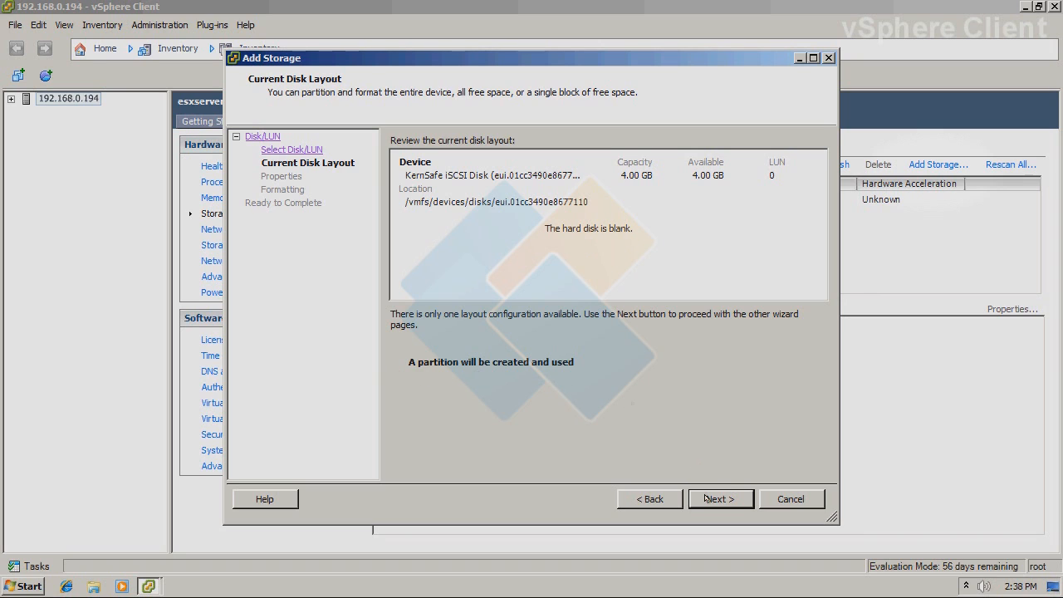
Name the datastore 'WinXP HA', keep default block size and full capacity, and finish.
click(720, 498)
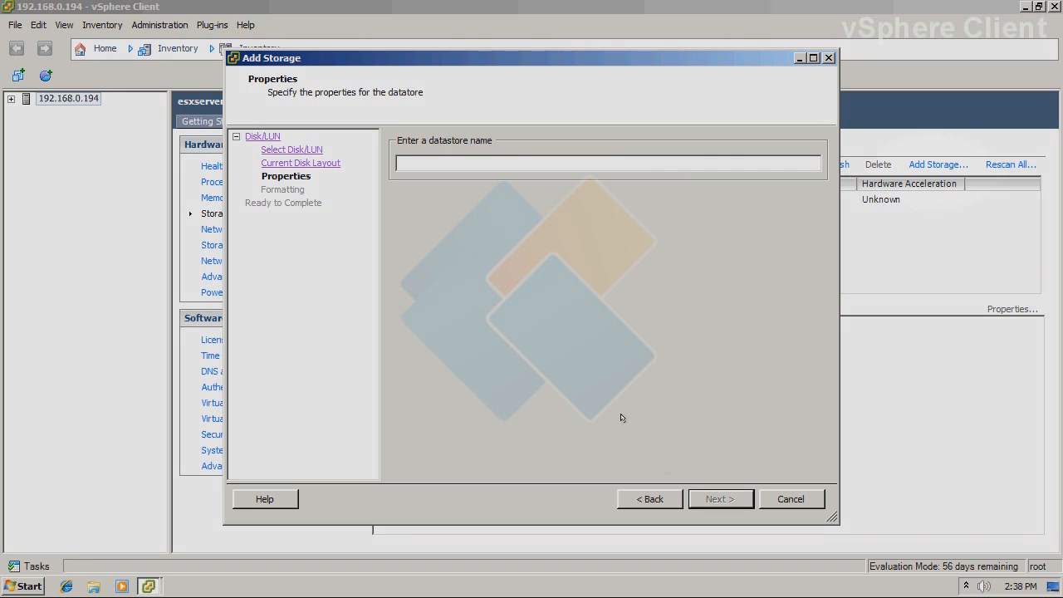
click(606, 162)
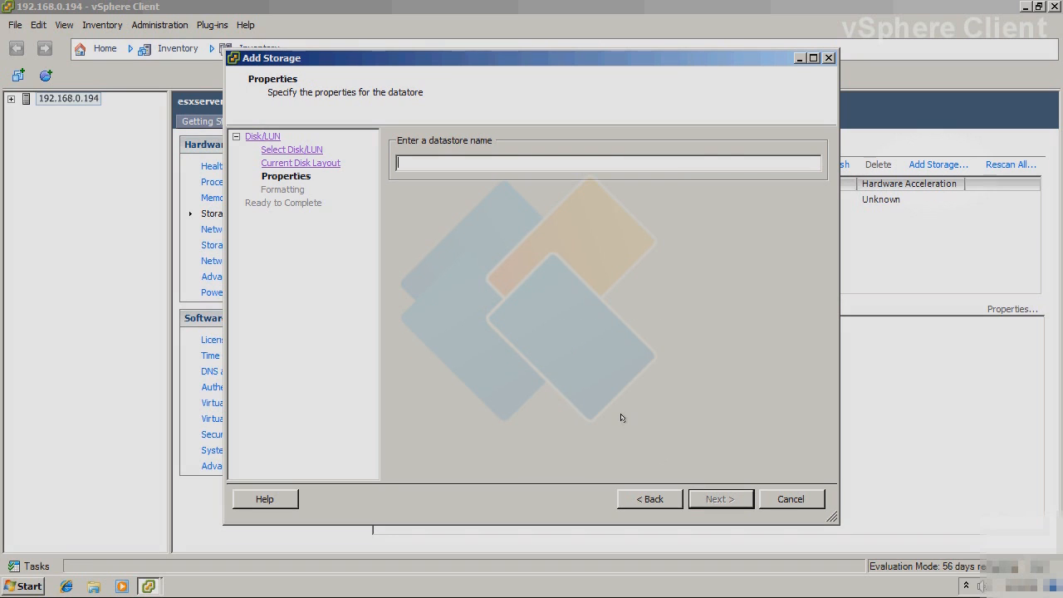
text(WinXP)
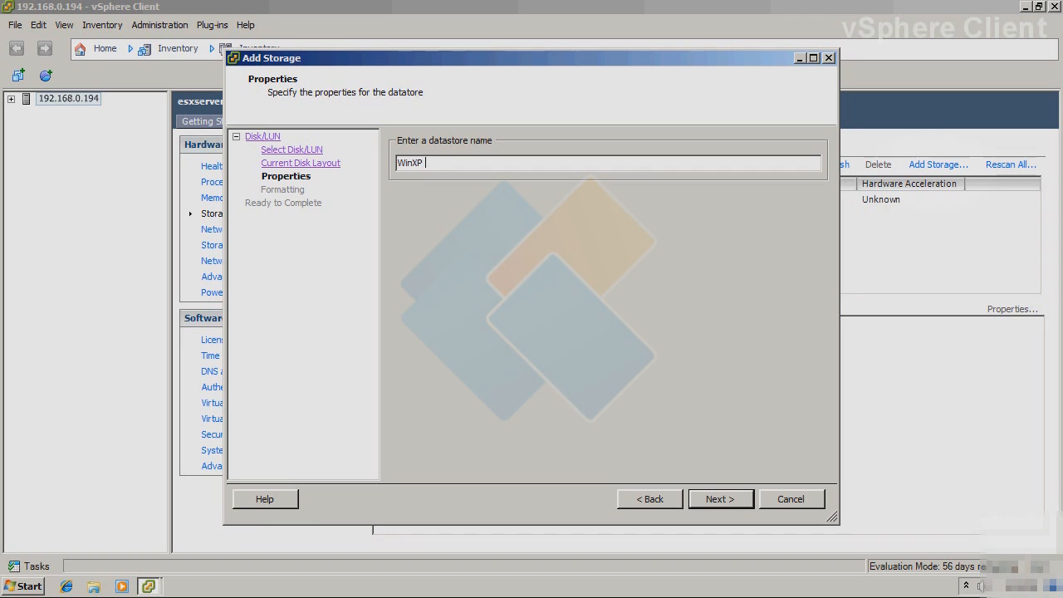
text(HA)
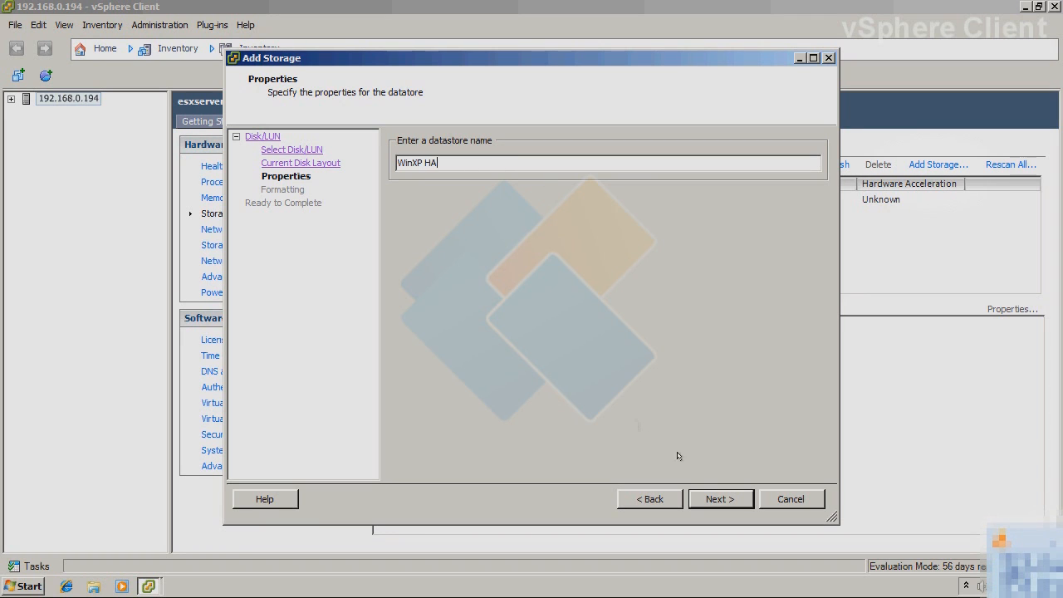
mouse_move(708, 496)
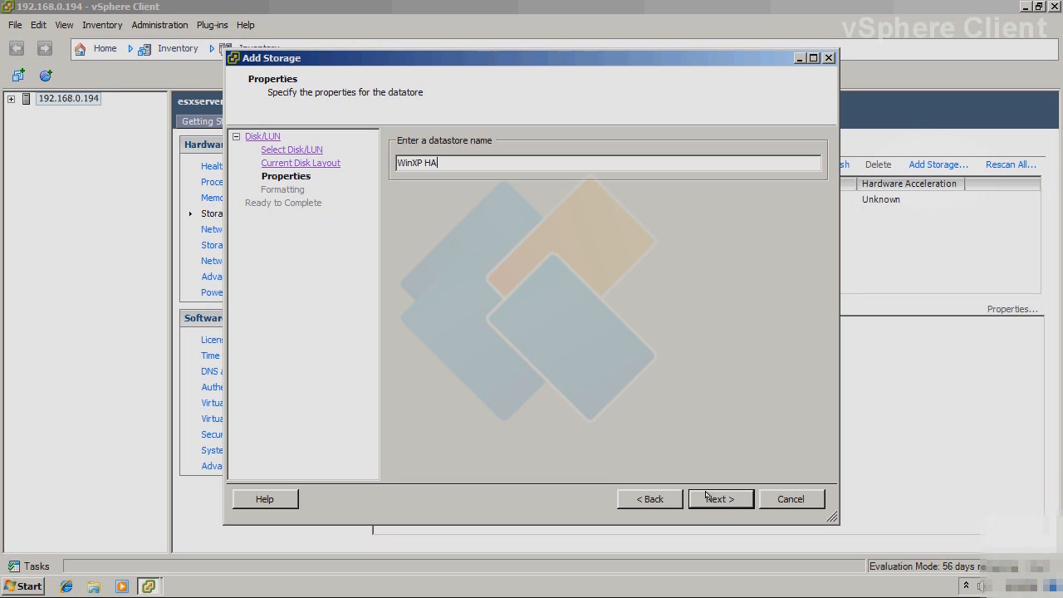
click(720, 498)
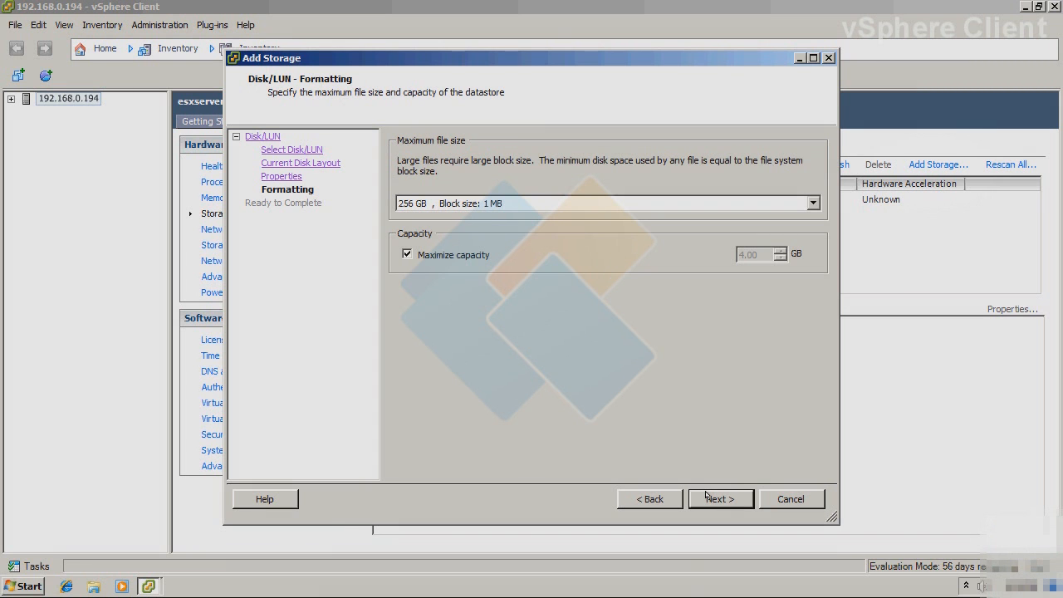
click(719, 499)
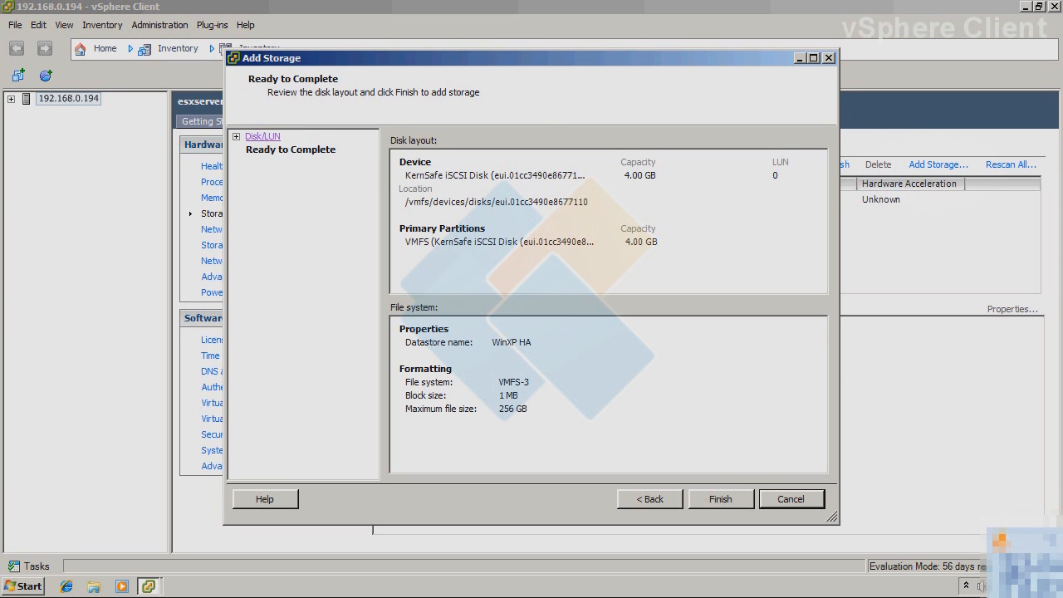
click(721, 498)
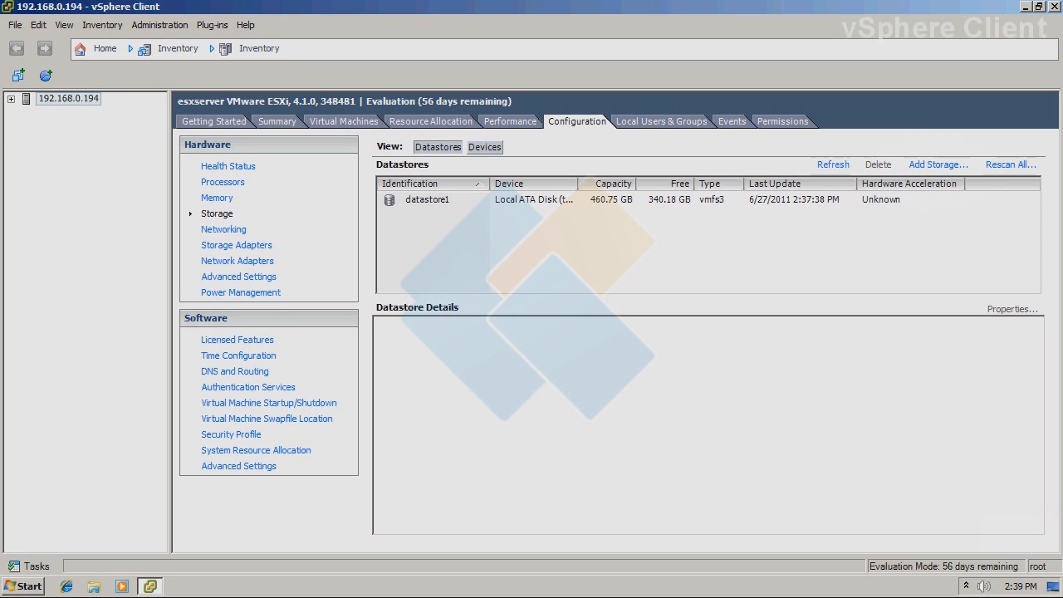
mouse_move(513, 220)
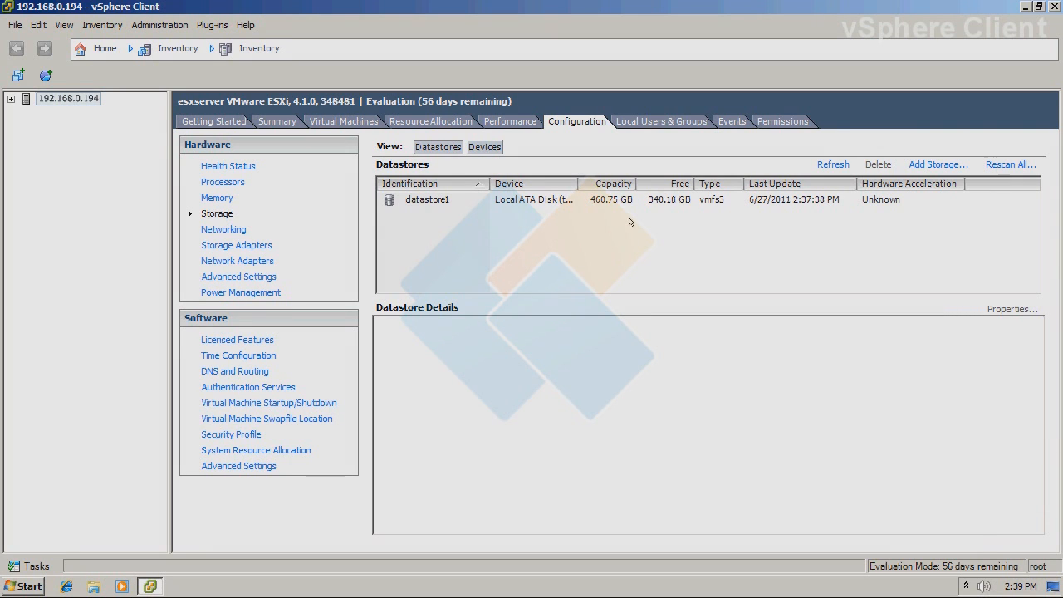
mouse_move(637, 263)
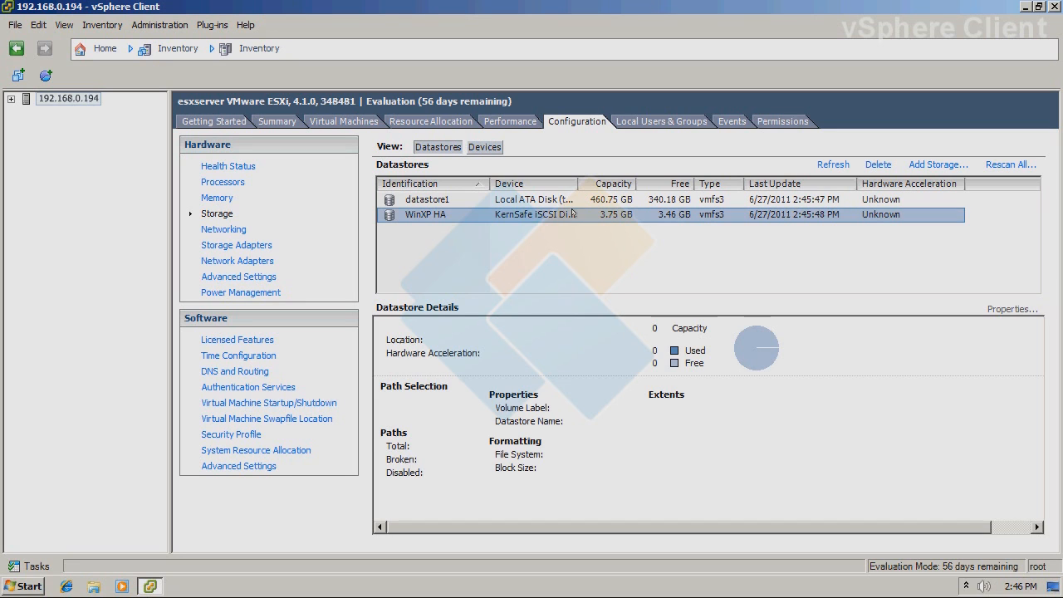
mouse_move(573, 214)
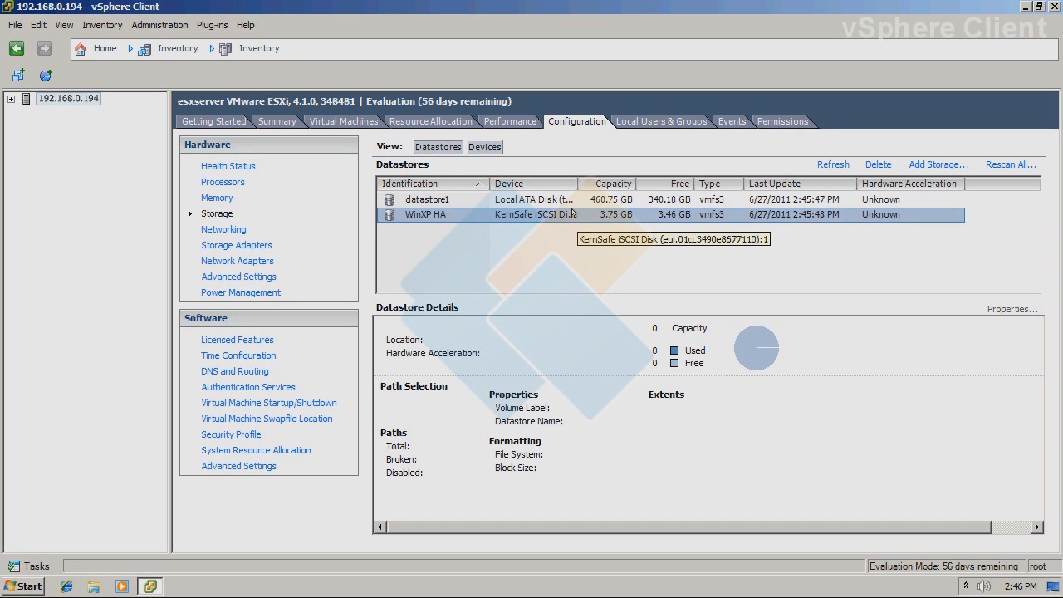
mouse_move(585, 247)
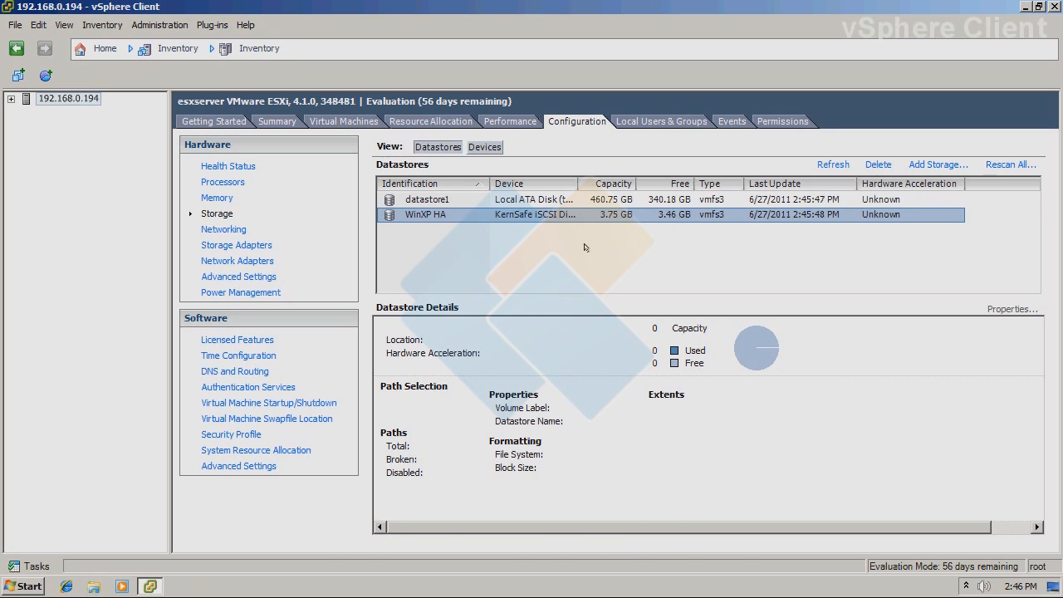
Select WinXP HA in Datastores to review its 3.75 GB VMFS details.
click(432, 214)
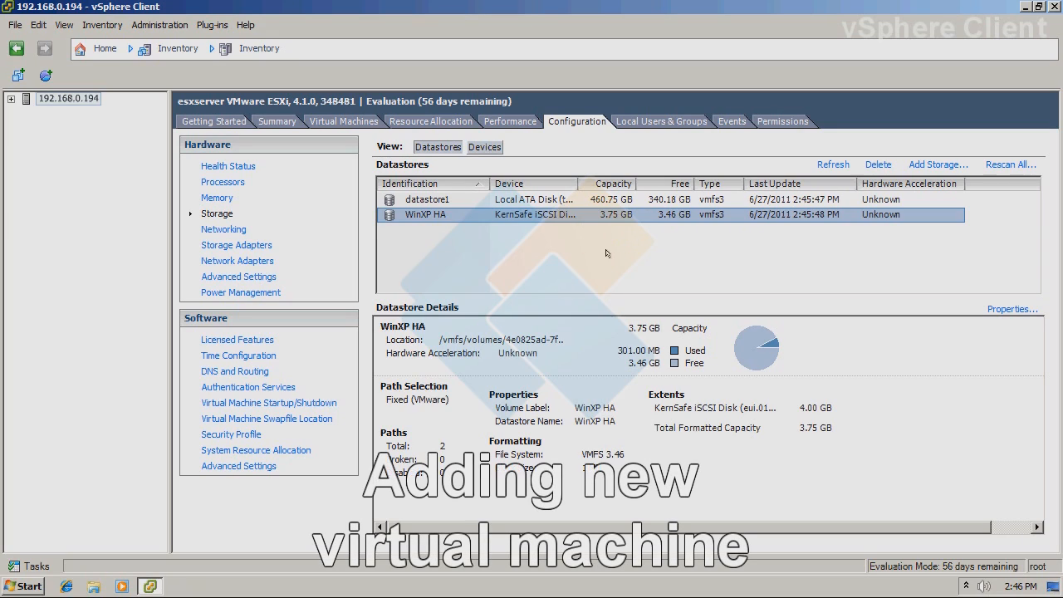
click(123, 24)
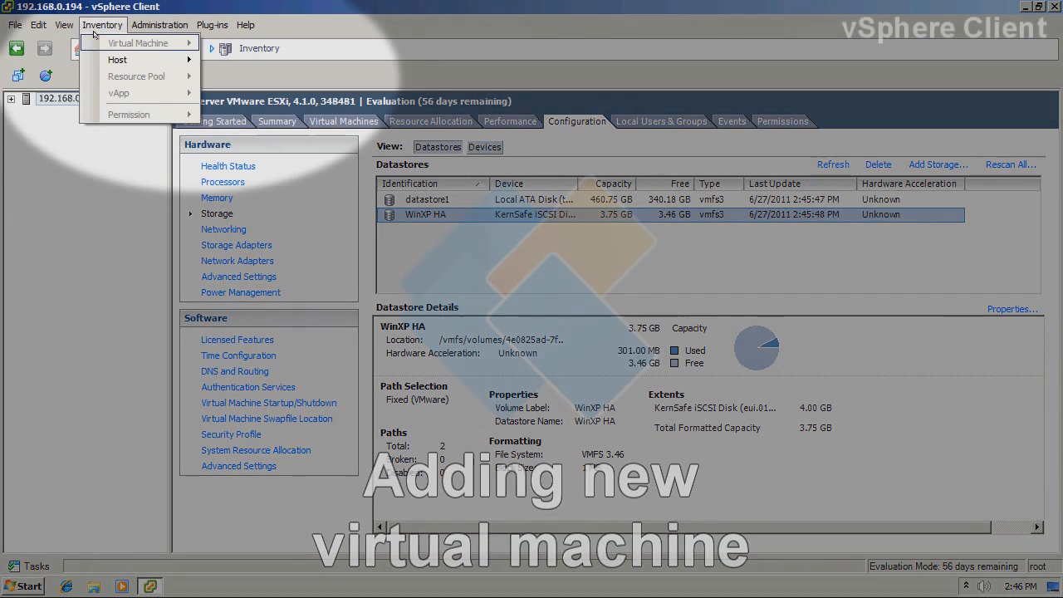
Start a Typical new virtual machine named 'WinXP HA' on the WinXP HA datastore.
click(117, 59)
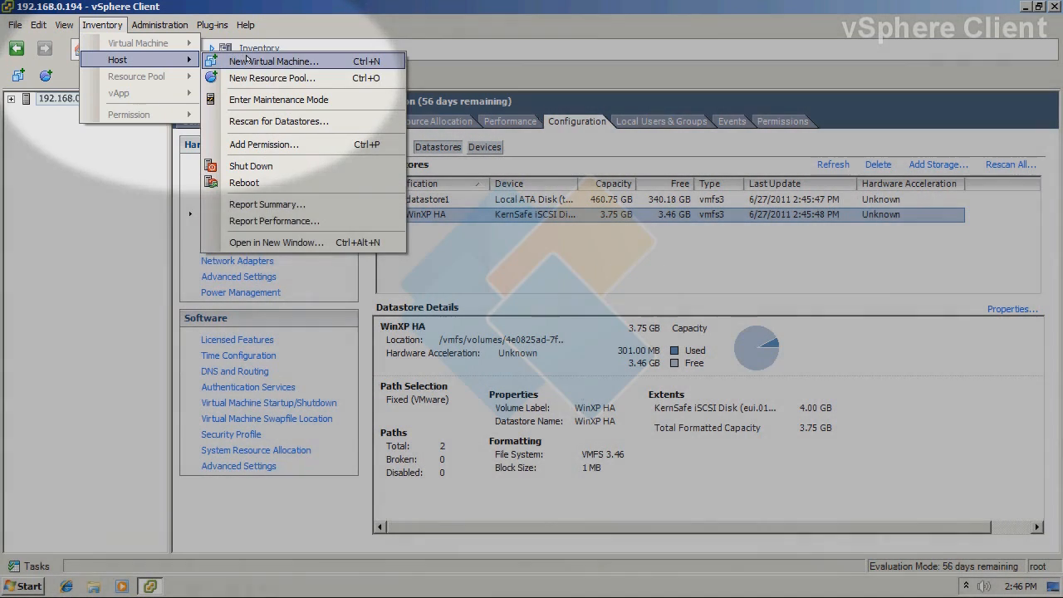
click(274, 60)
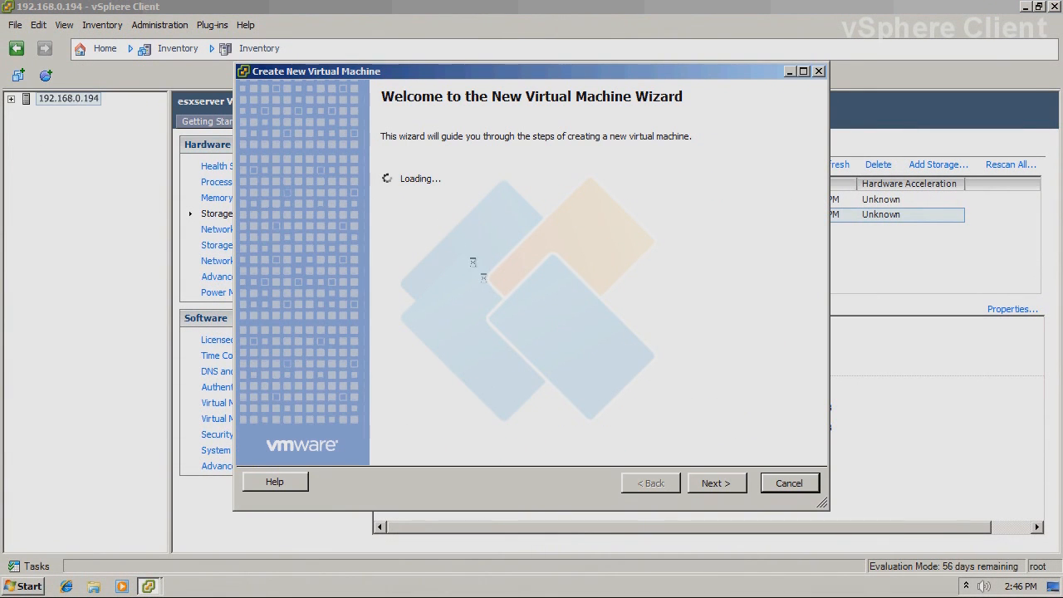
click(716, 483)
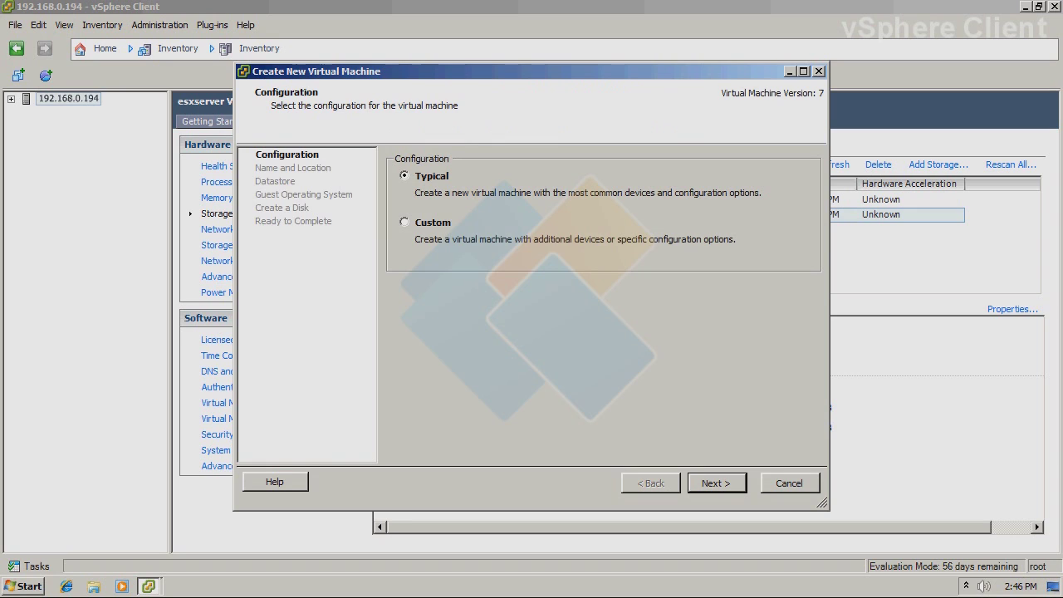
mouse_move(586, 392)
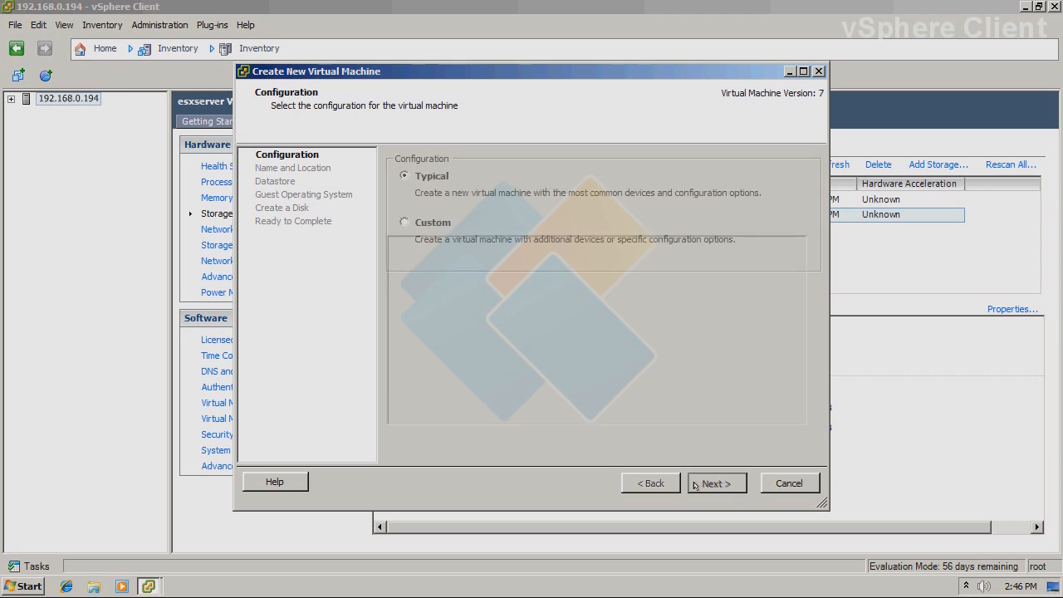
click(716, 482)
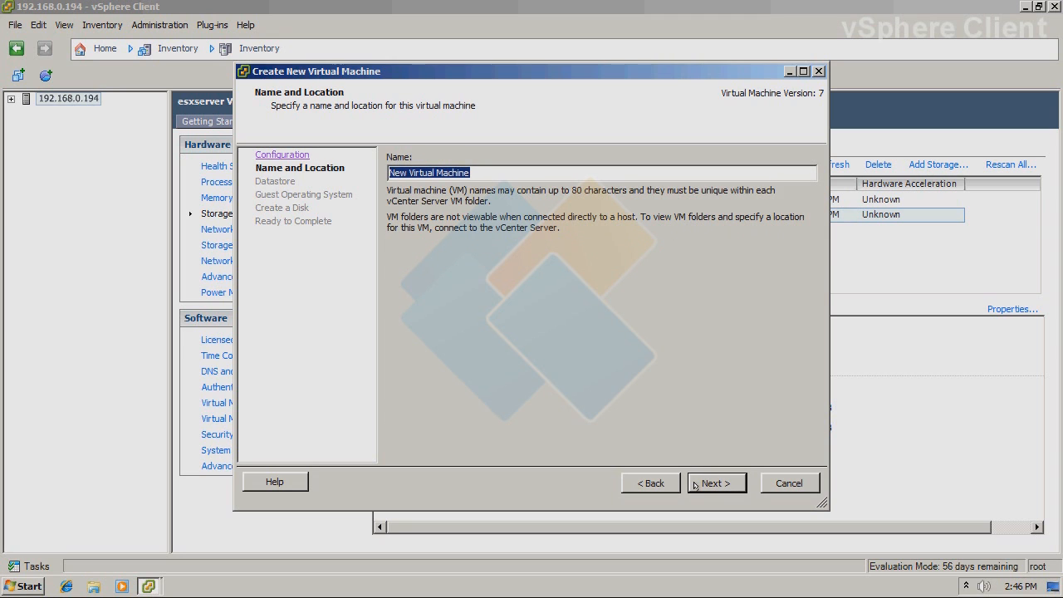
text(WinXP HA)
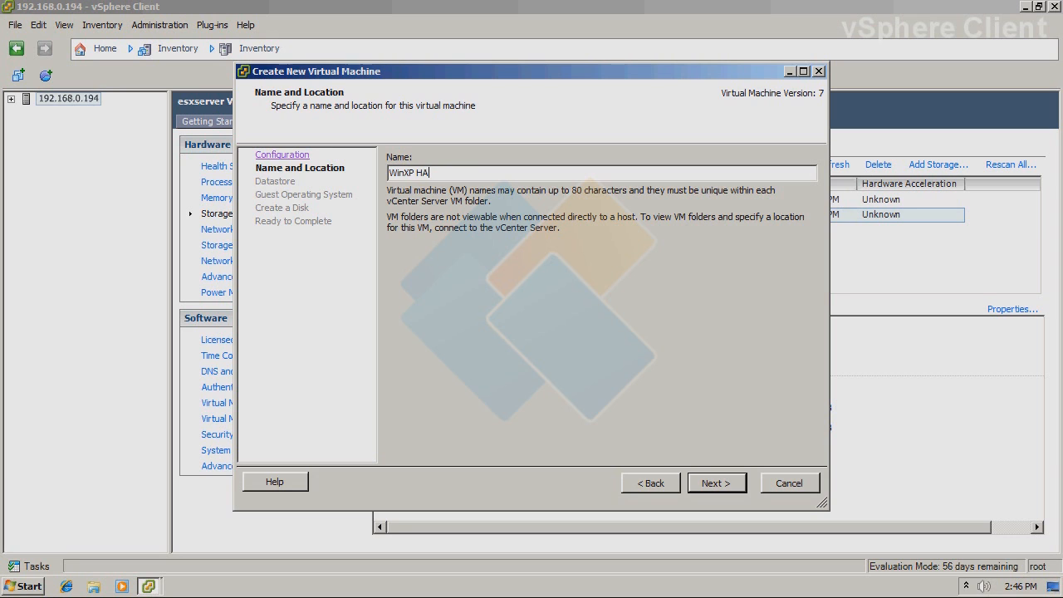
click(716, 483)
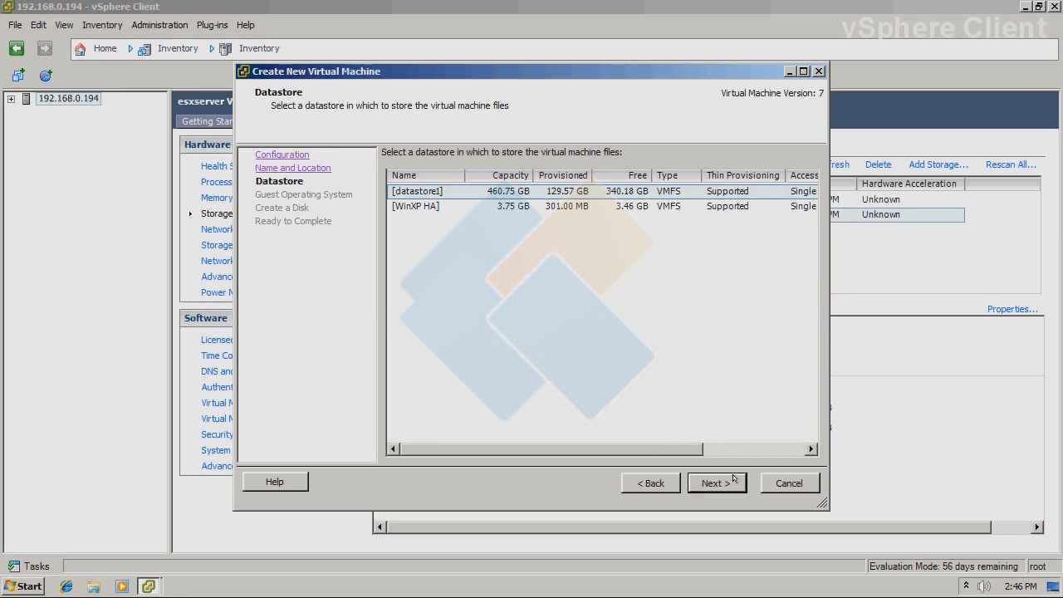
mouse_move(501, 205)
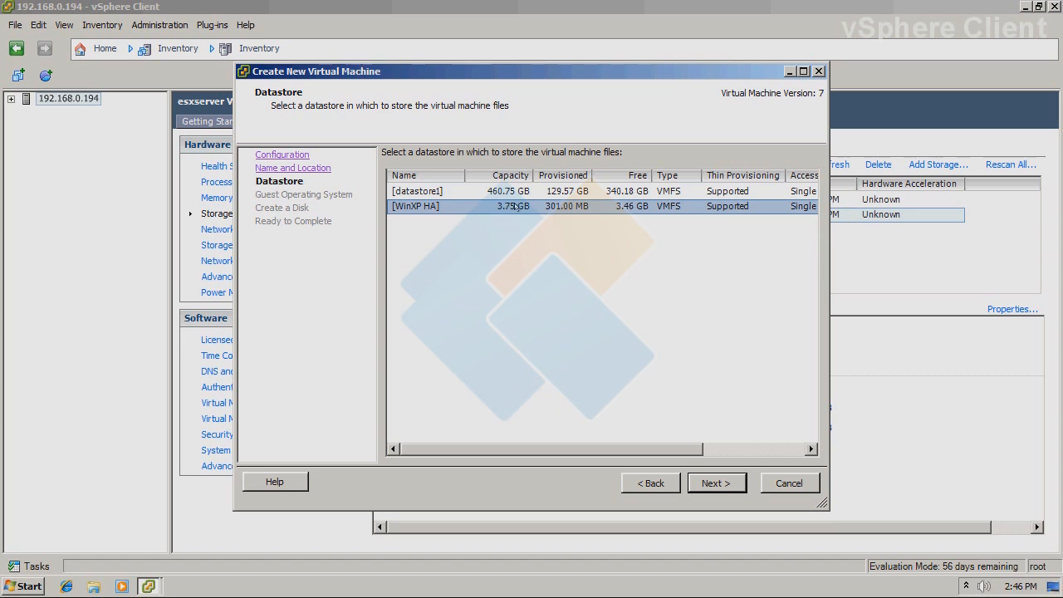
click(716, 482)
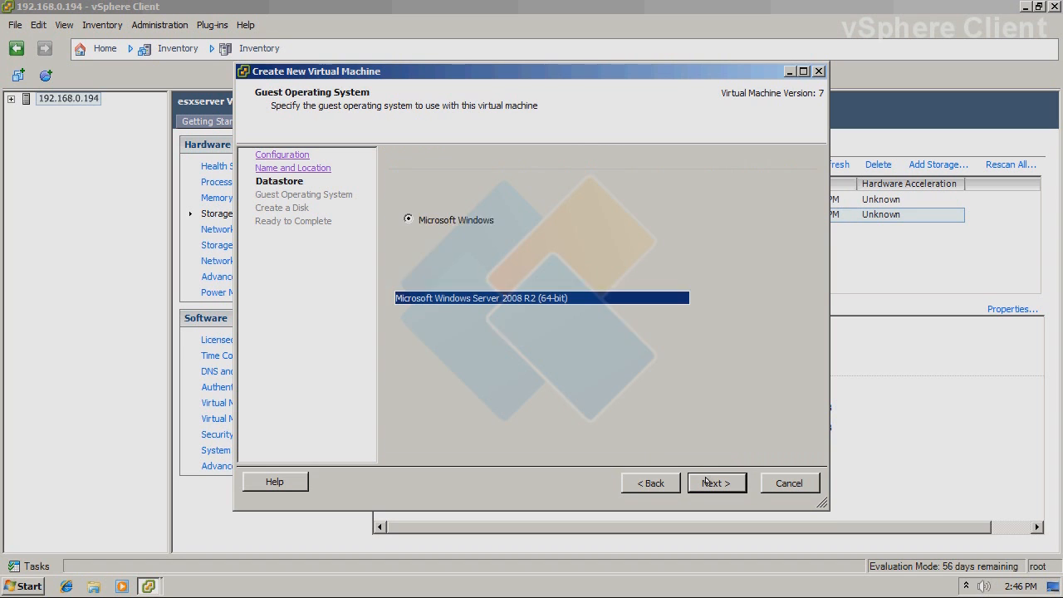
Choose Windows XP Professional (32-bit), keep the 3 GB disk, and edit settings before completion.
click(689, 297)
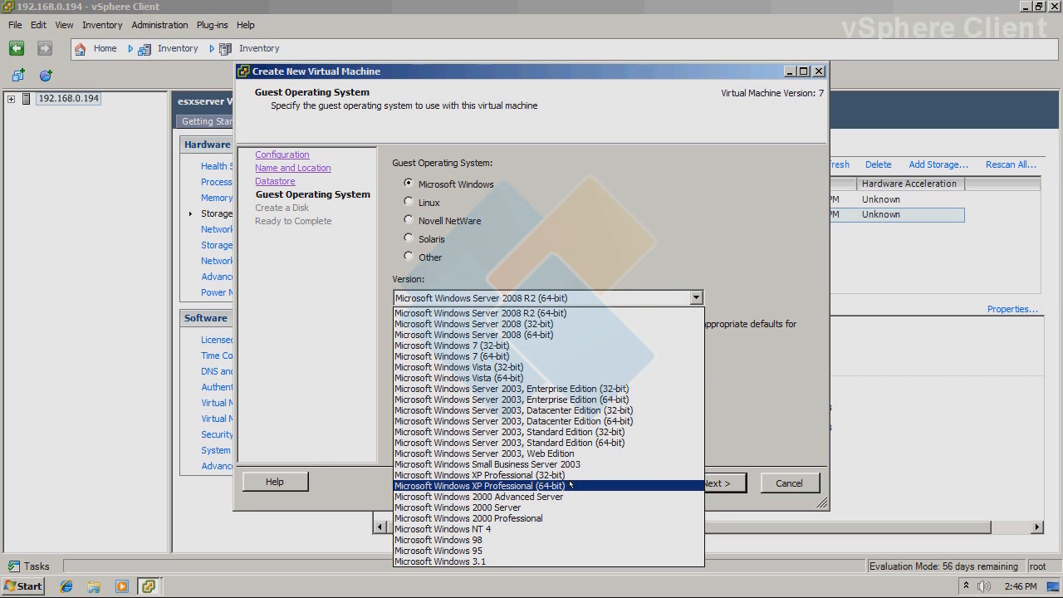
click(497, 485)
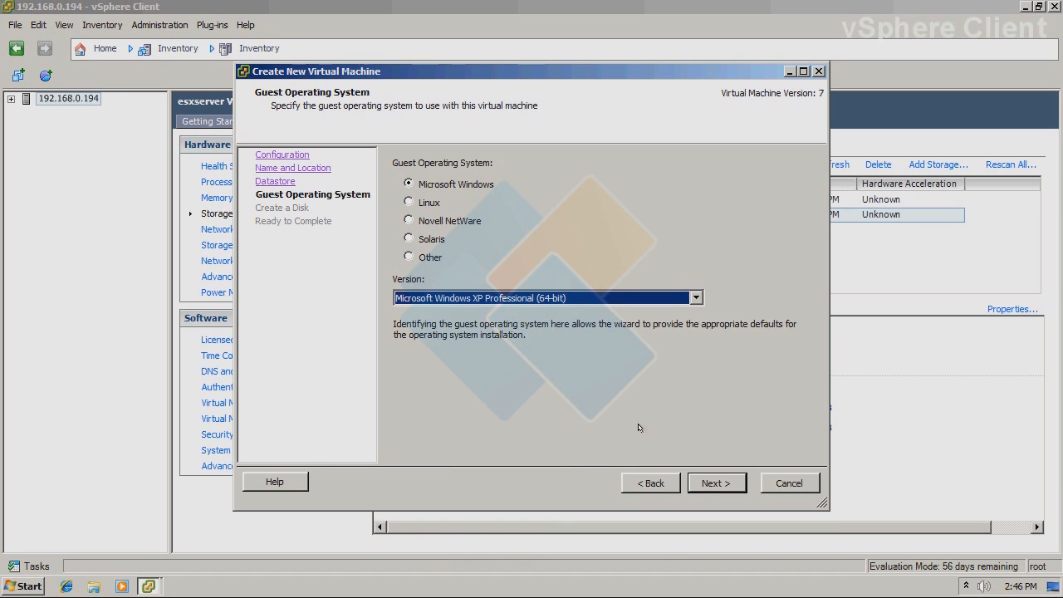
mouse_move(689, 476)
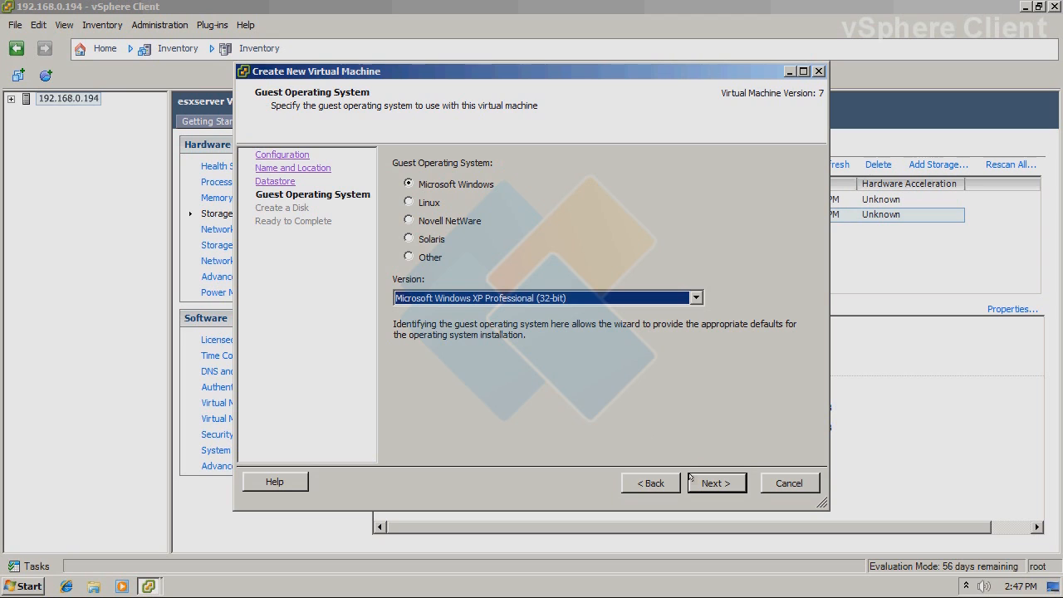
click(715, 482)
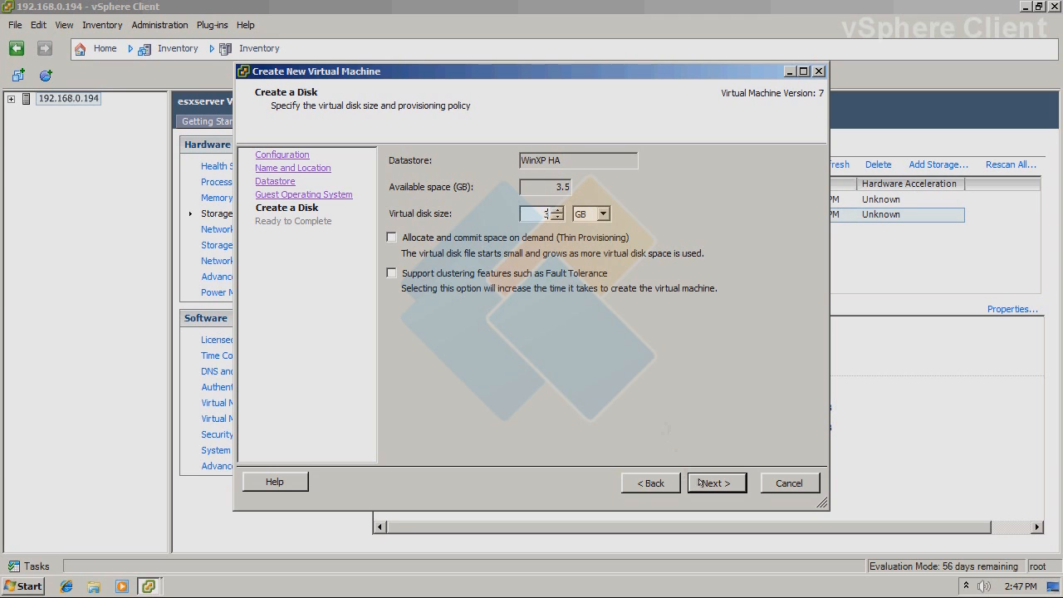
click(715, 483)
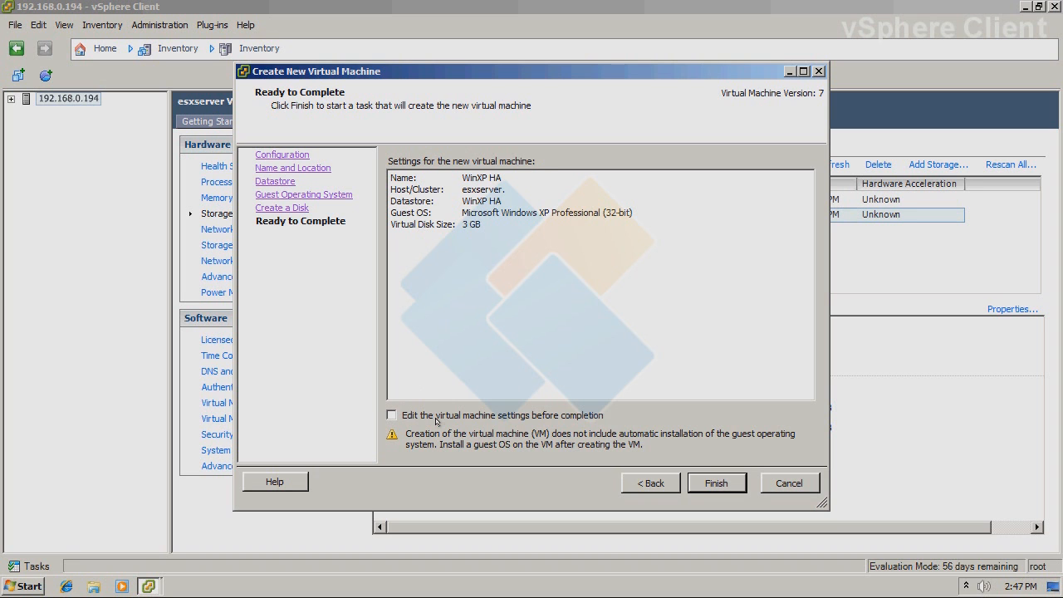
mouse_move(437, 407)
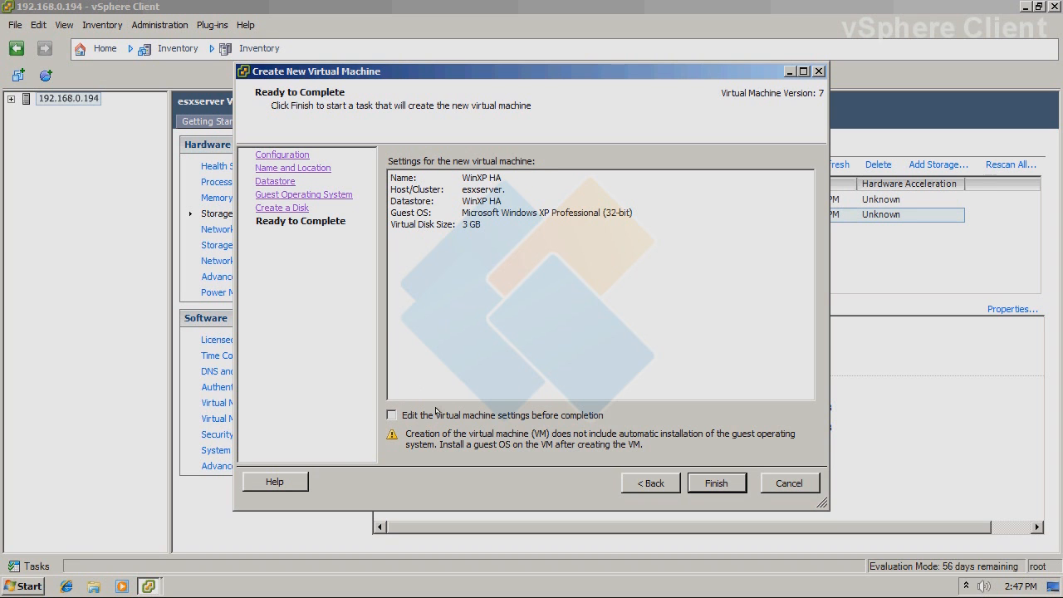
click(392, 416)
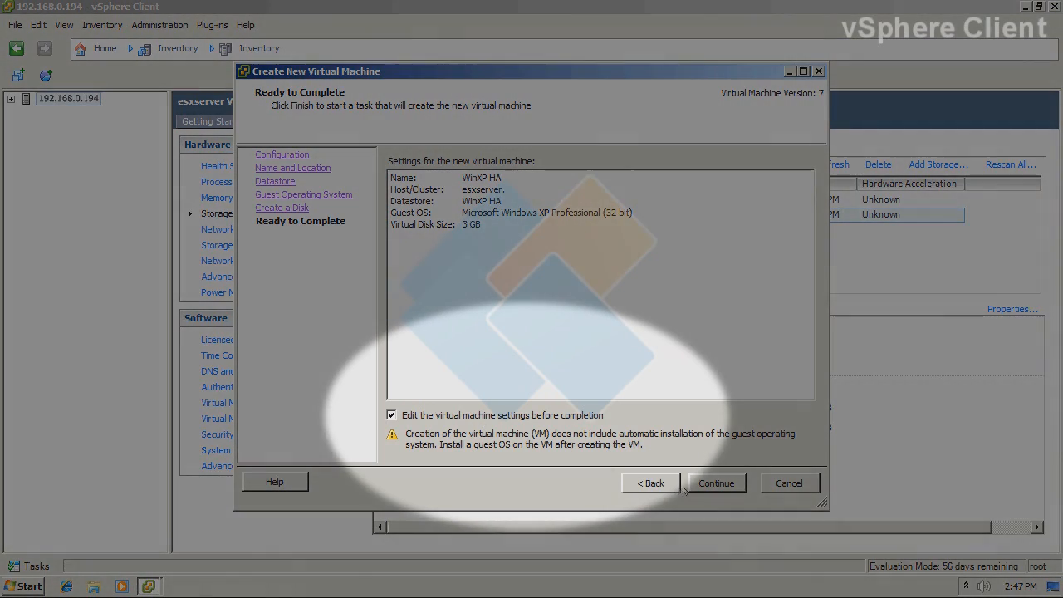
click(716, 482)
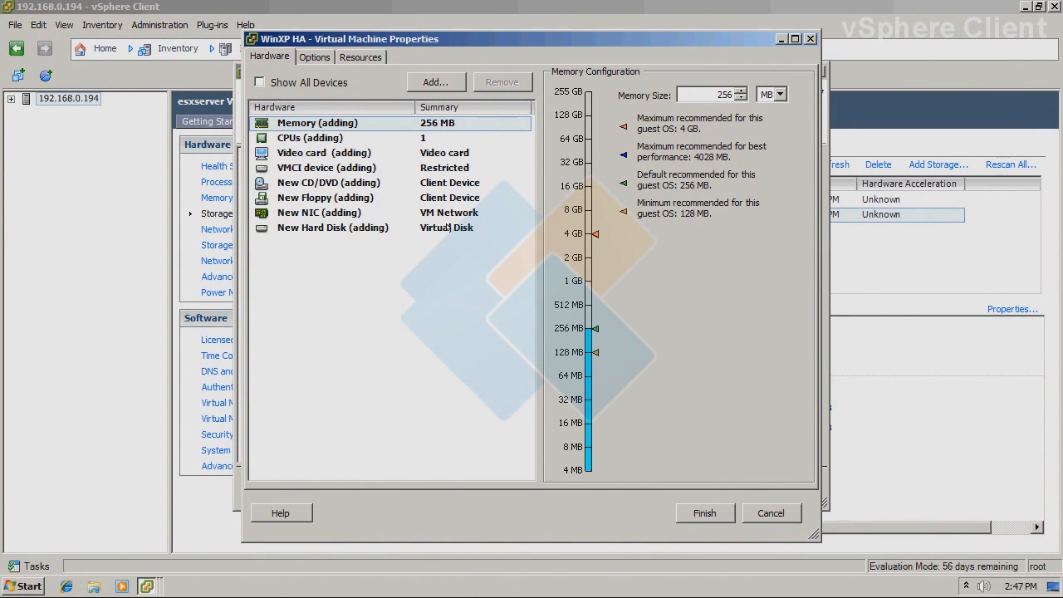
Set the new CD/DVD drive to Host Device with Connect at power on, and finish.
click(328, 182)
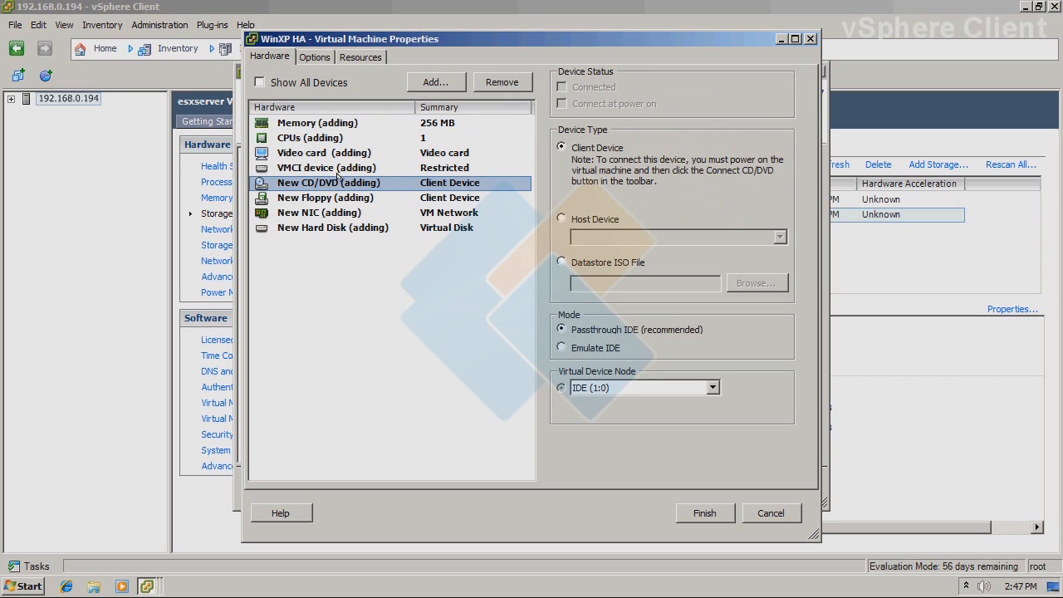
mouse_move(558, 216)
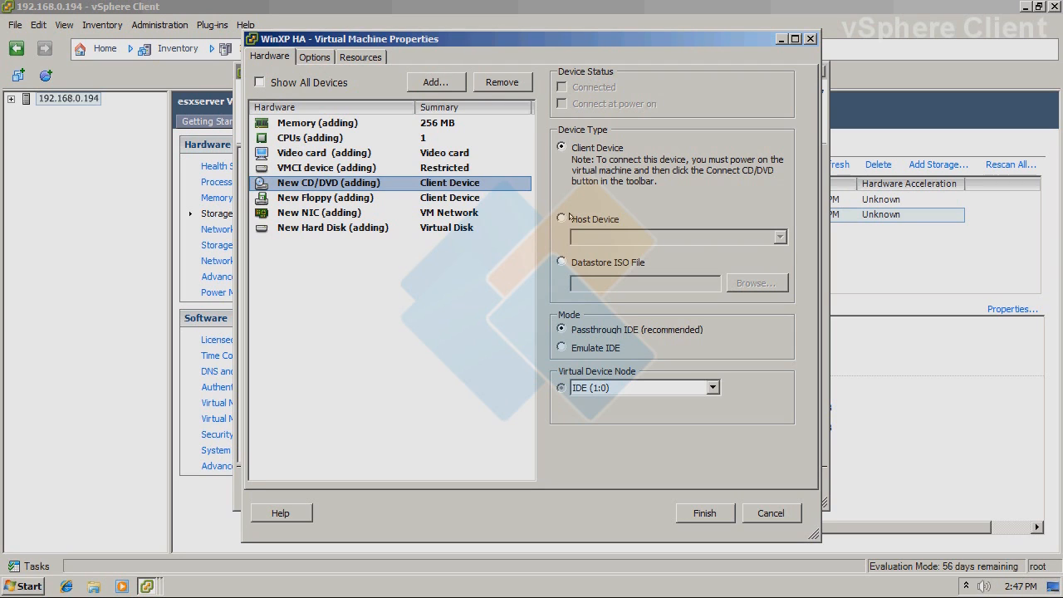
click(560, 219)
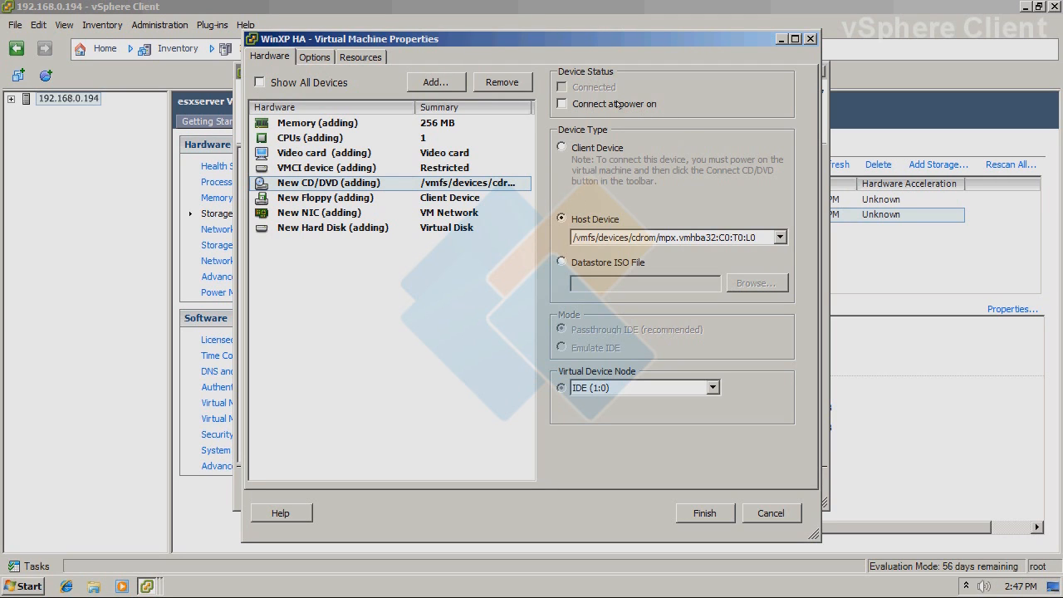
click(562, 104)
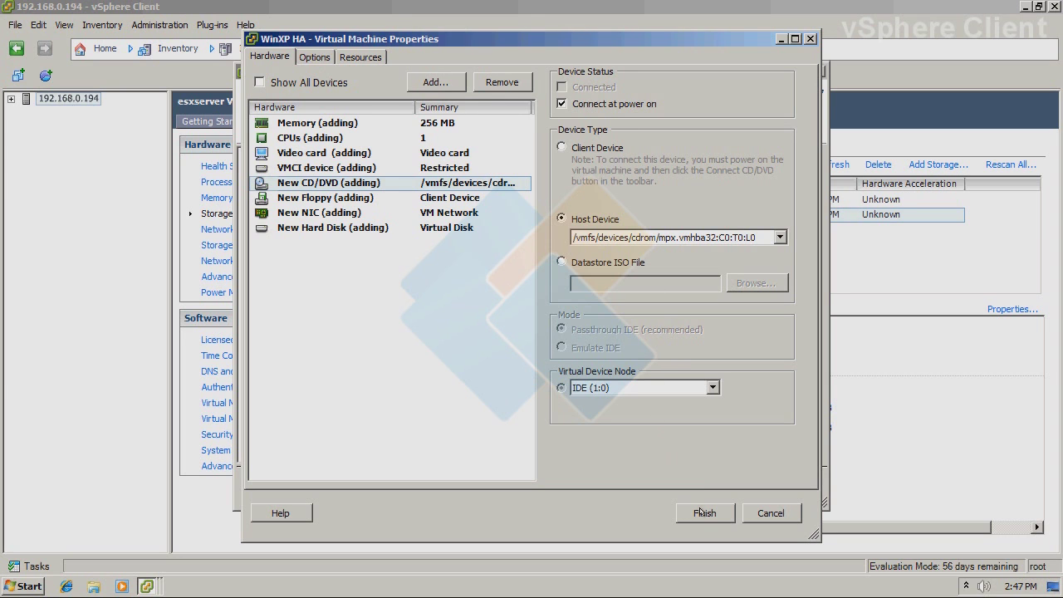
click(705, 512)
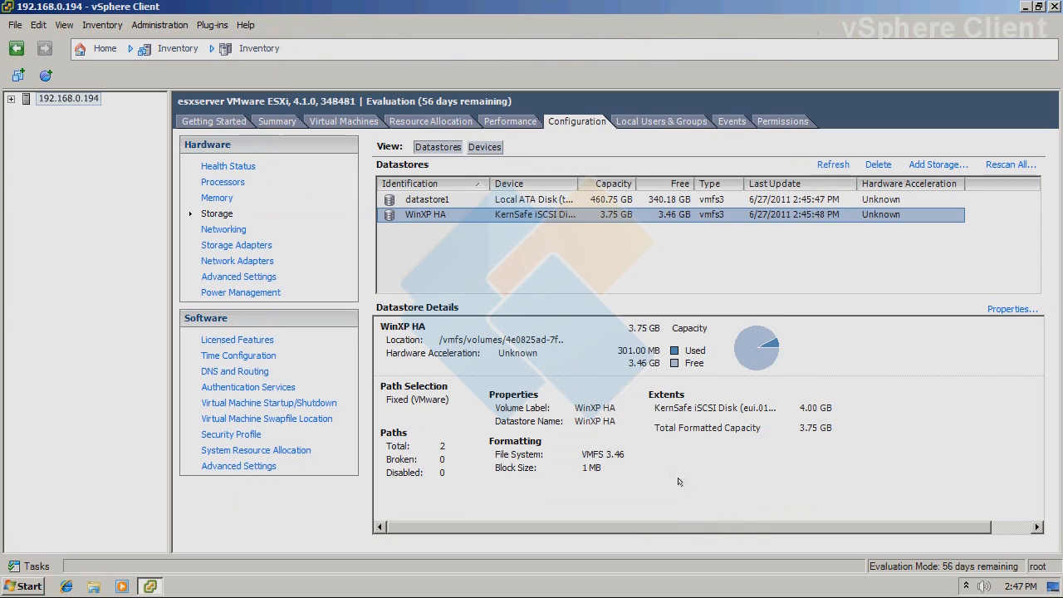
mouse_move(581, 346)
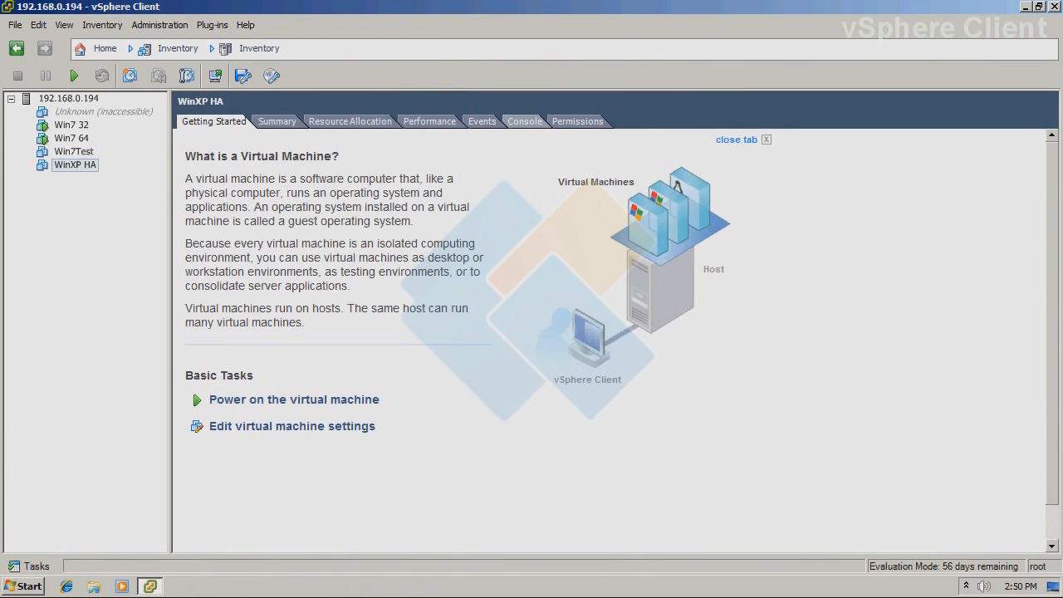
Power on the WinXP HA virtual machine.
click(523, 121)
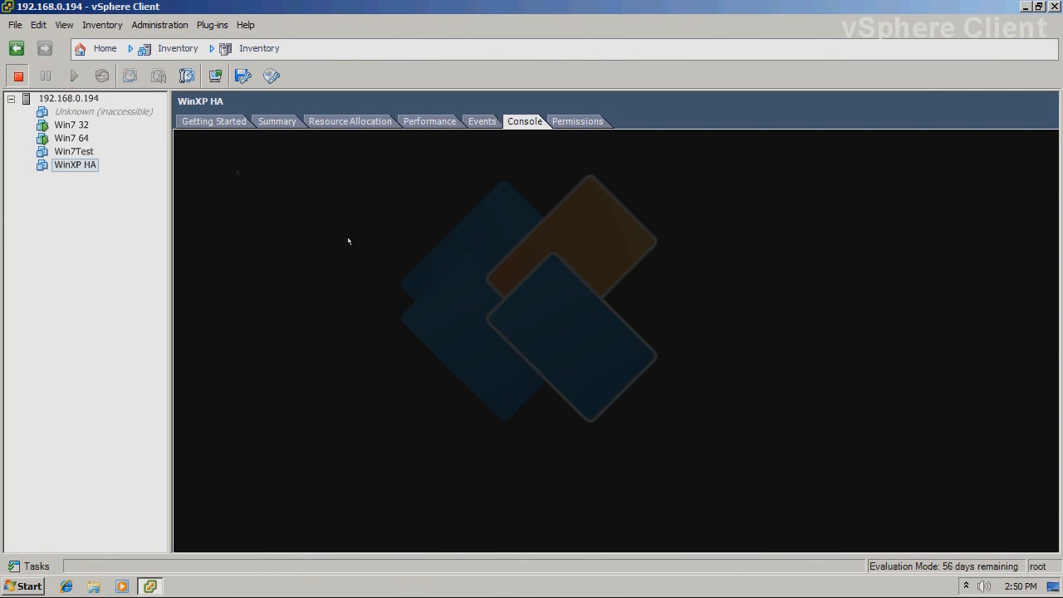
mouse_move(555, 294)
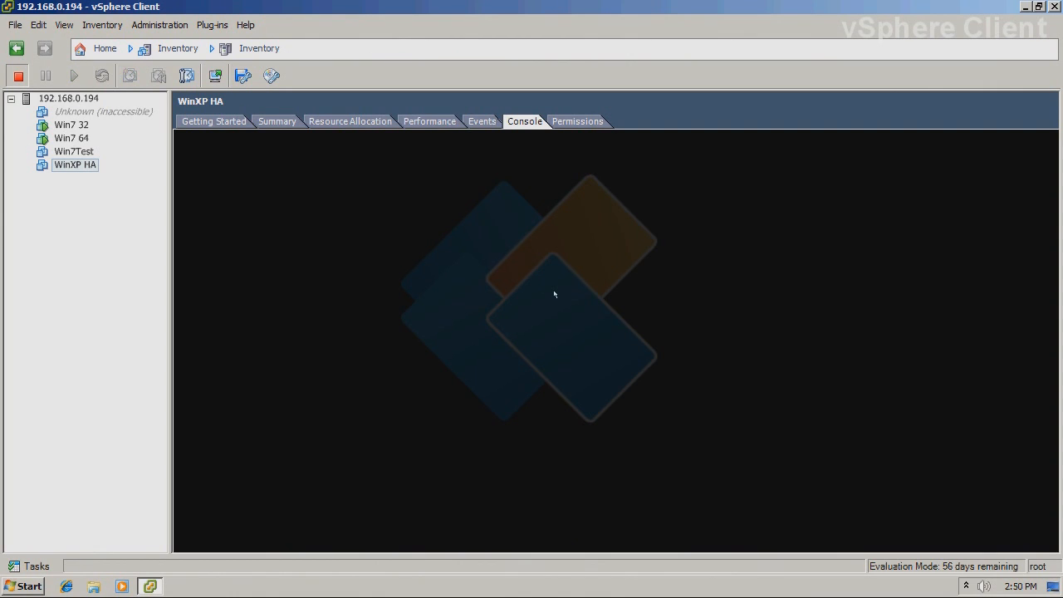
mouse_move(566, 301)
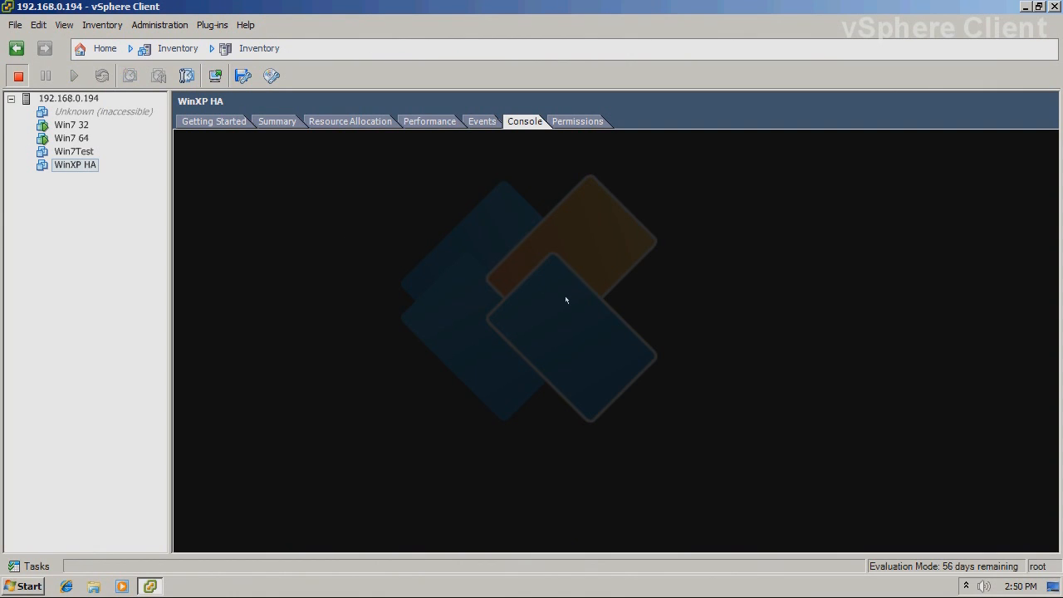